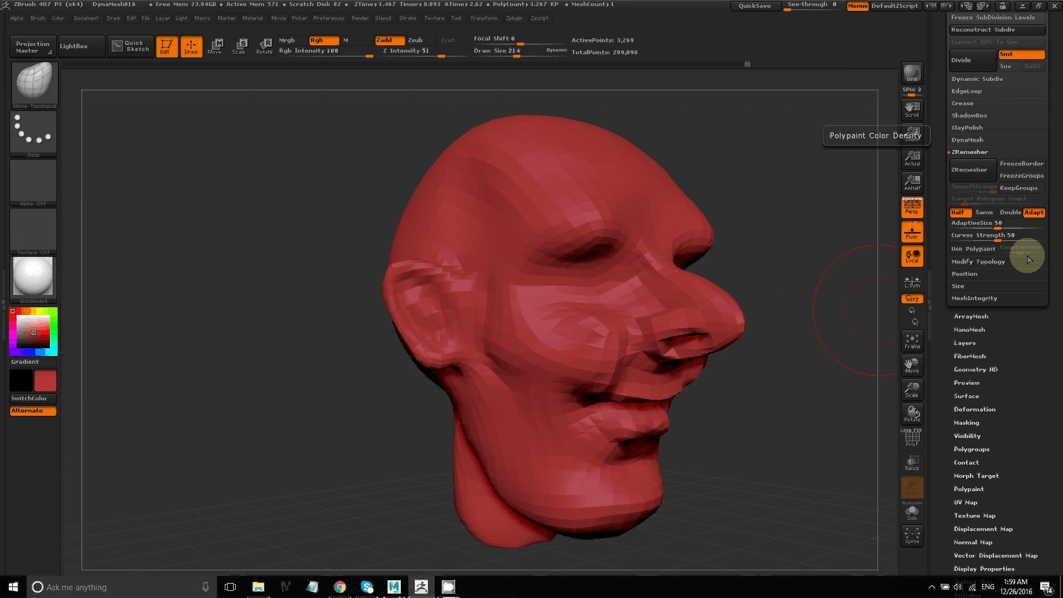
{"action": "mouse_move", "coordinate": [1034, 198]}
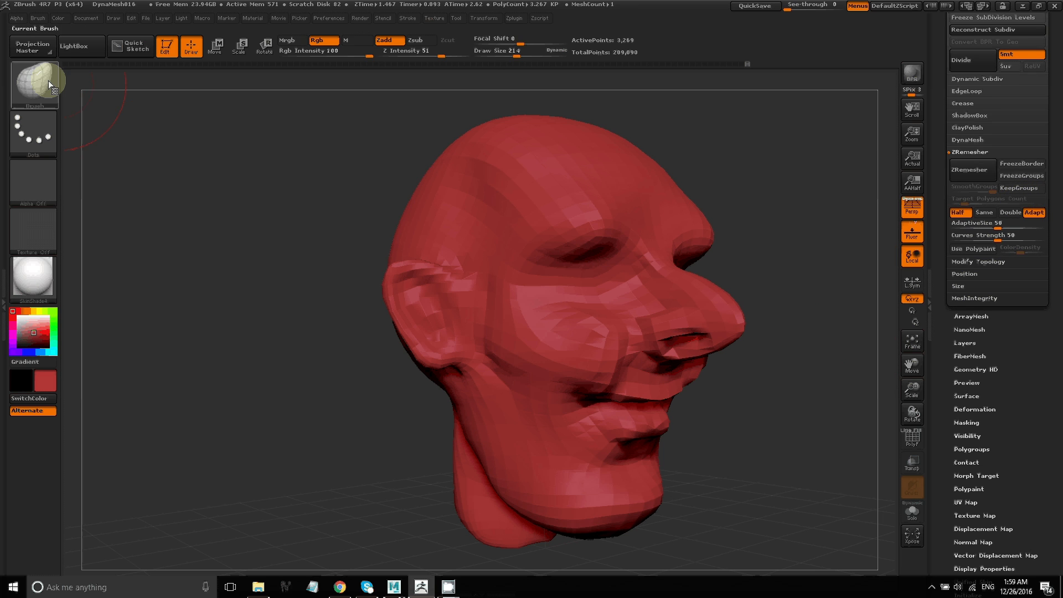
Bring up the brush library from the Current Brush thumbnail to find ZRemesherGuides.
{"action": "left_click", "coordinate": [34, 86]}
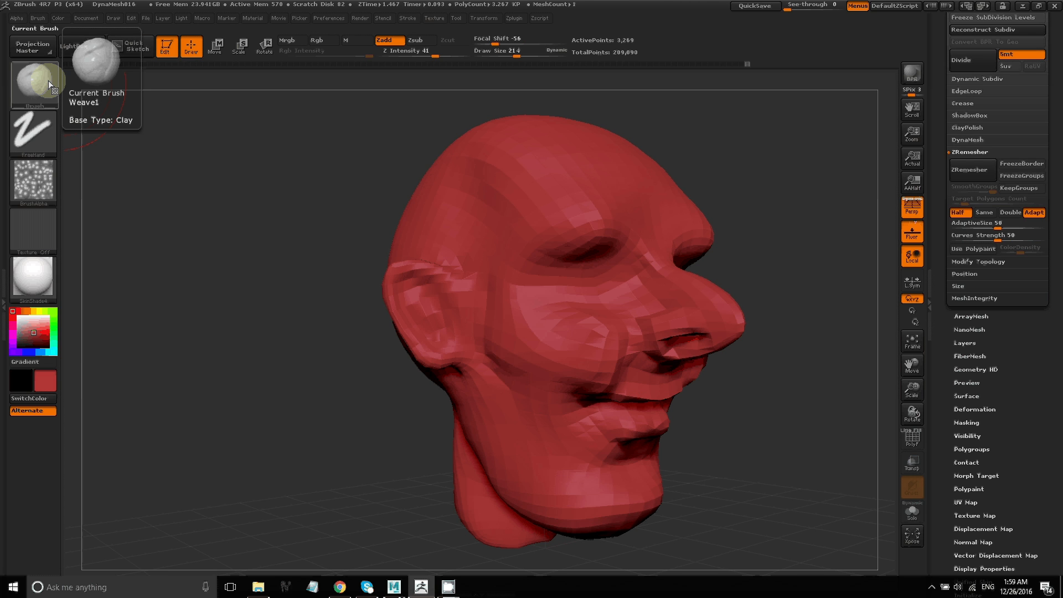
{"action": "left_click", "coordinate": [32, 83]}
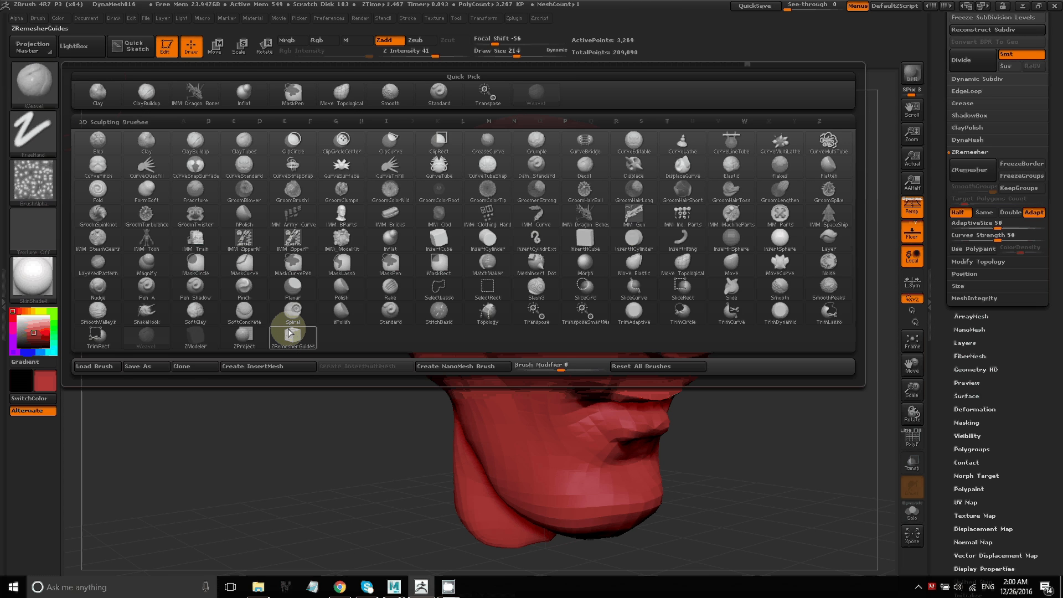
{"action": "mouse_move", "coordinate": [298, 336]}
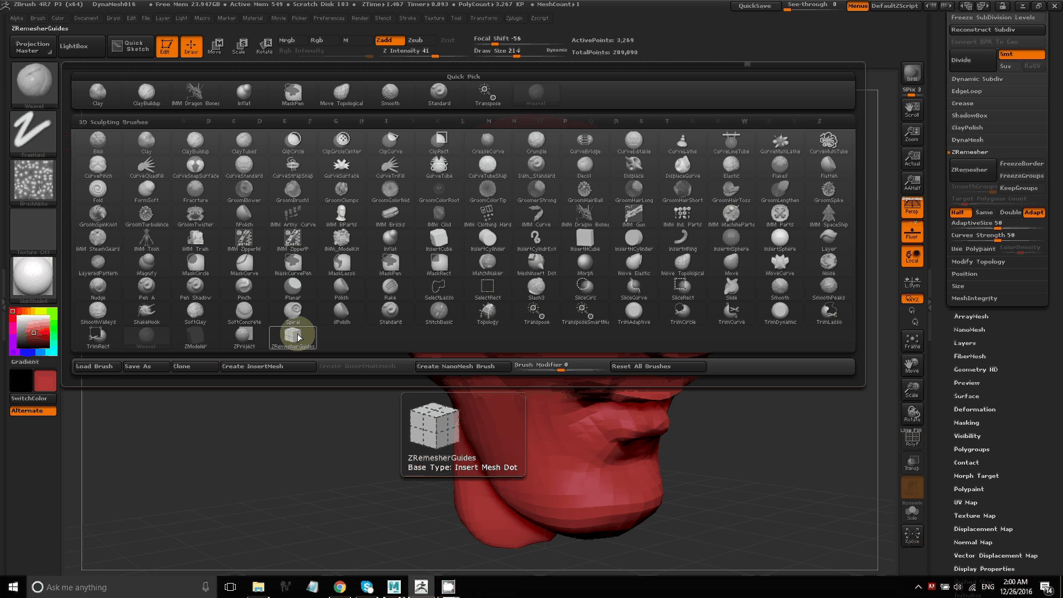
With the ZRemesherGuides brush, loop a guide curve around the left eye socket.
{"action": "left_click", "coordinate": [293, 335]}
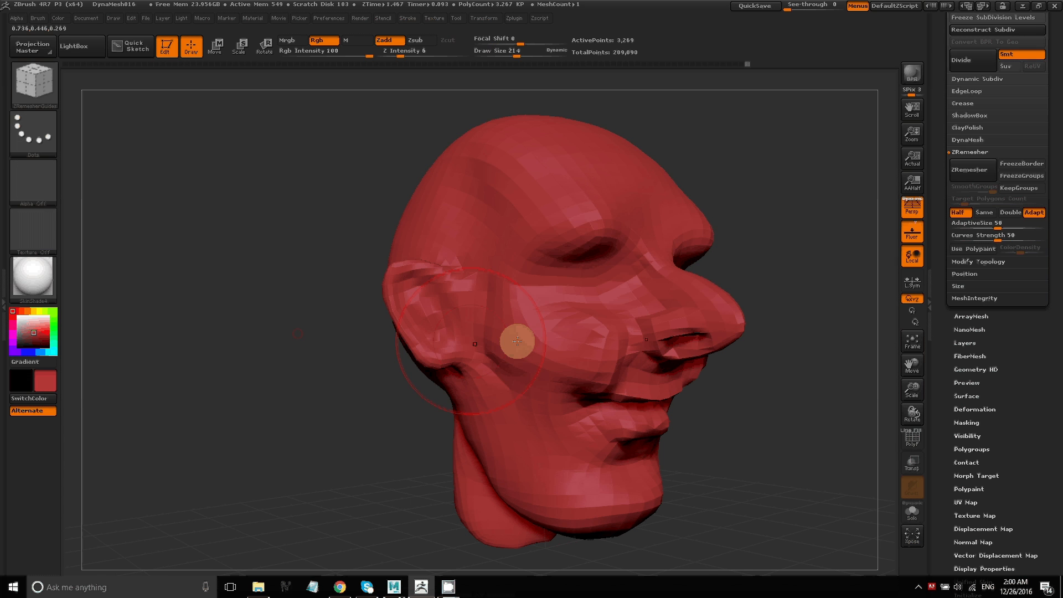
{"action": "left_click_drag", "start_coordinate": [515, 342], "coordinate": [573, 263]}
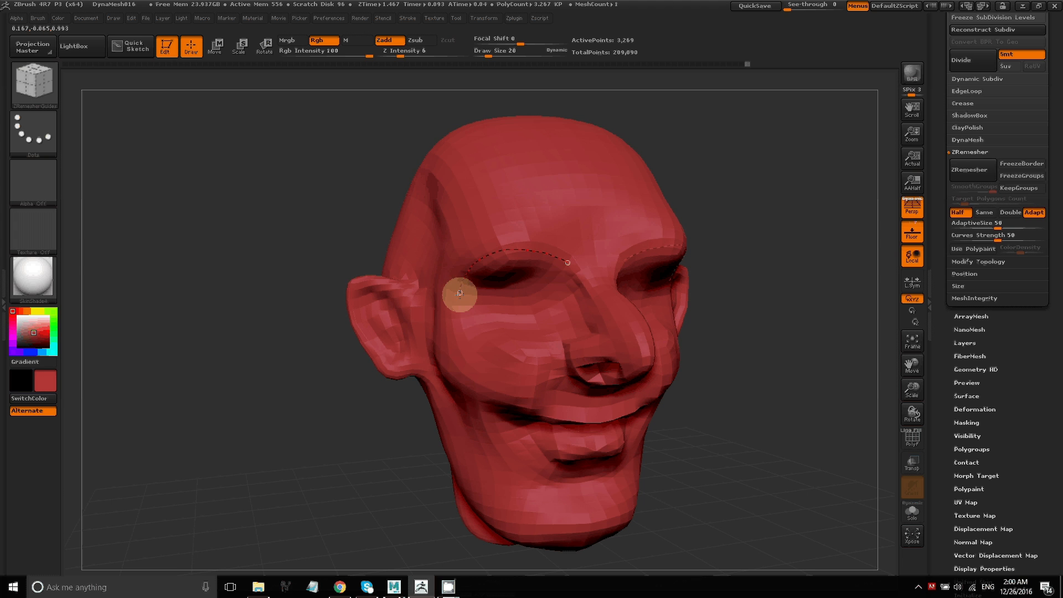
{"action": "left_click_drag", "start_coordinate": [459, 294], "coordinate": [549, 341]}
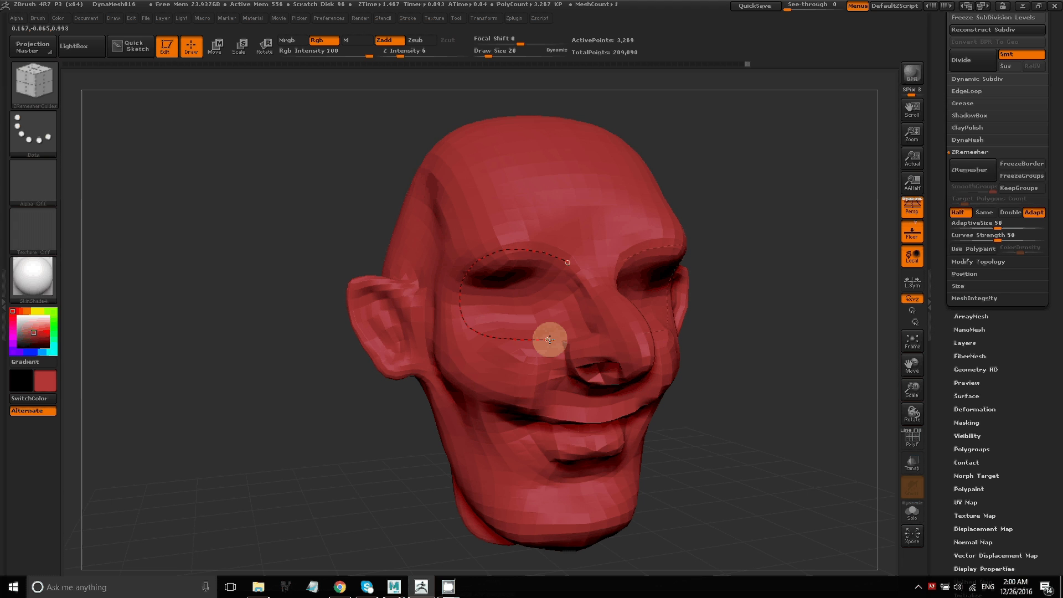
{"action": "mouse_move", "coordinate": [559, 340]}
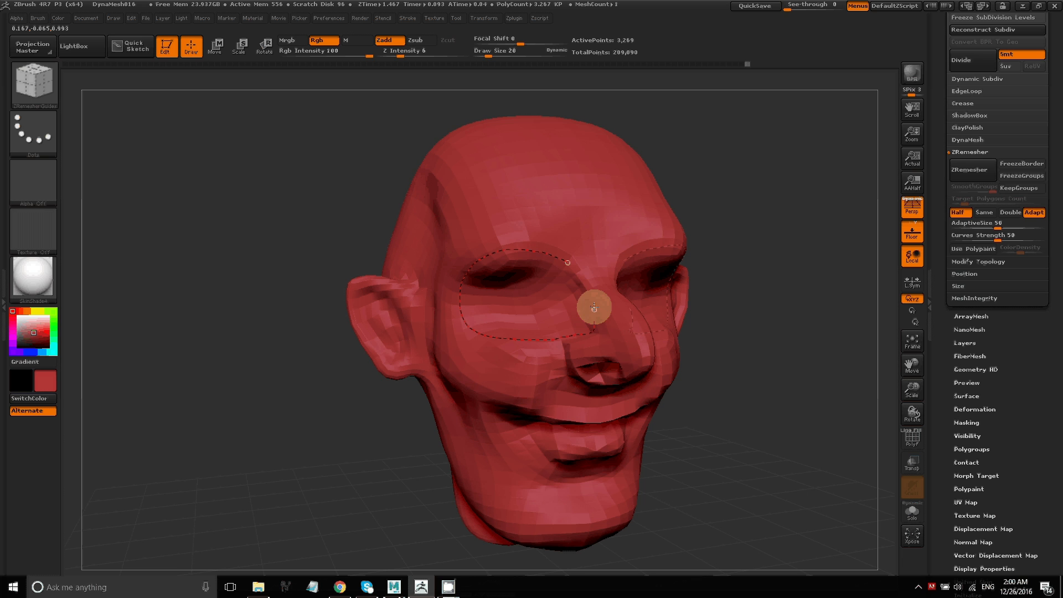
{"action": "mouse_move", "coordinate": [545, 269]}
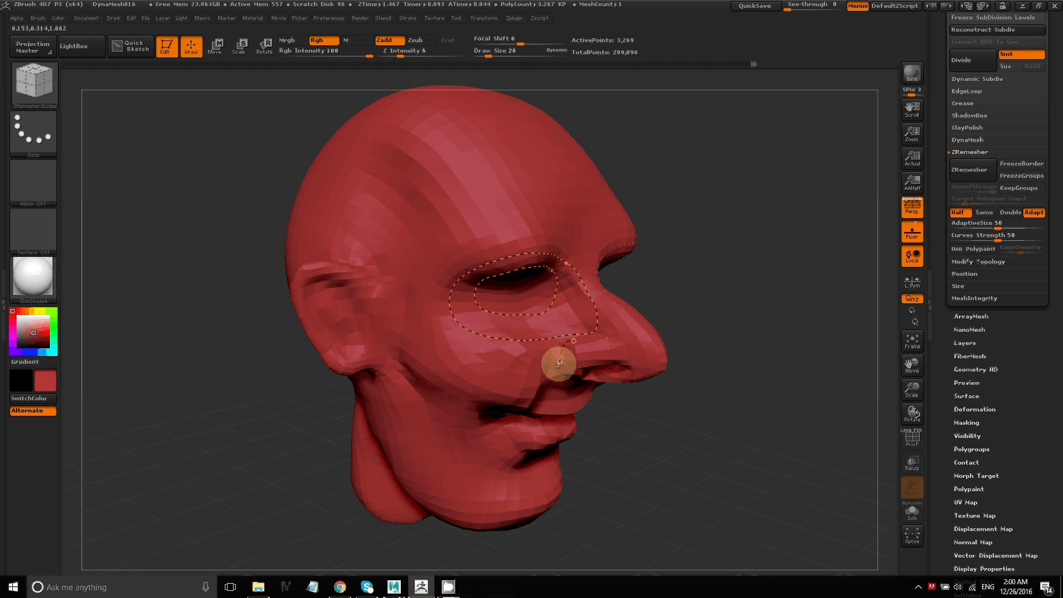
Draw guide curves beside the nose, down past the mouth to the chin and around the mouth.
{"action": "left_click_drag", "start_coordinate": [558, 362], "coordinate": [493, 419]}
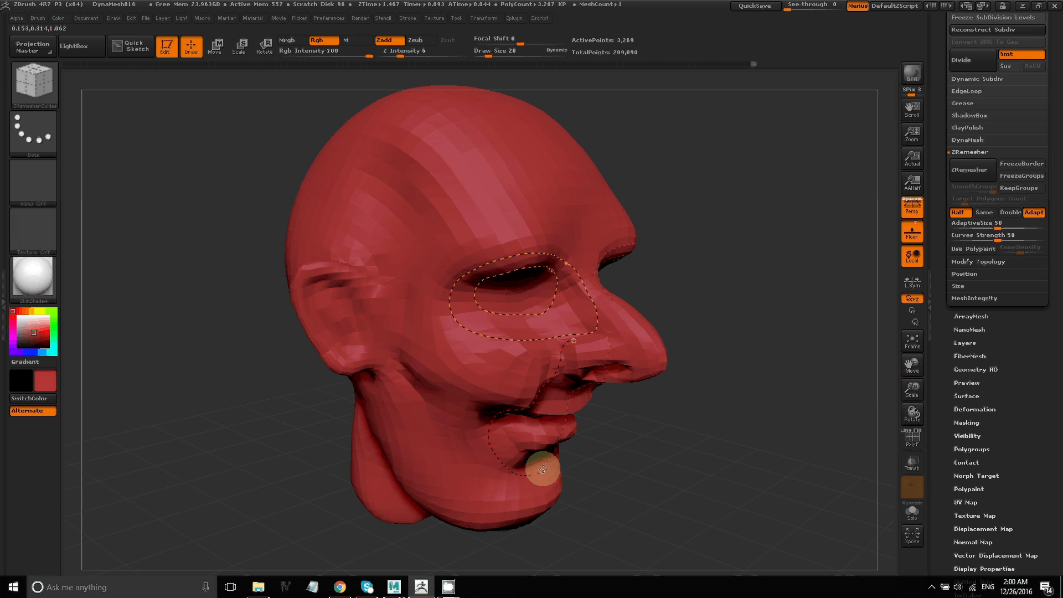
{"action": "left_click_drag", "start_coordinate": [542, 467], "coordinate": [894, 416]}
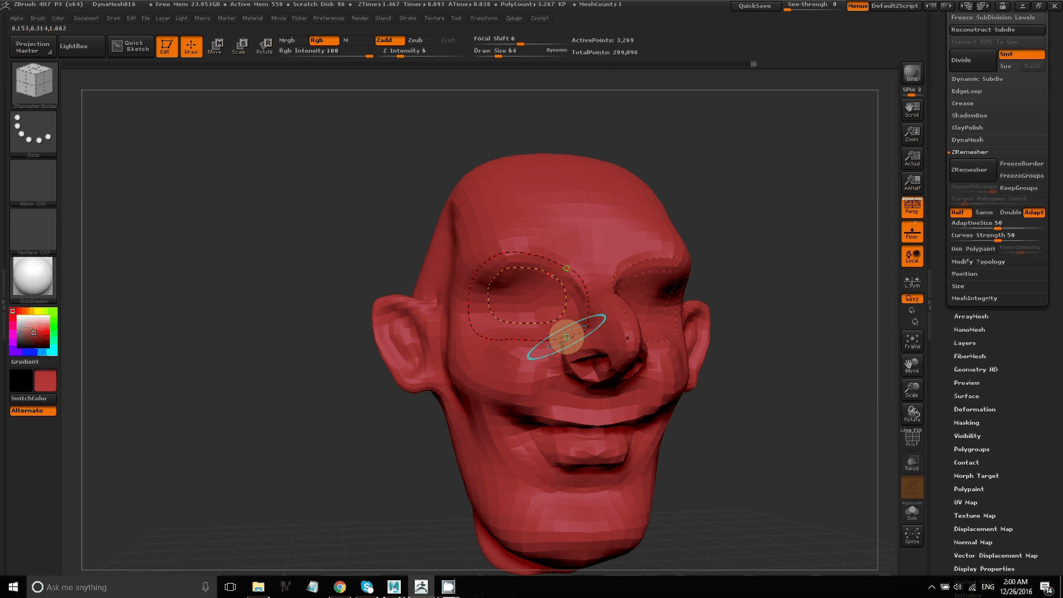
{"action": "left_click_drag", "start_coordinate": [565, 335], "coordinate": [537, 385]}
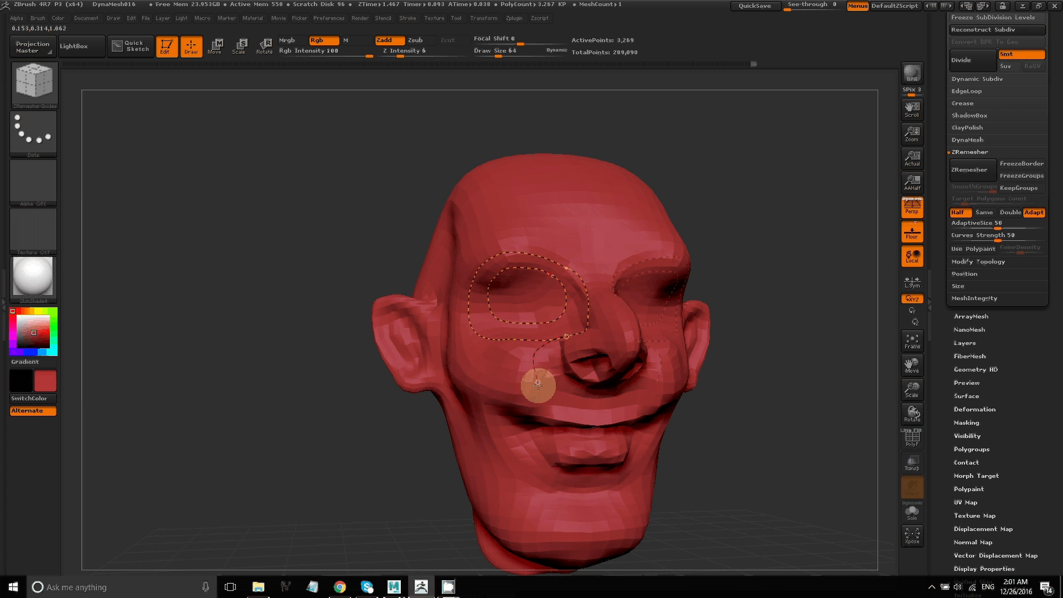
{"action": "left_click_drag", "start_coordinate": [538, 384], "coordinate": [512, 424]}
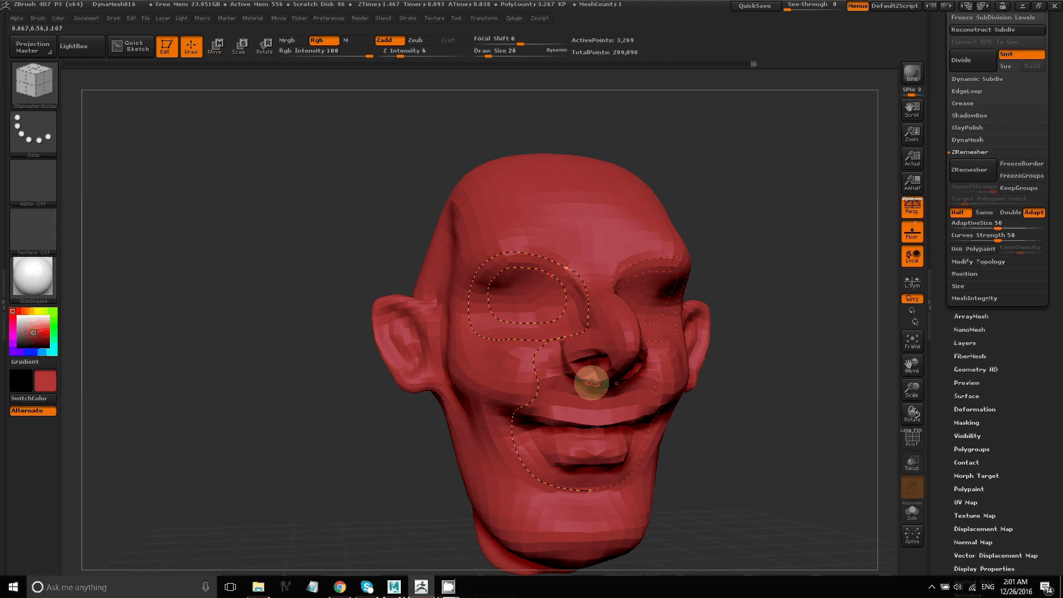
{"action": "left_click_drag", "start_coordinate": [593, 383], "coordinate": [546, 405]}
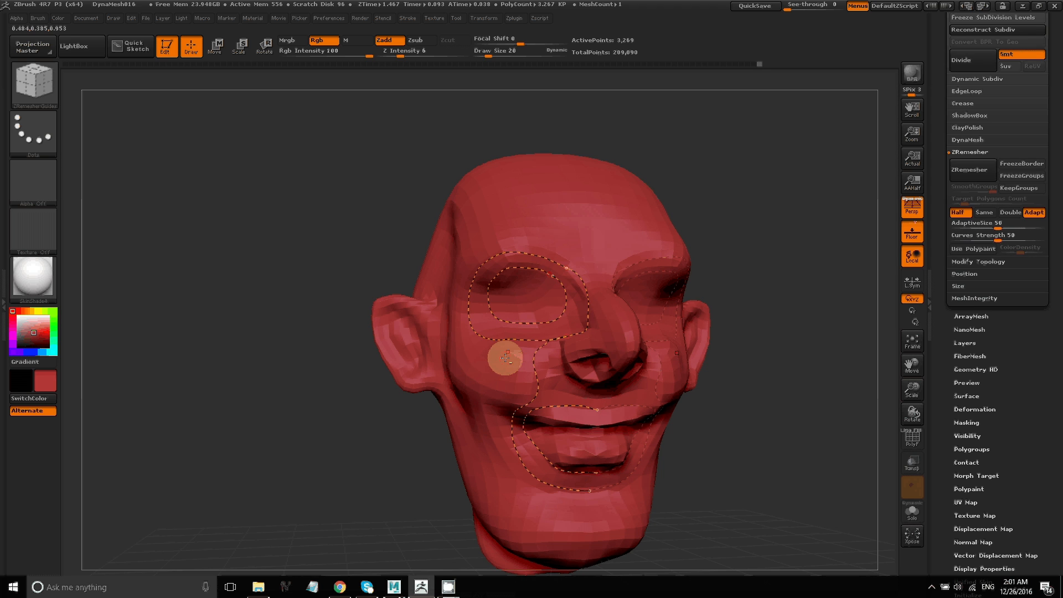
{"action": "mouse_move", "coordinate": [512, 372]}
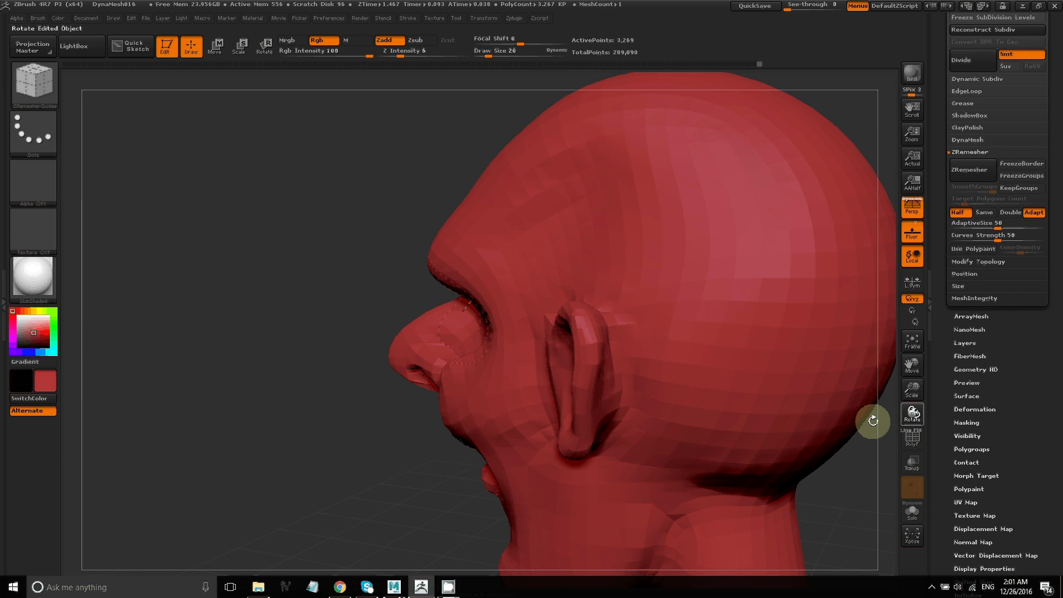
Draw a guide curve along the brow and forehead and review the guides from the side.
{"action": "left_click_drag", "start_coordinate": [873, 420], "coordinate": [800, 294]}
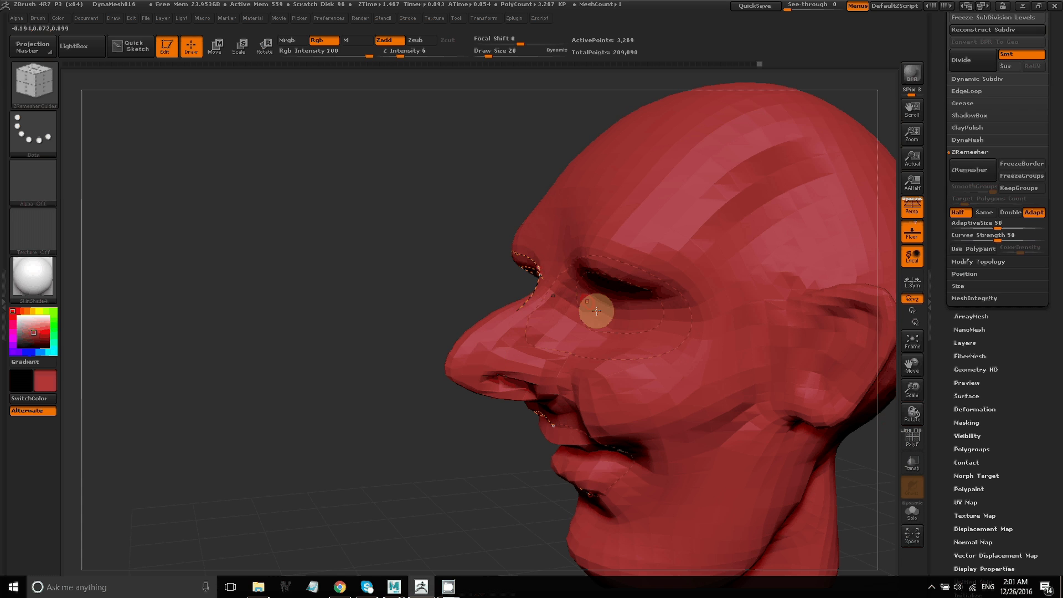
{"action": "mouse_move", "coordinate": [912, 414]}
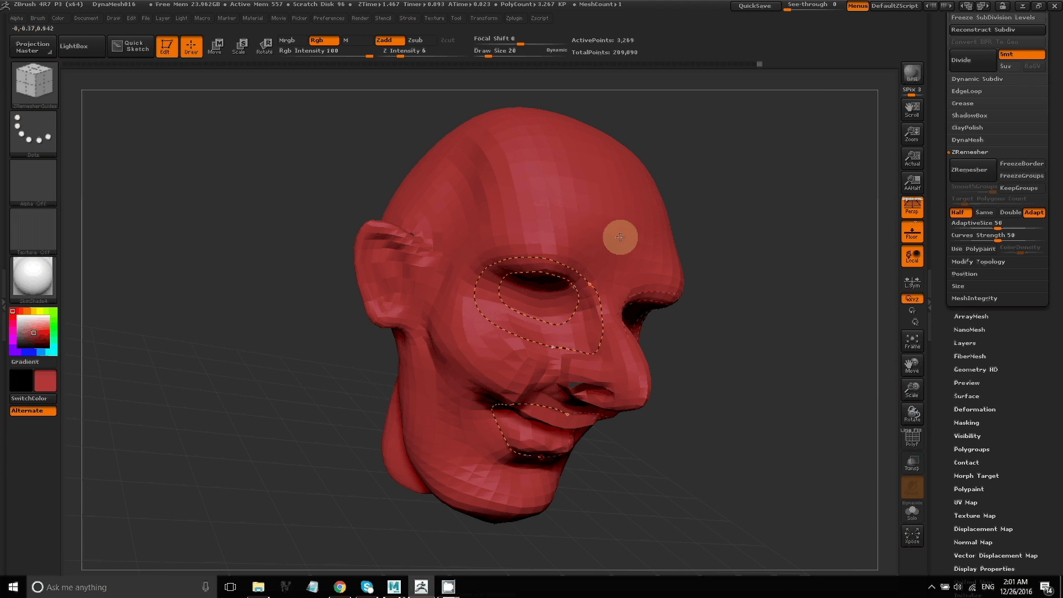
{"action": "left_click_drag", "start_coordinate": [617, 234], "coordinate": [426, 302]}
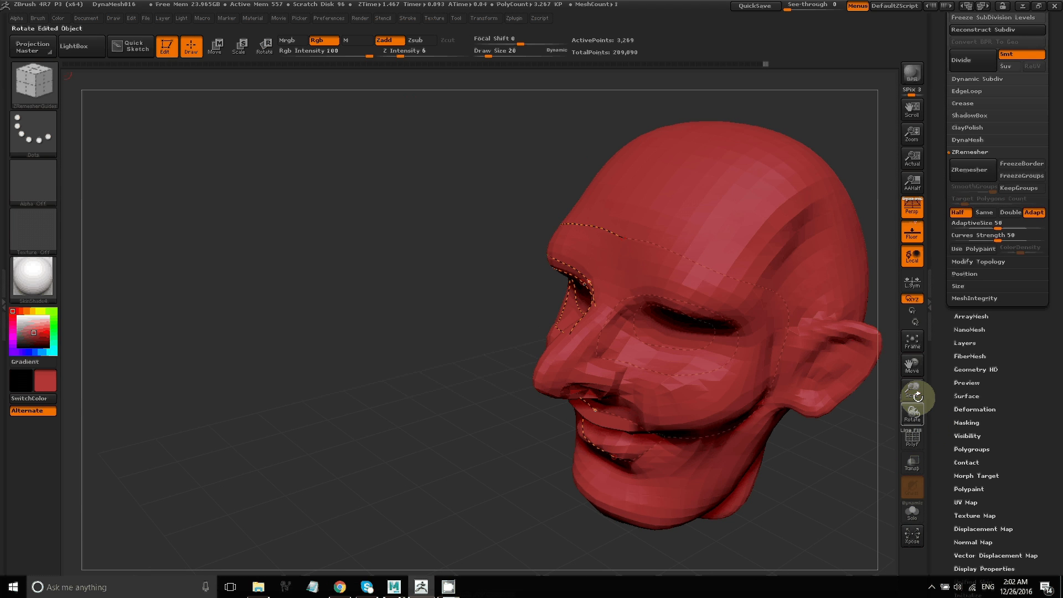
{"action": "left_click", "coordinate": [912, 342]}
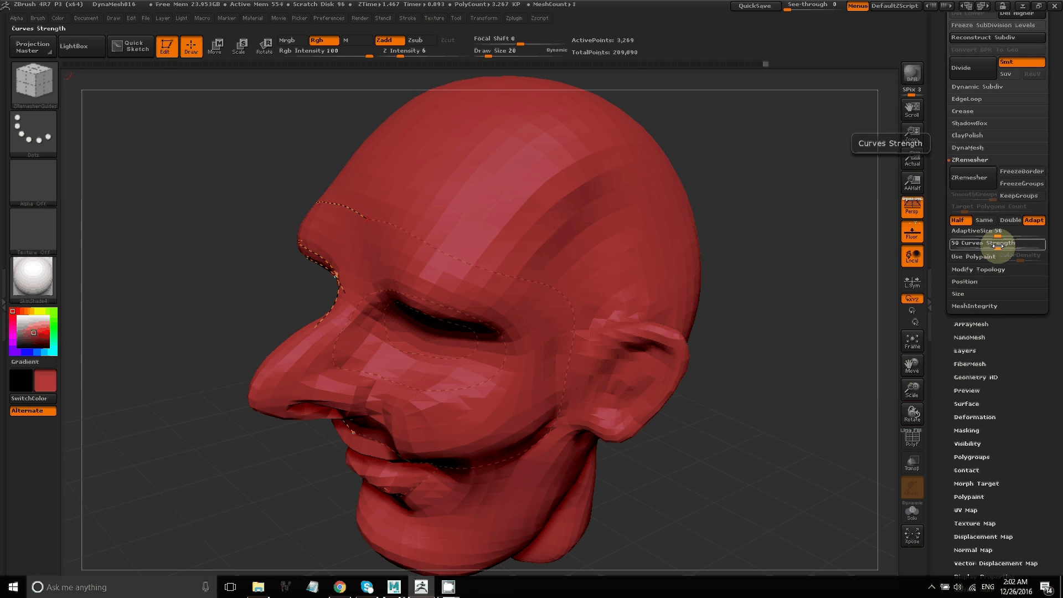
{"action": "mouse_move", "coordinate": [972, 182]}
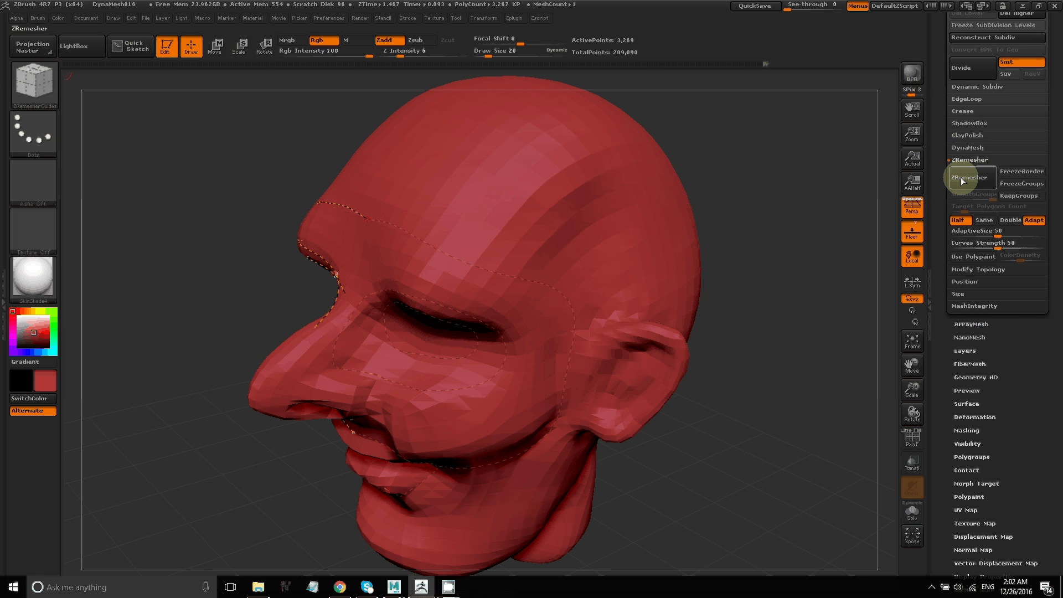
{"action": "left_click", "coordinate": [971, 177]}
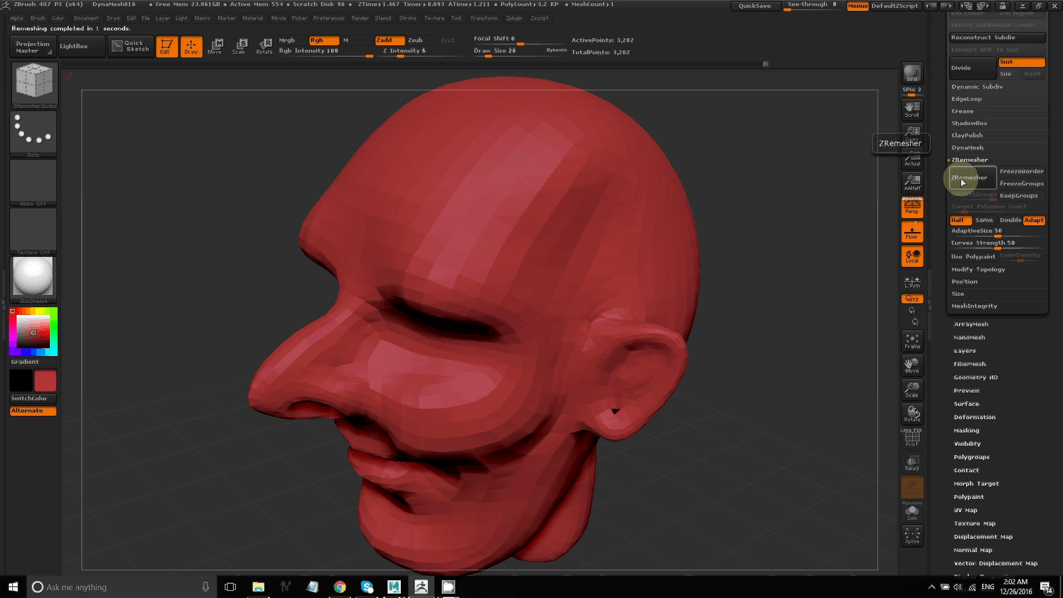
{"action": "mouse_move", "coordinate": [915, 440]}
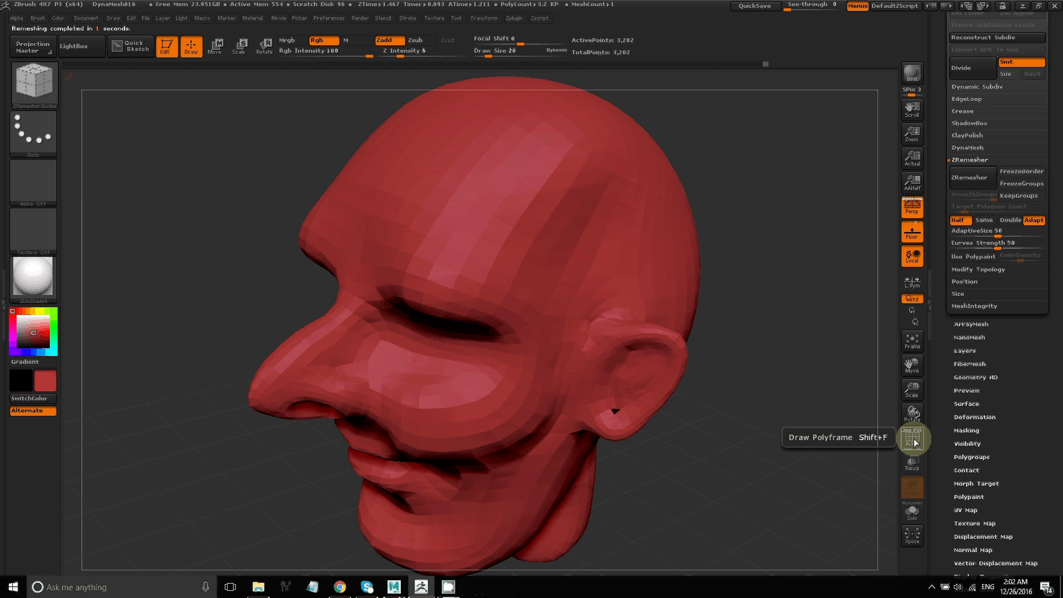
{"action": "left_click", "coordinate": [911, 438]}
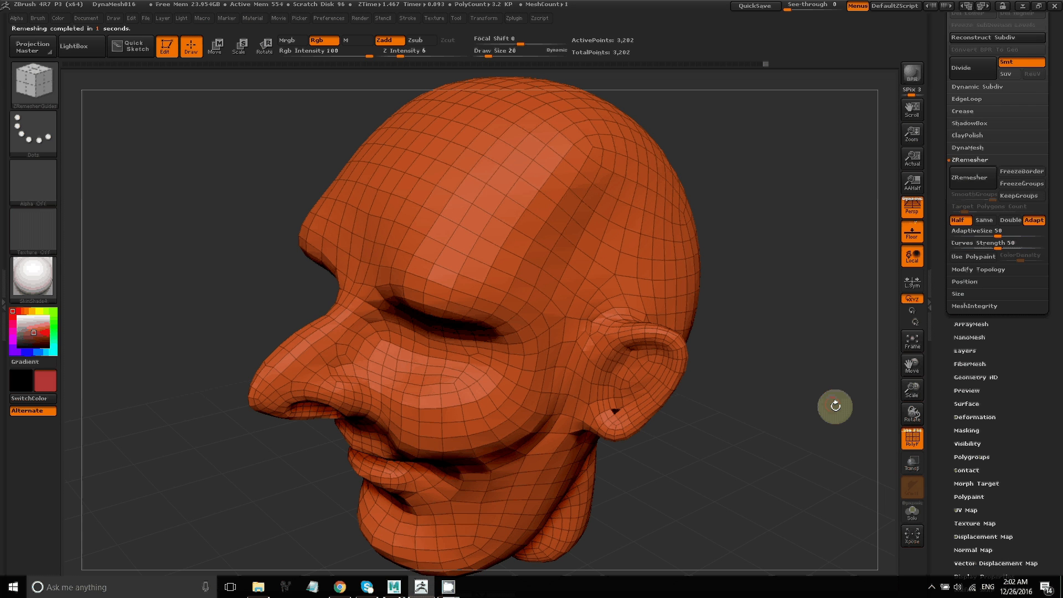
{"action": "left_click_drag", "start_coordinate": [835, 407], "coordinate": [922, 414]}
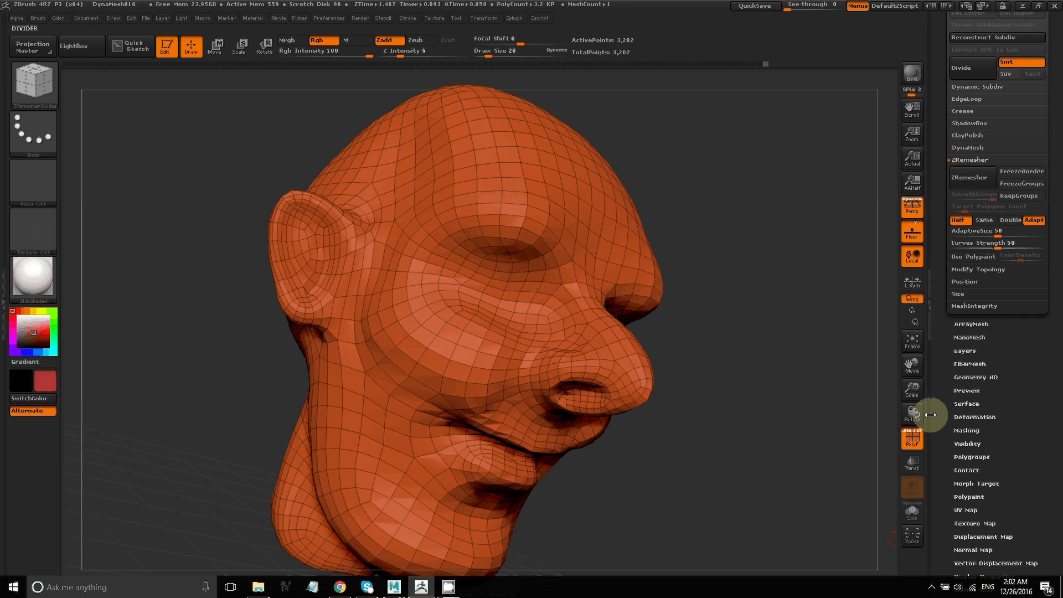
{"action": "left_click_drag", "start_coordinate": [929, 414], "coordinate": [468, 373]}
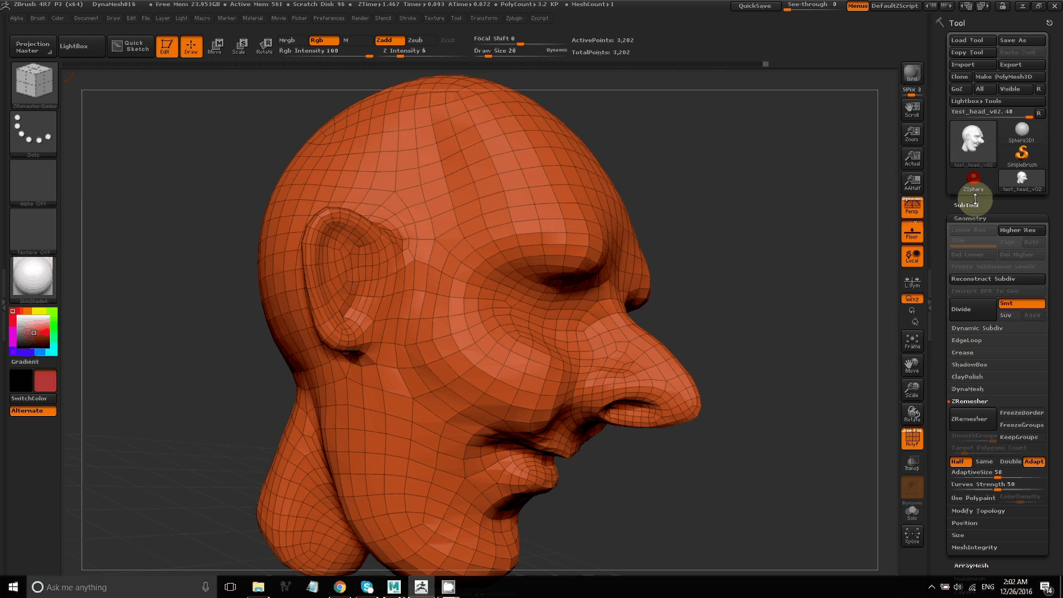
{"action": "mouse_move", "coordinate": [980, 159]}
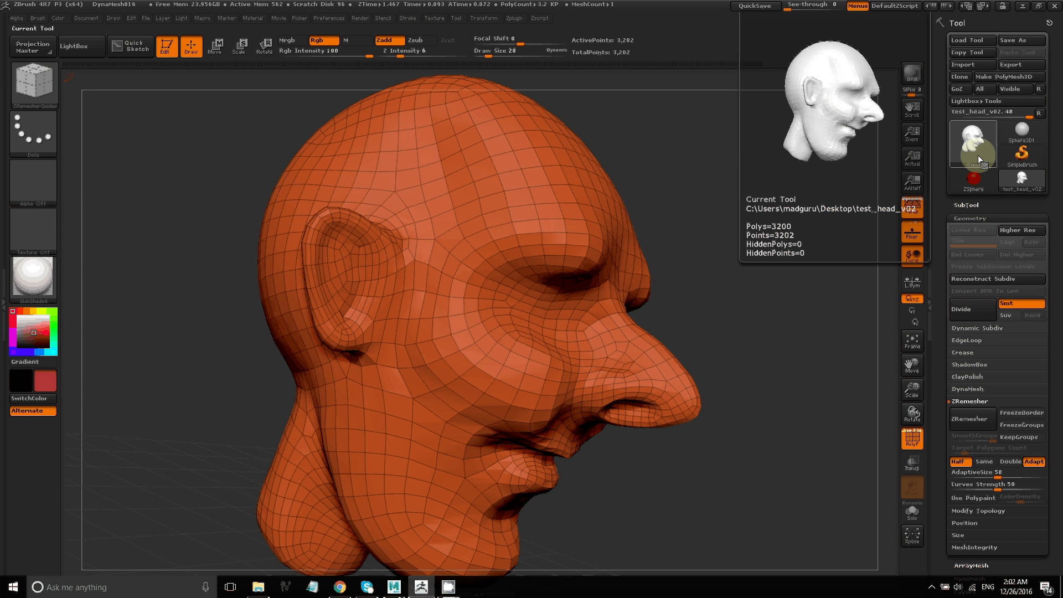
{"action": "mouse_move", "coordinate": [1000, 170]}
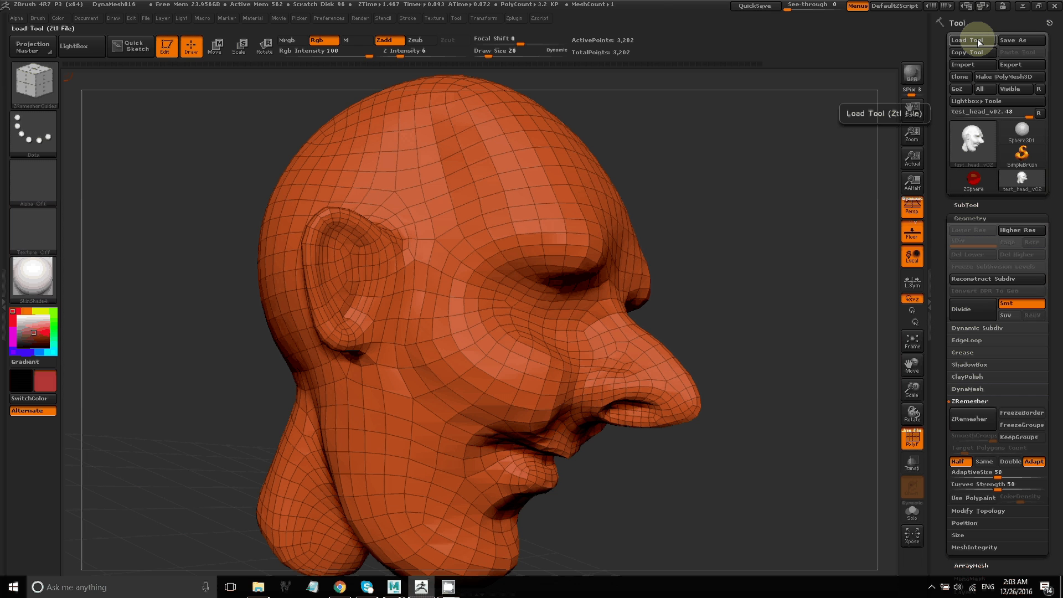
Load the test_head_v02.ztl tool from the Desktop as the working head.
{"action": "left_click", "coordinate": [972, 40]}
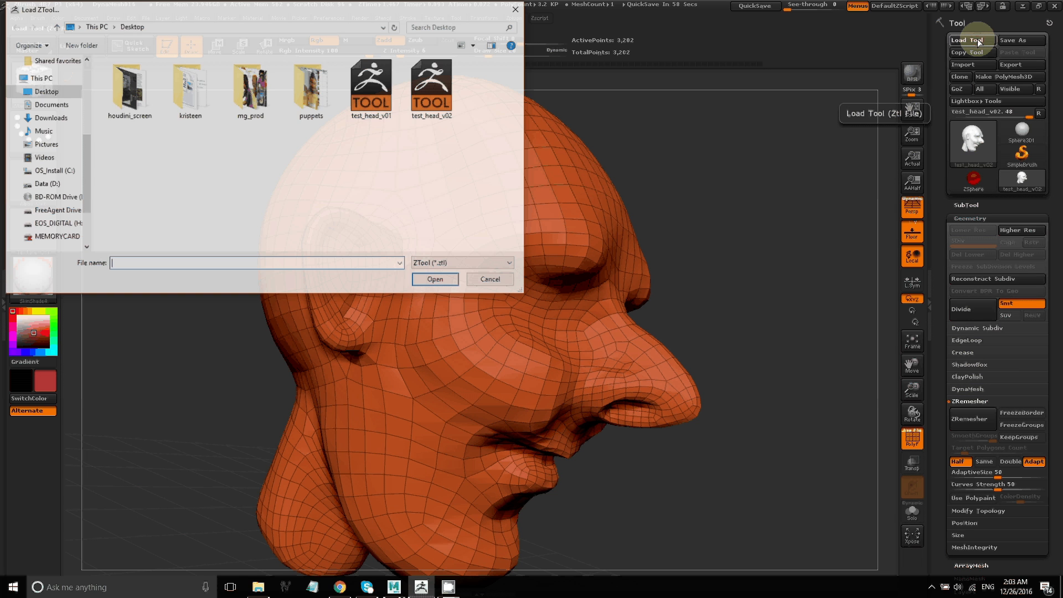
{"action": "mouse_move", "coordinate": [443, 82]}
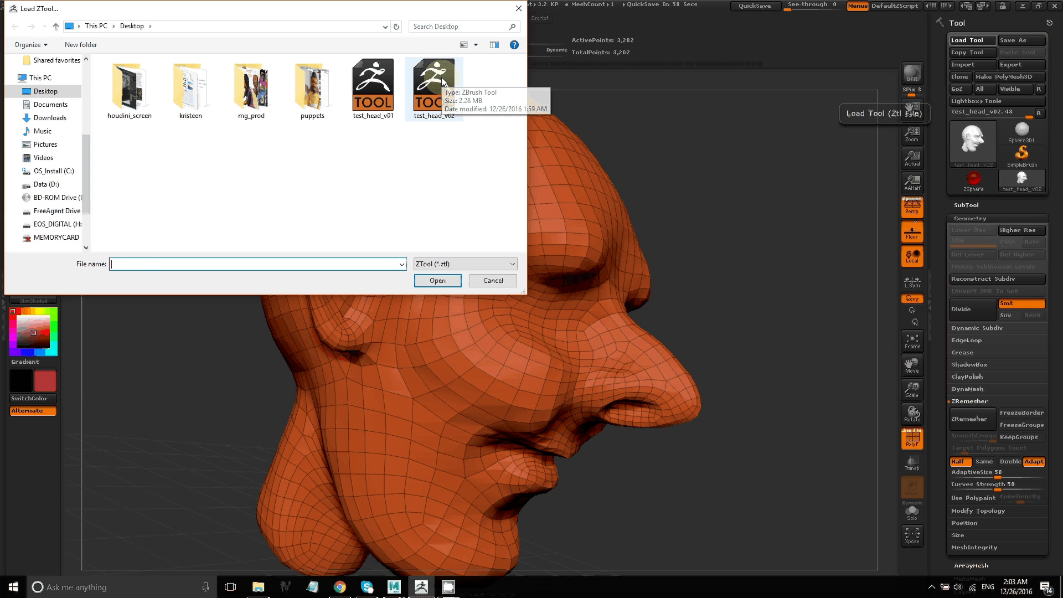
{"action": "double_click", "coordinate": [435, 78]}
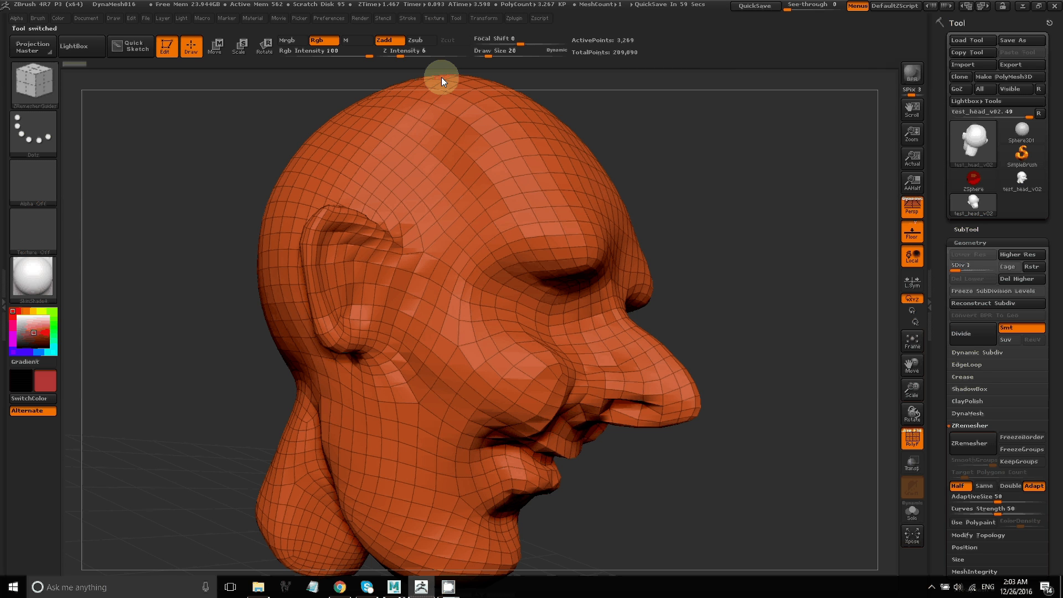
{"action": "mouse_move", "coordinate": [973, 157]}
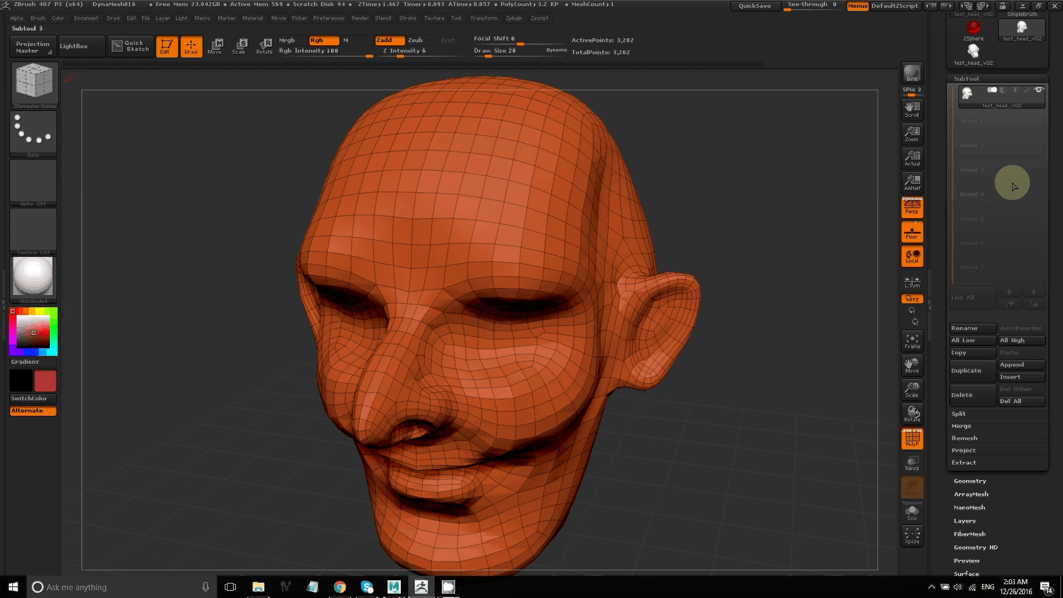
Append test_head_v02 as a second subtool, hide it, and reselect the original head subtool.
{"action": "left_click", "coordinate": [1021, 365]}
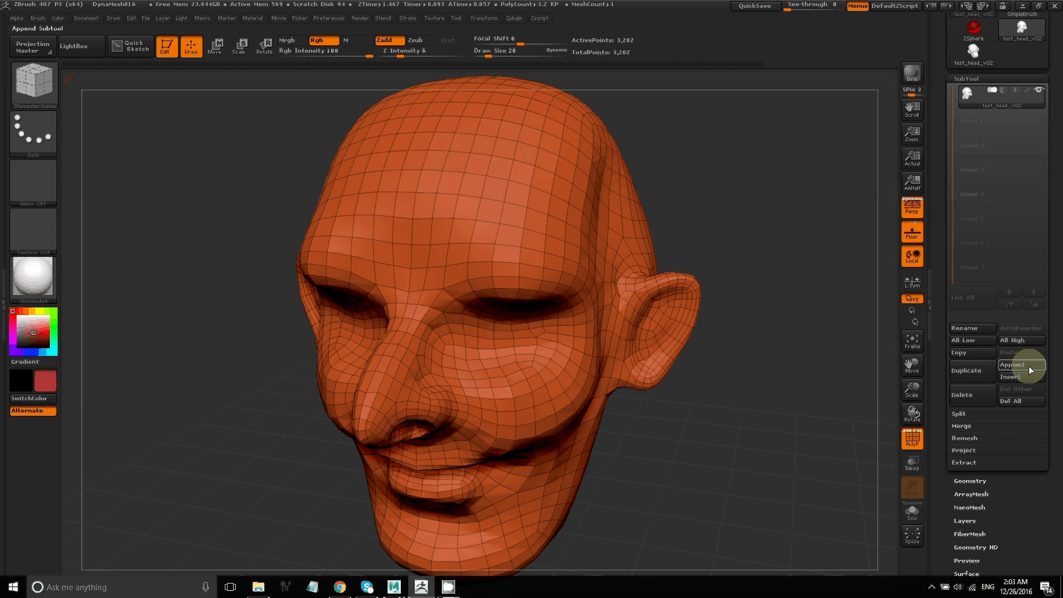
{"action": "left_click", "coordinate": [1012, 365]}
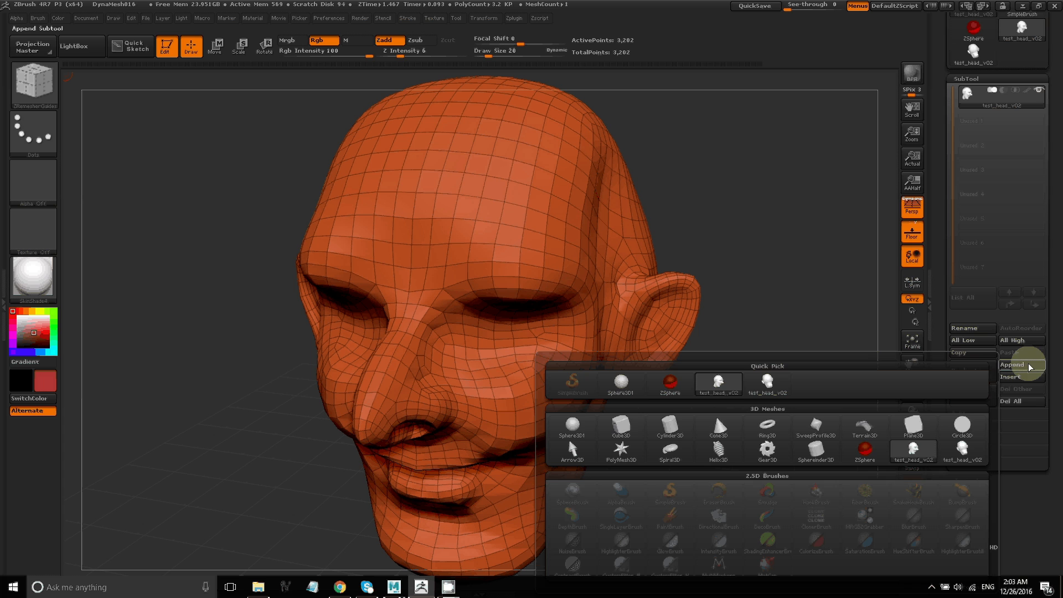
{"action": "mouse_move", "coordinate": [759, 383]}
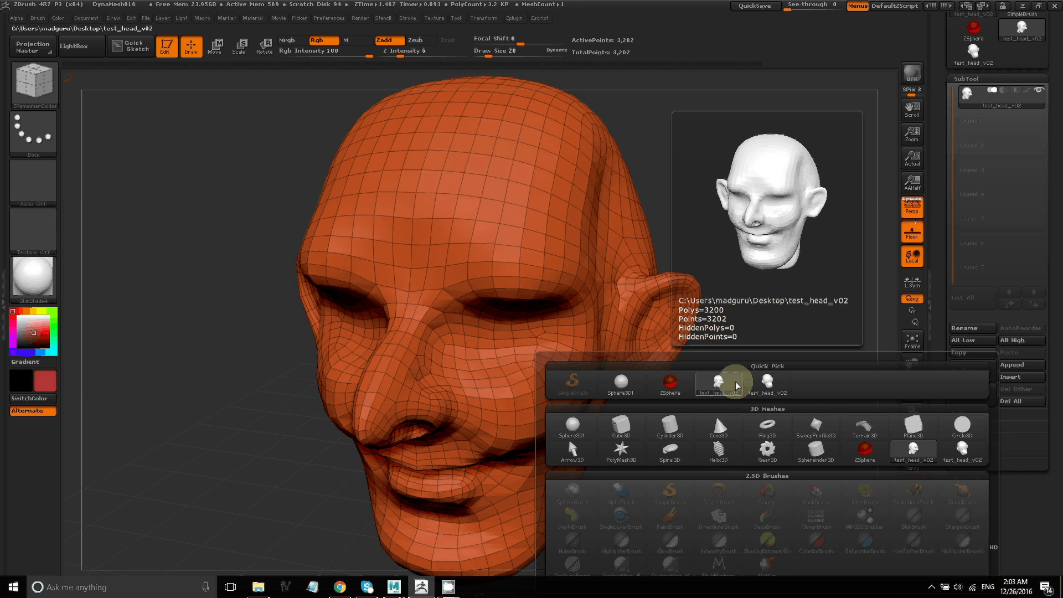
{"action": "left_click", "coordinate": [767, 383]}
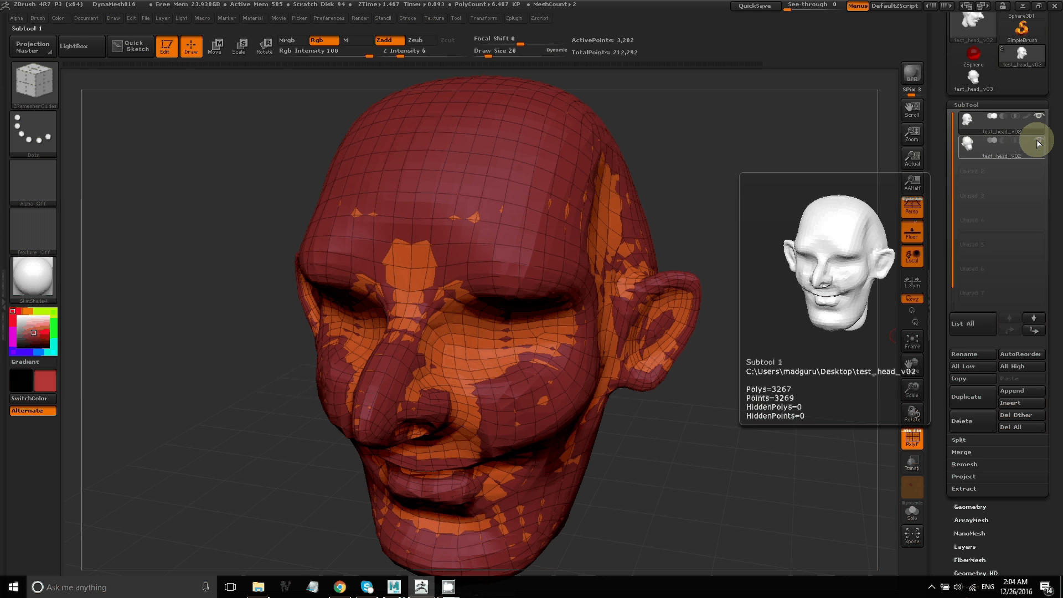
{"action": "left_click", "coordinate": [999, 123]}
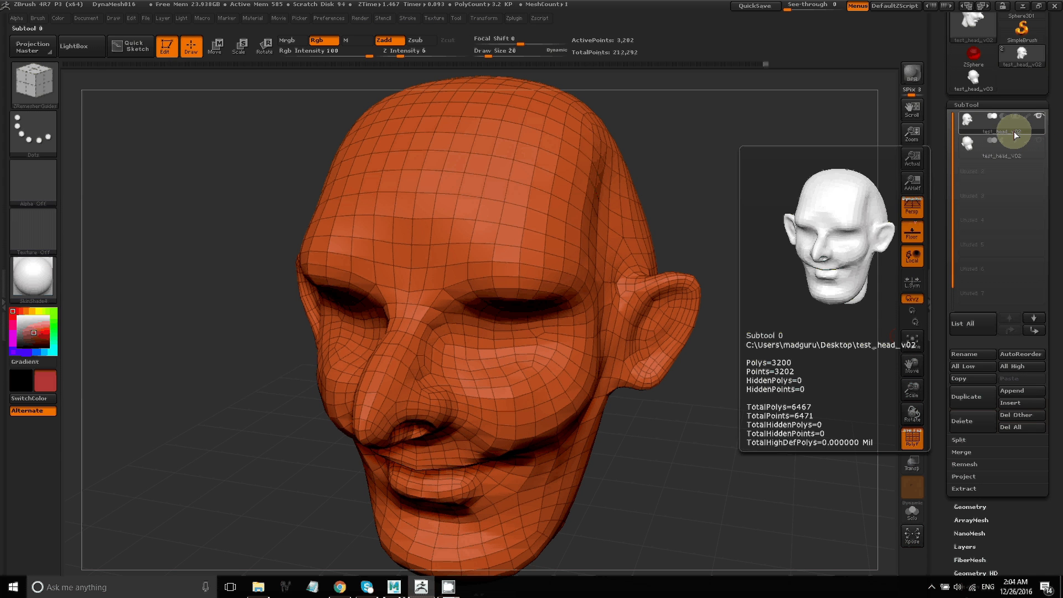
{"action": "left_click", "coordinate": [973, 353]}
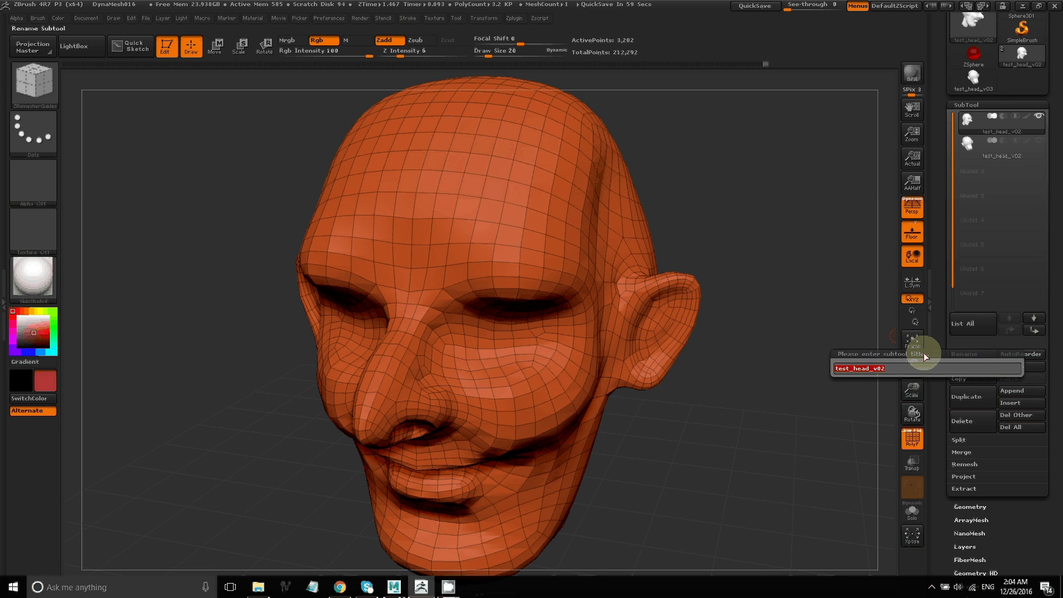
Rename the original head subtool to New-topology and select it.
{"action": "type", "text": "new_topo"}
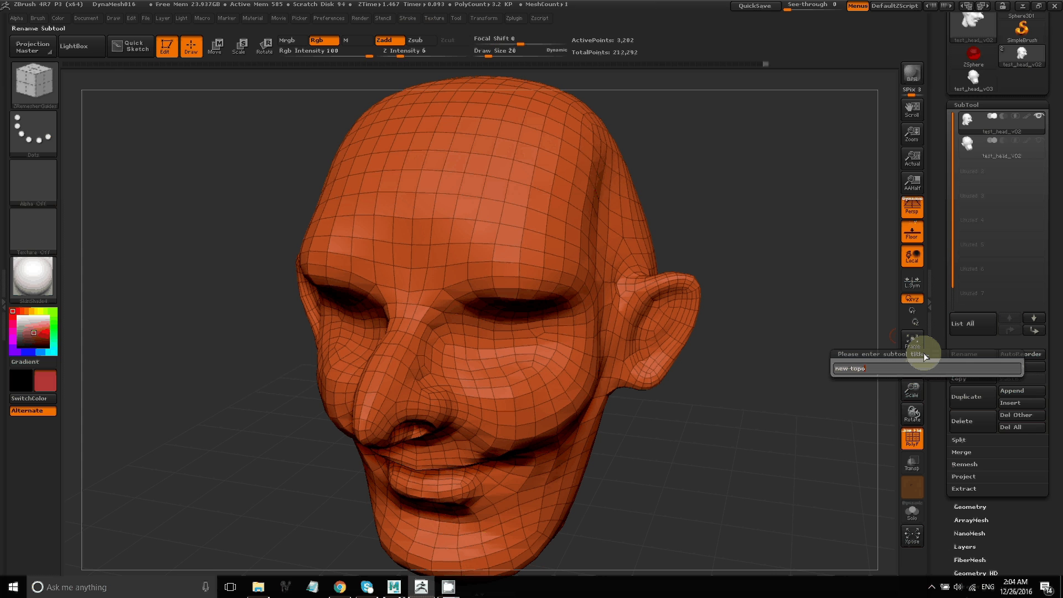
{"action": "type", "text": "logy"}
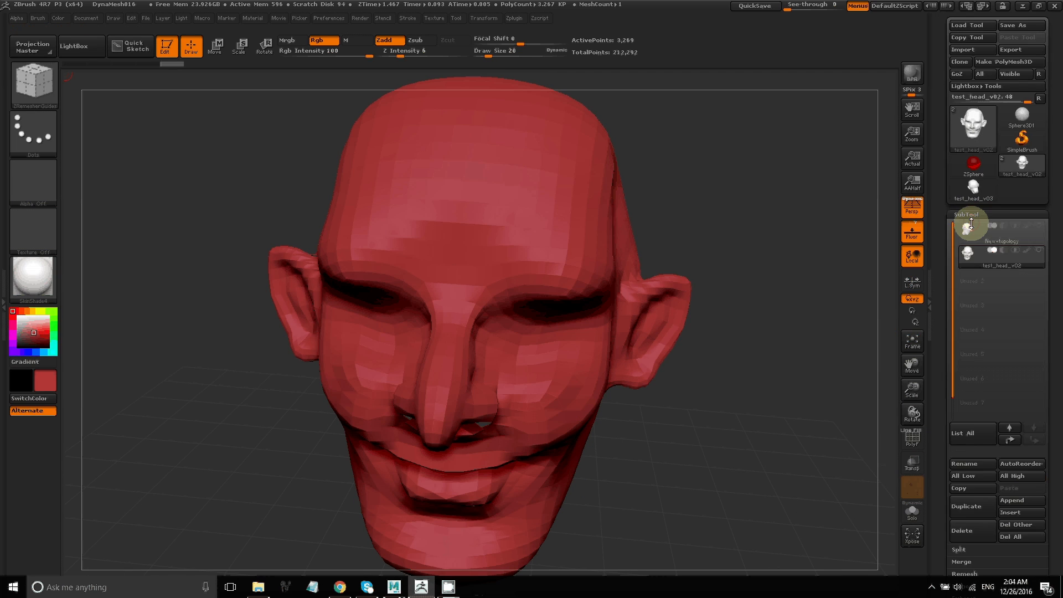
{"action": "left_click", "coordinate": [971, 242]}
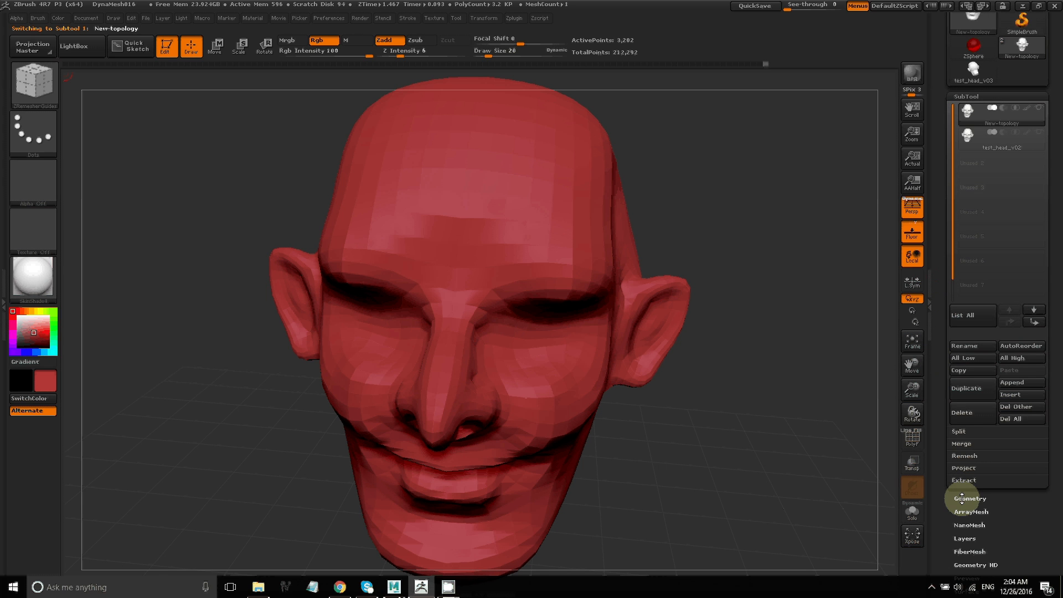
{"action": "mouse_move", "coordinate": [1017, 140]}
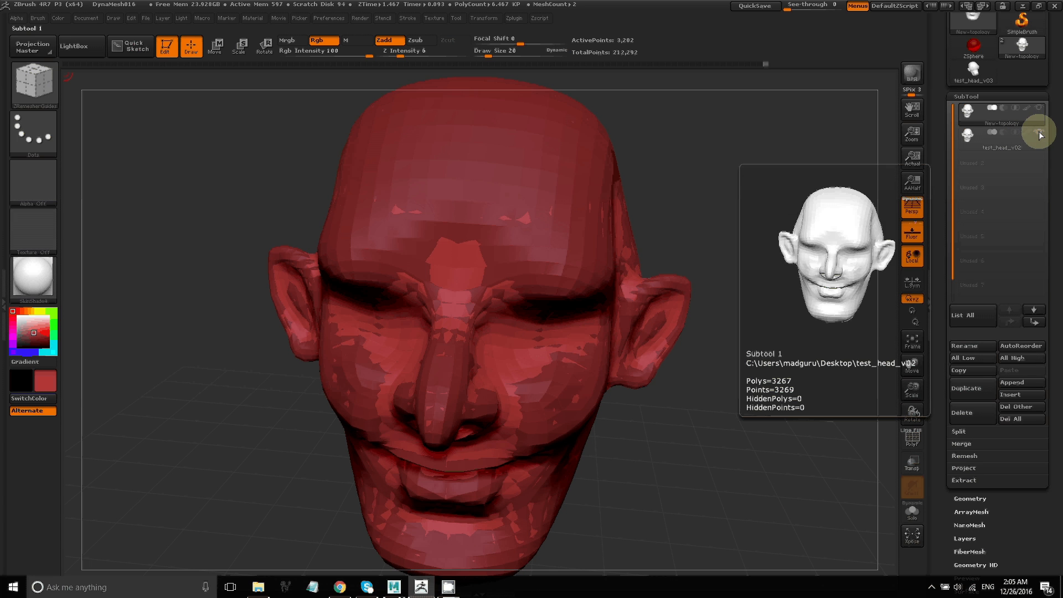
Show test_head_v02 and subdivide the New-topology mesh one level in Geometry.
{"action": "left_click", "coordinate": [1000, 116]}
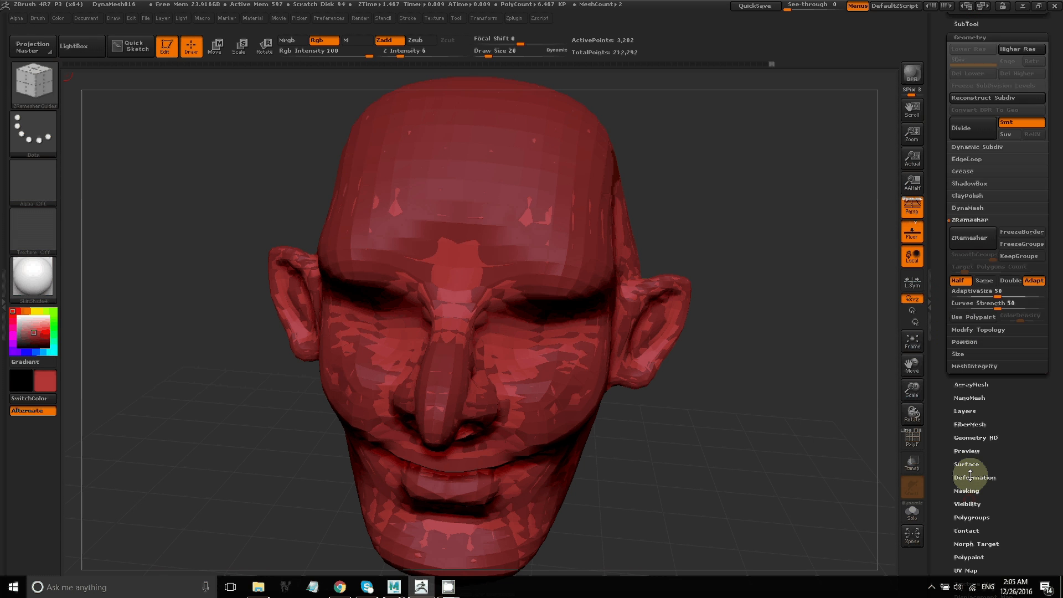
{"action": "left_click", "coordinate": [971, 128]}
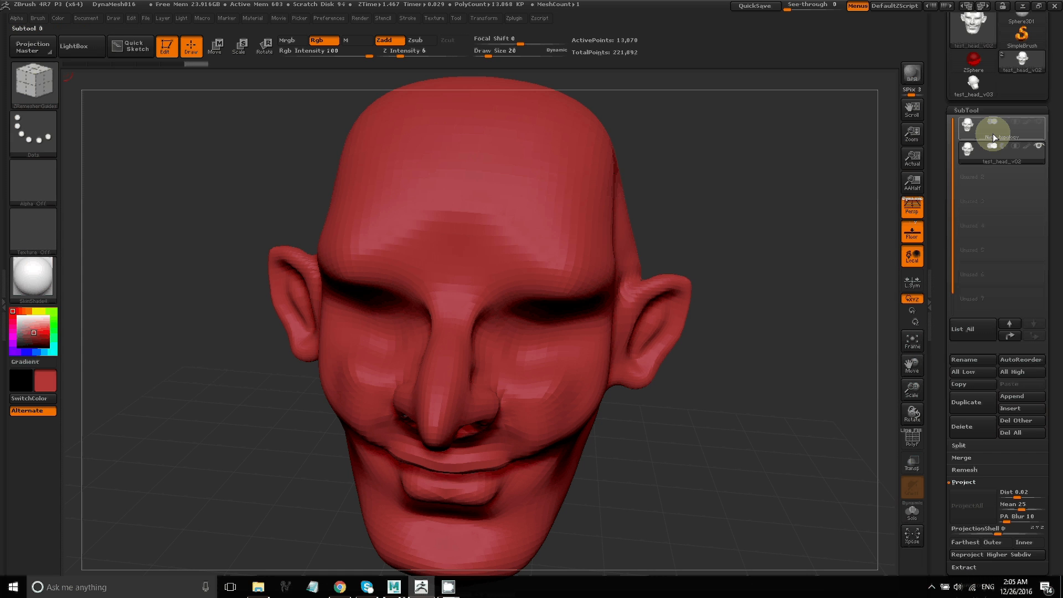
{"action": "left_click", "coordinate": [994, 155]}
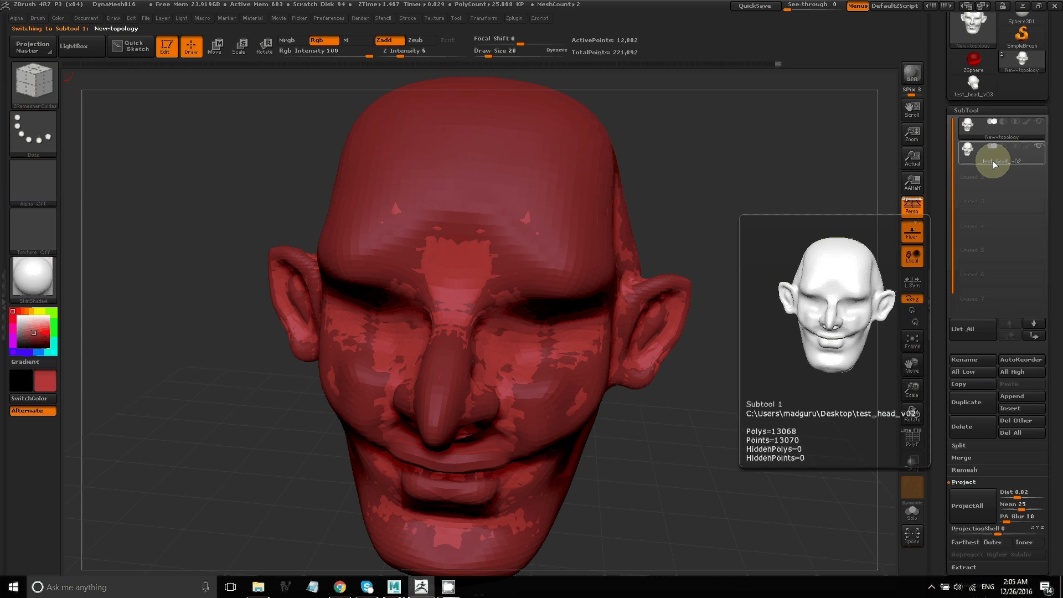
{"action": "left_click", "coordinate": [966, 506]}
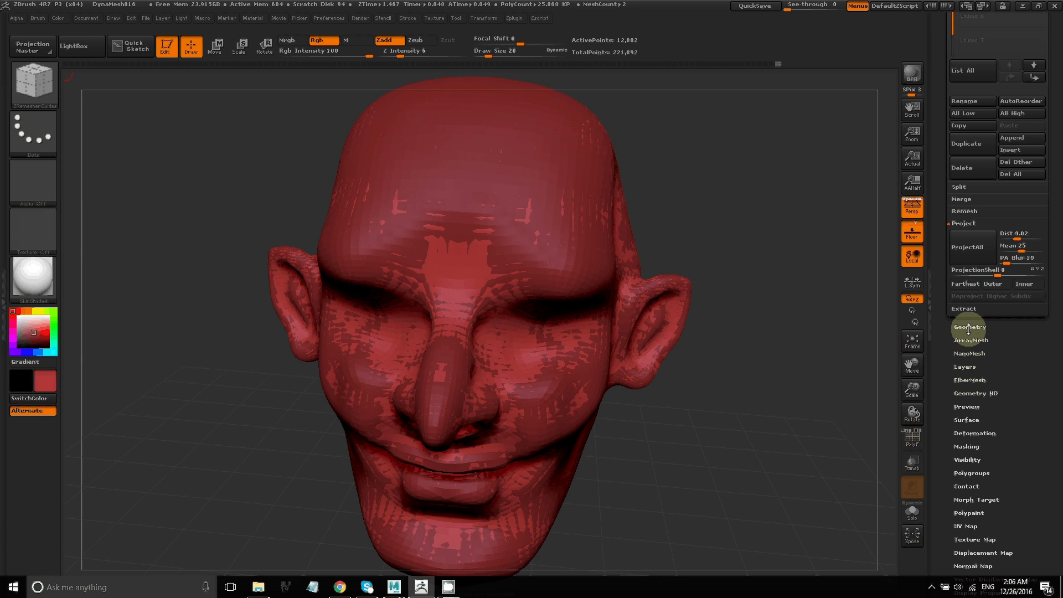
{"action": "left_click", "coordinate": [969, 327]}
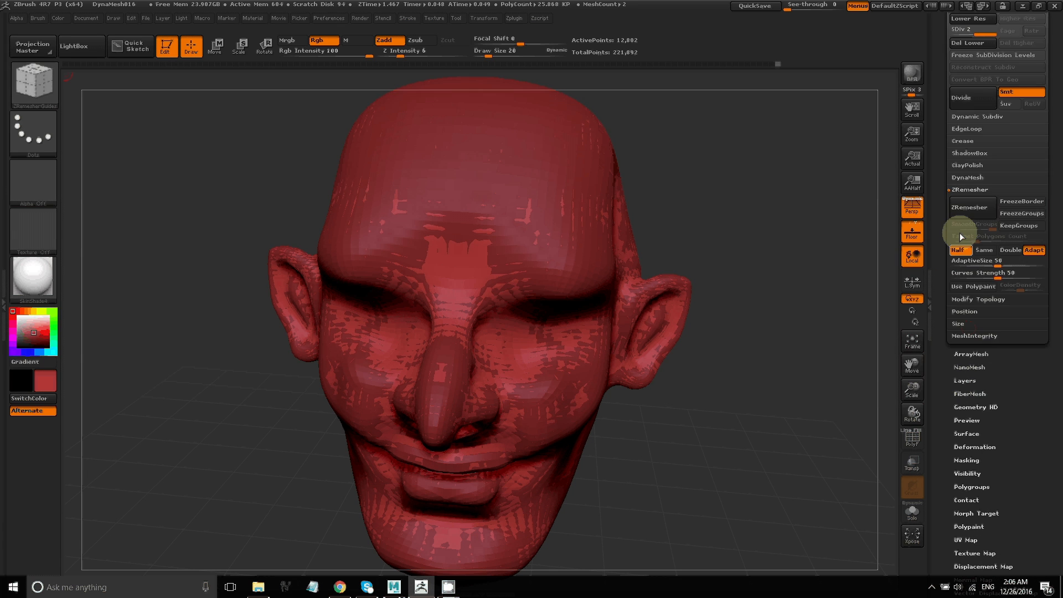
{"action": "left_click", "coordinate": [968, 43]}
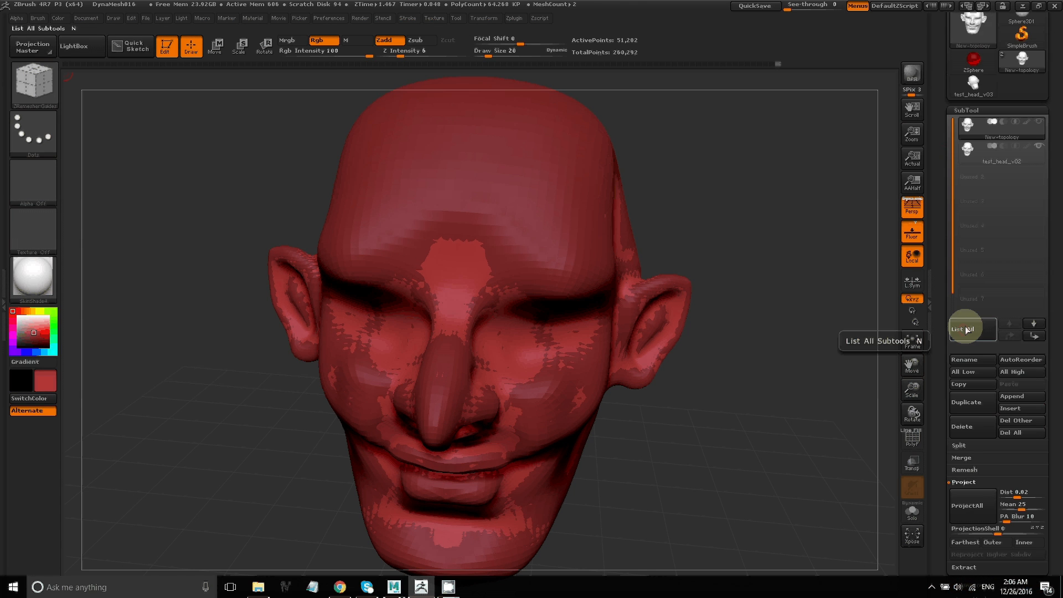
{"action": "mouse_move", "coordinate": [986, 161]}
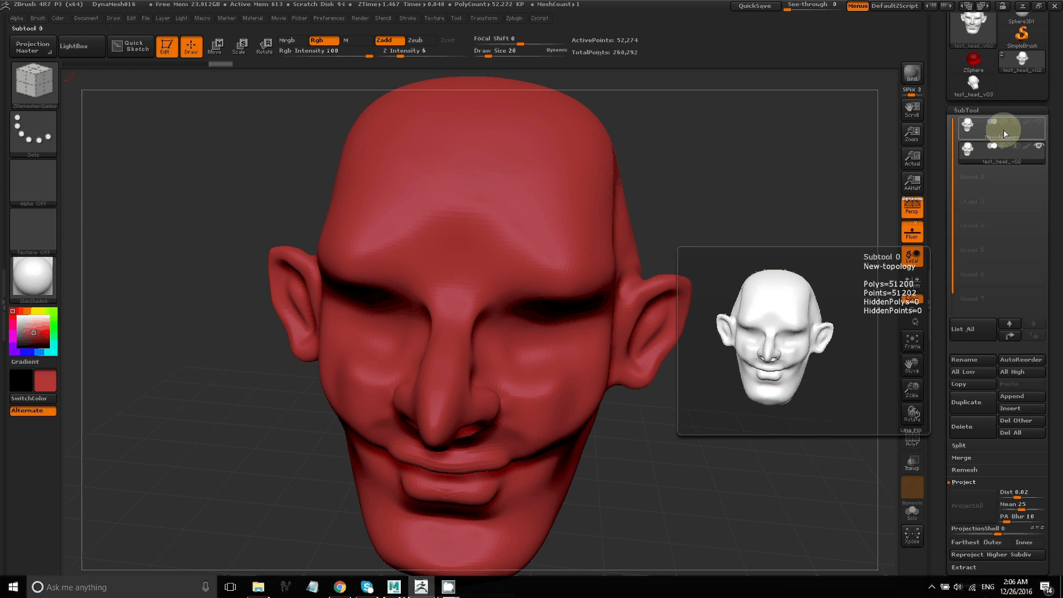
Project the original head's sculpted details onto New-topology with ProjectAll.
{"action": "left_click", "coordinate": [972, 506]}
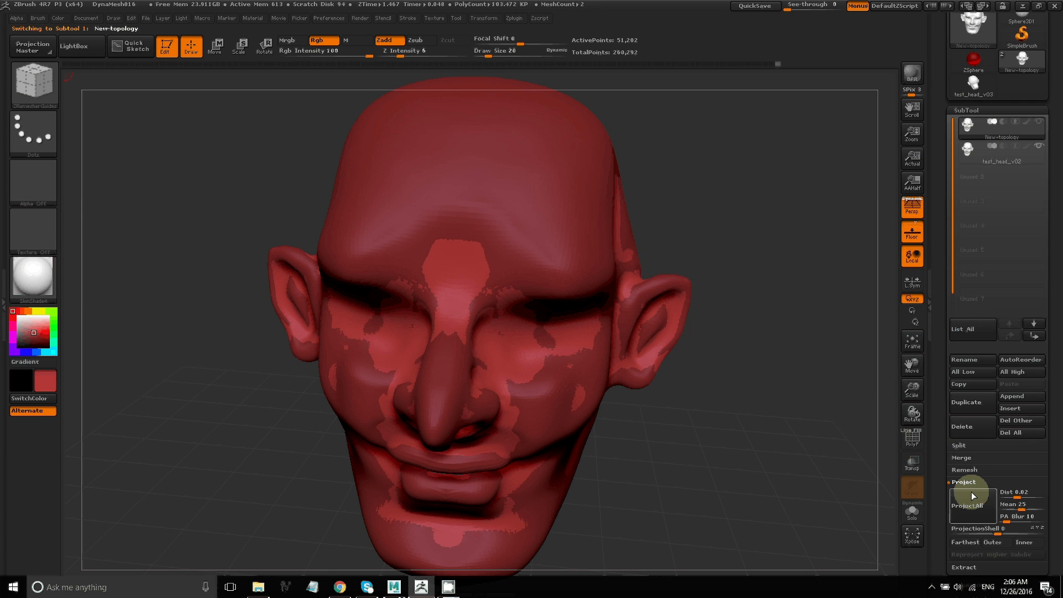
{"action": "left_click", "coordinate": [973, 505]}
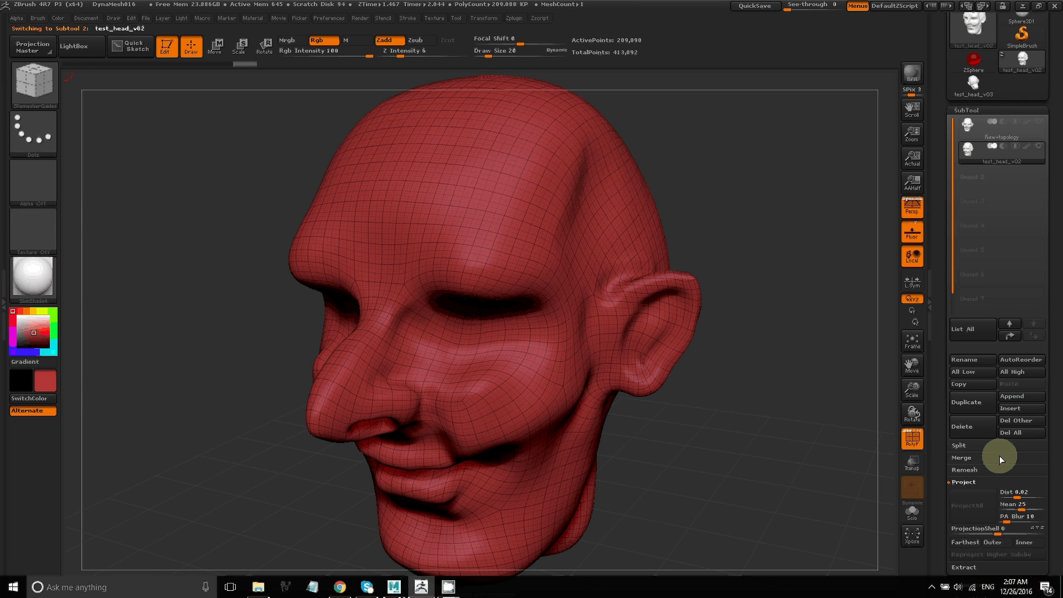
Save the head as a new ZTool version test_head_v03 on the Desktop.
{"action": "left_click", "coordinate": [962, 426]}
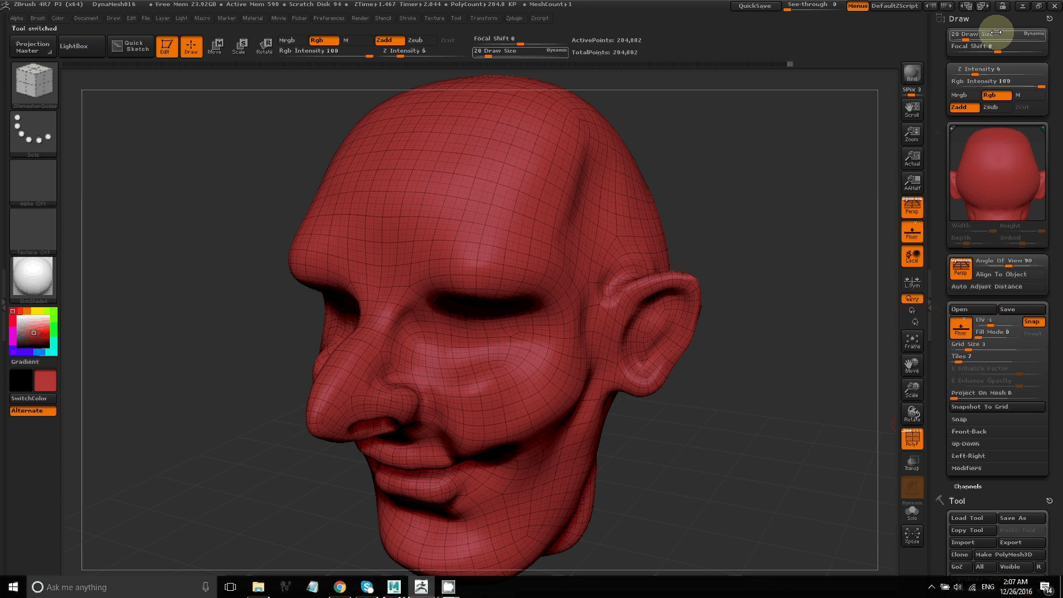
{"action": "mouse_move", "coordinate": [990, 392]}
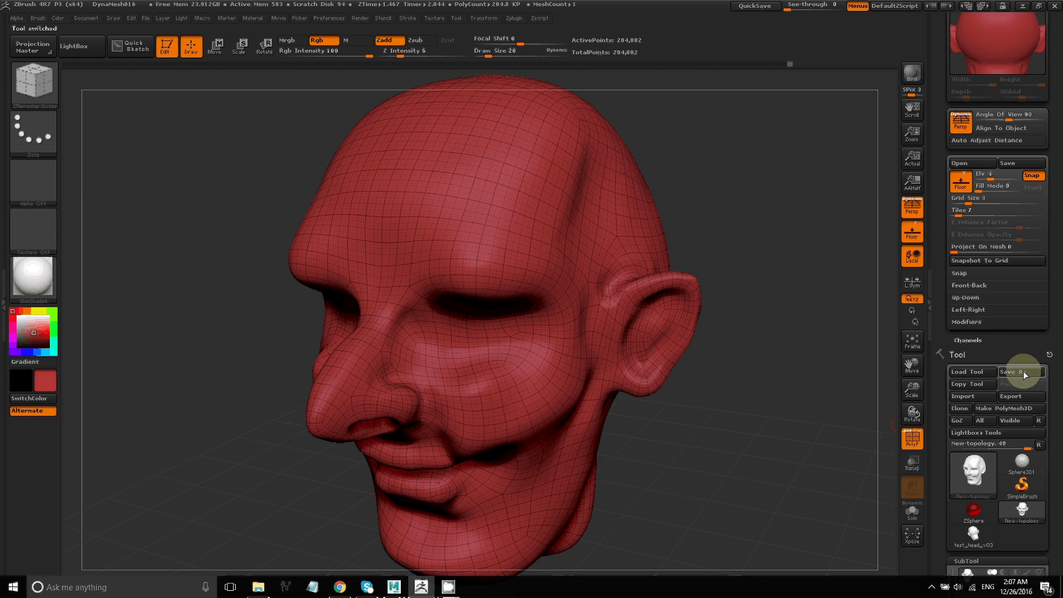
{"action": "left_click", "coordinate": [1022, 371]}
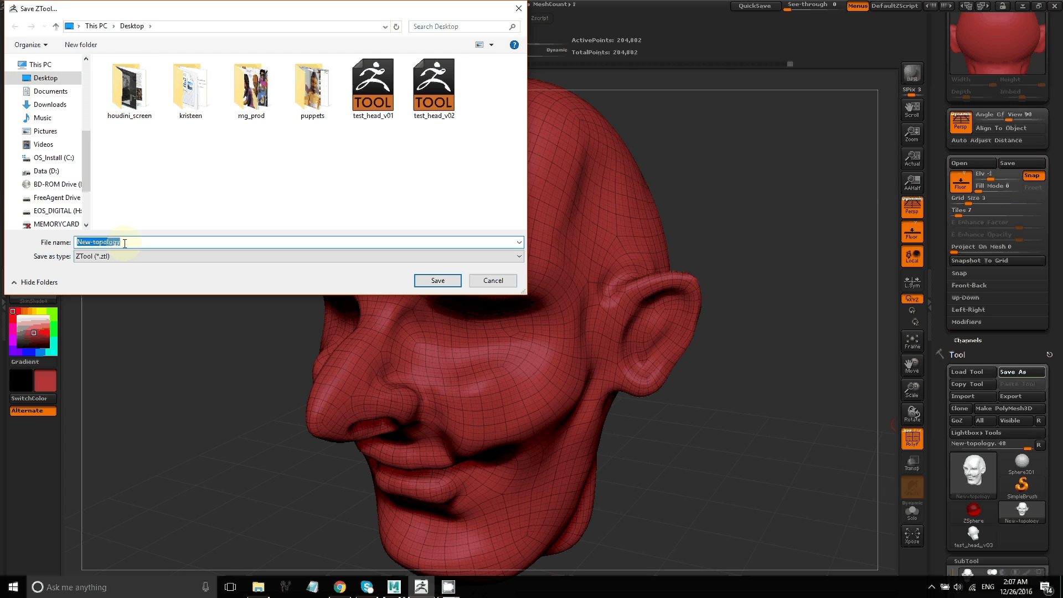
{"action": "left_click", "coordinate": [434, 84]}
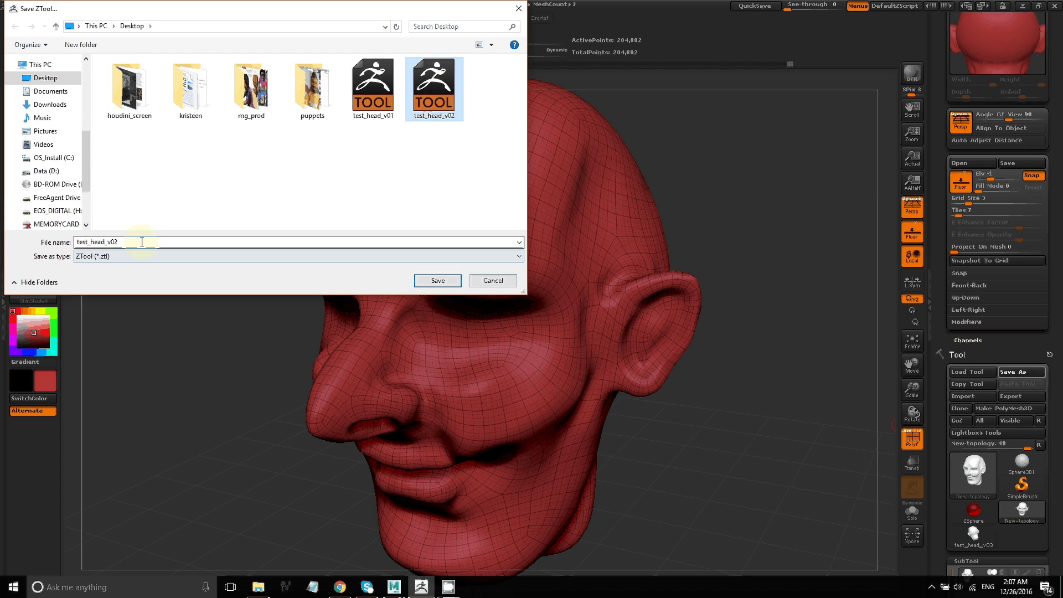
{"action": "left_click", "coordinate": [438, 280]}
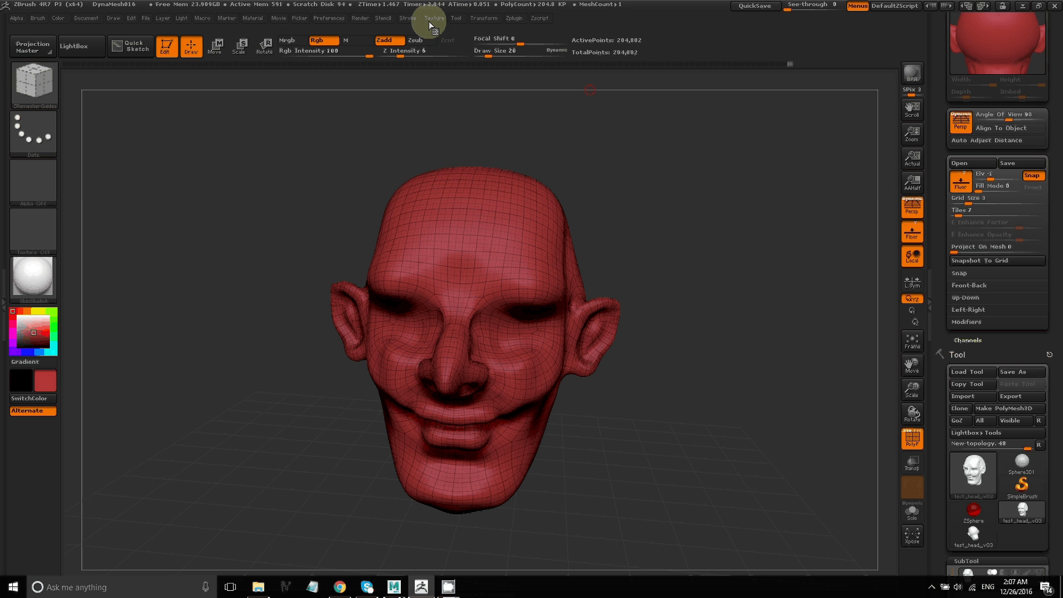
Open the UV Master plugin from Zplugin to review its unwrapping options.
{"action": "left_click", "coordinate": [514, 18]}
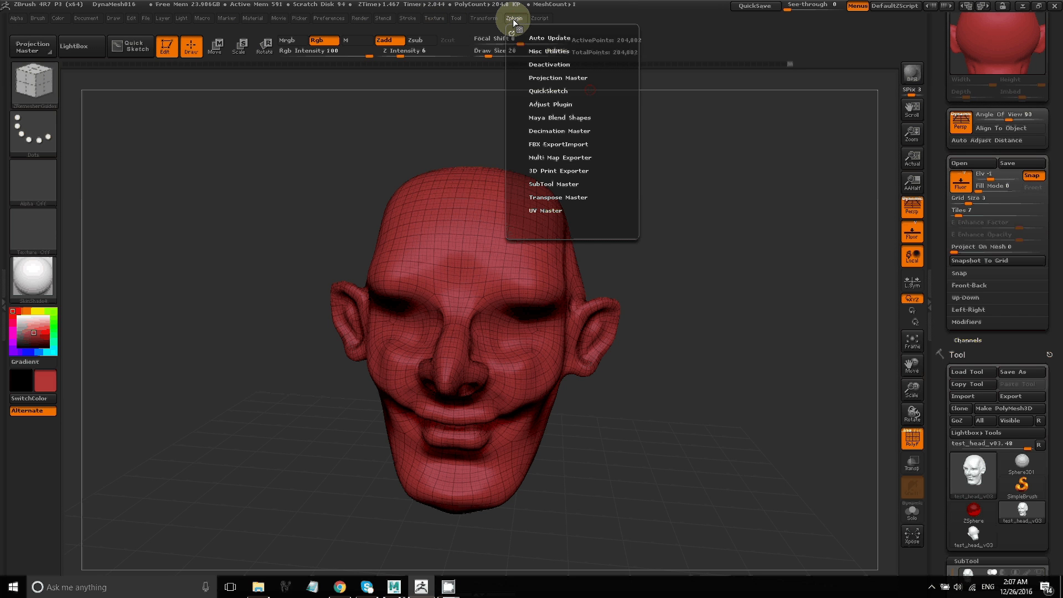
{"action": "mouse_move", "coordinate": [549, 212]}
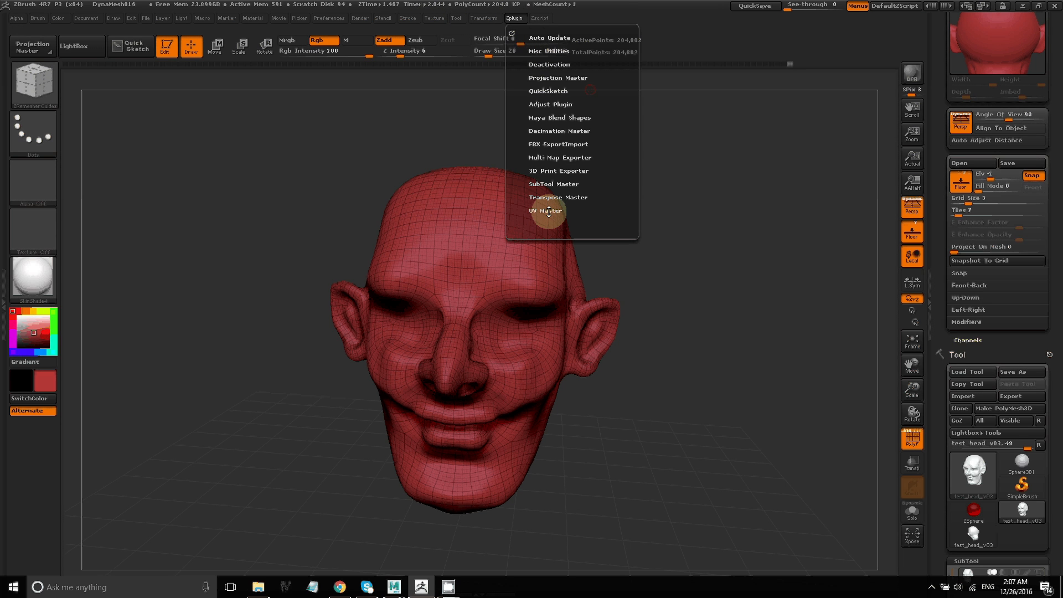
{"action": "left_click", "coordinate": [547, 210]}
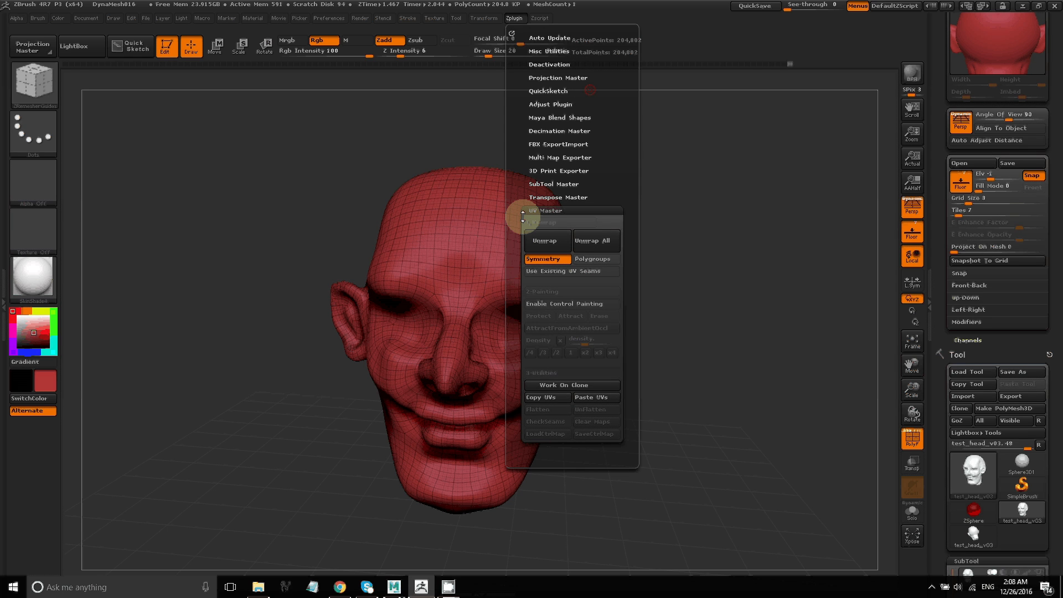
{"action": "mouse_move", "coordinate": [563, 313]}
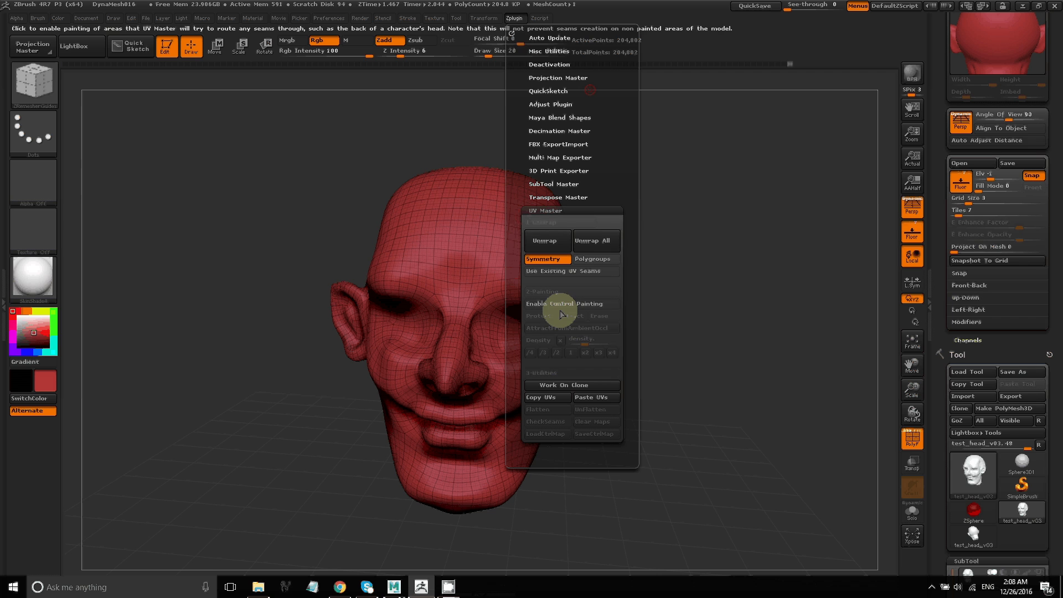
{"action": "mouse_move", "coordinate": [569, 307]}
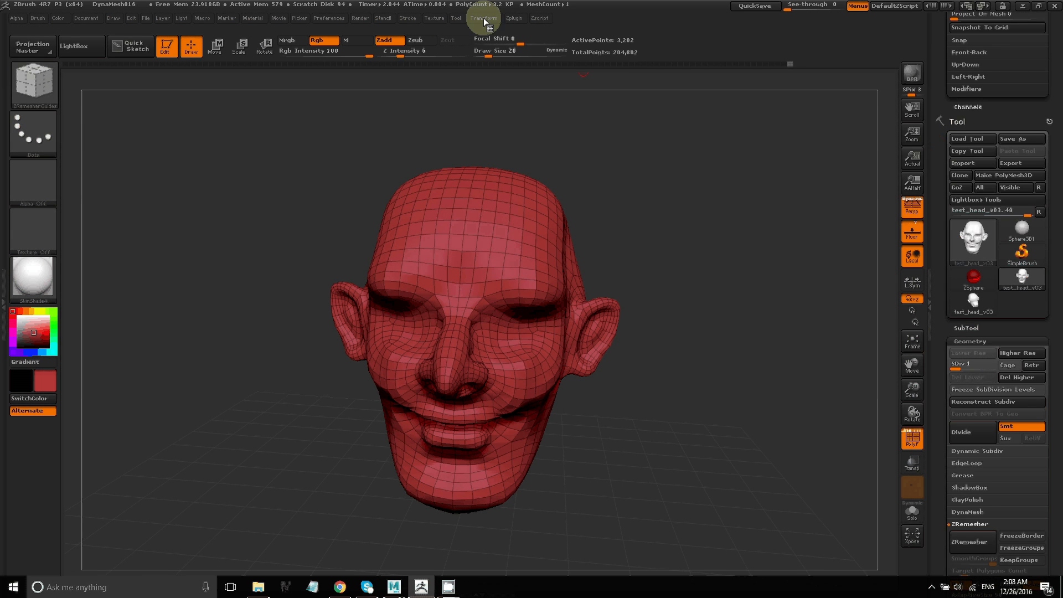
Try Enable Control Painting in UV Master, read the warning, and return to its options.
{"action": "left_click", "coordinate": [513, 18]}
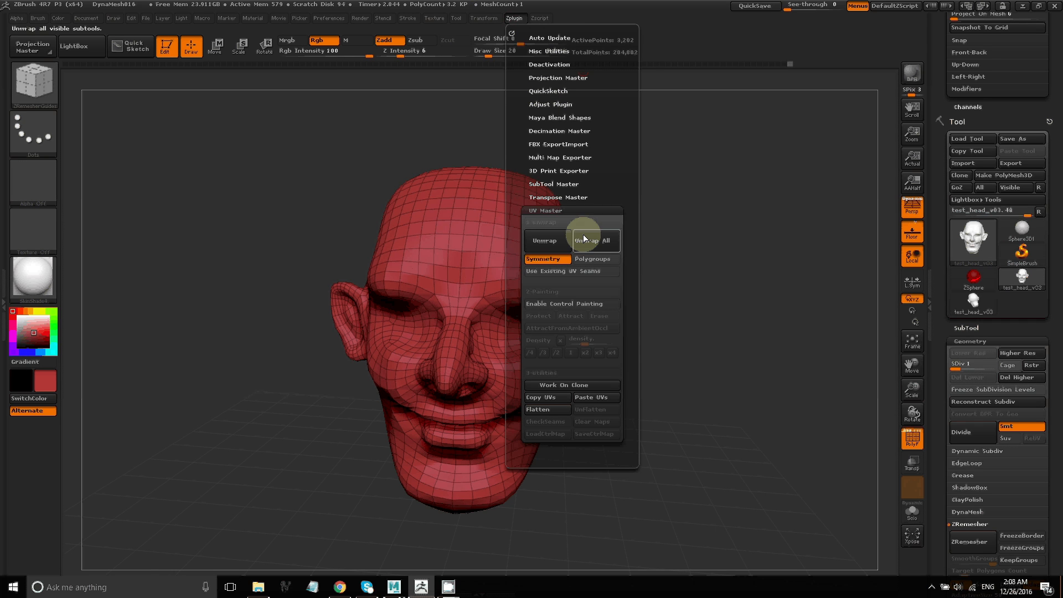
{"action": "mouse_move", "coordinate": [547, 262]}
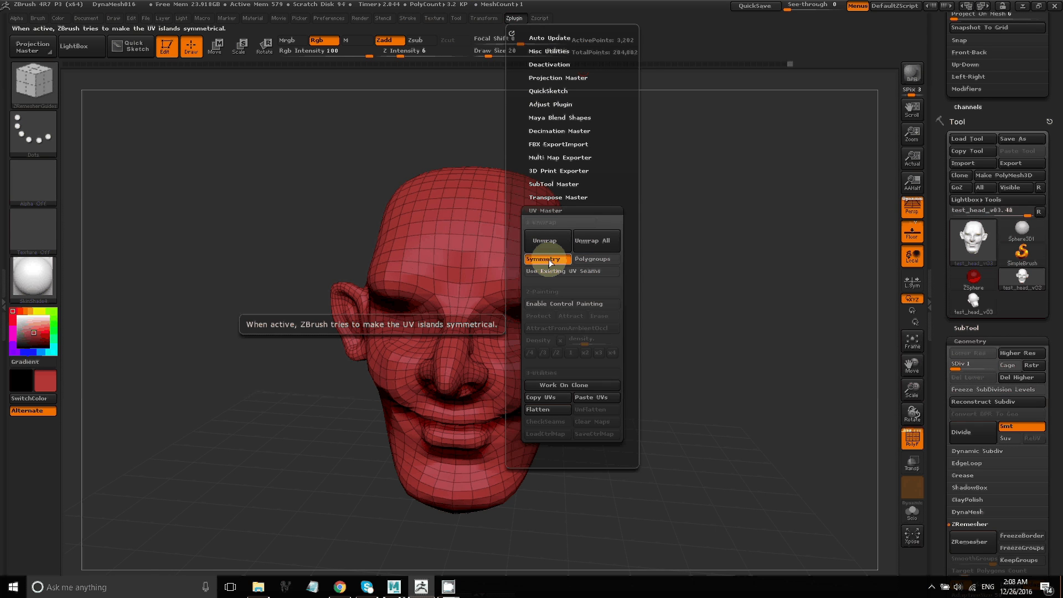
{"action": "left_click", "coordinate": [563, 303]}
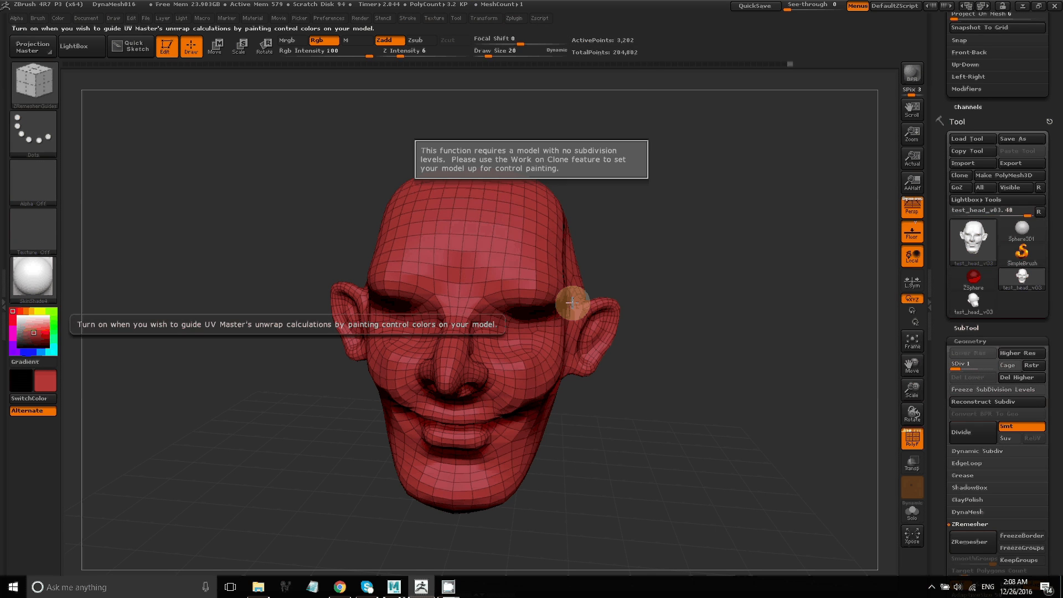
{"action": "mouse_move", "coordinate": [578, 162]}
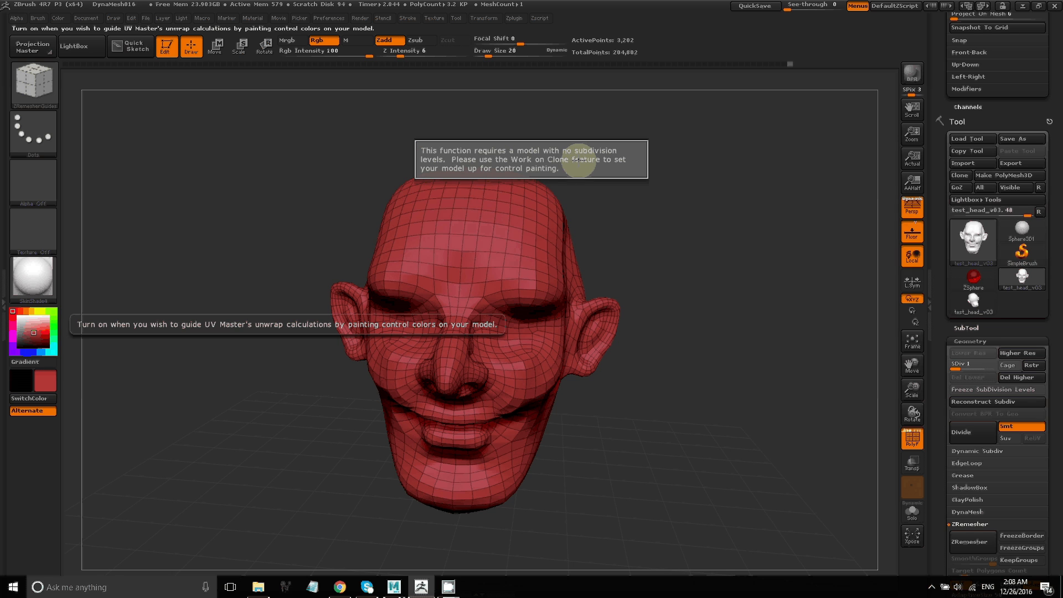
{"action": "mouse_move", "coordinate": [594, 184]}
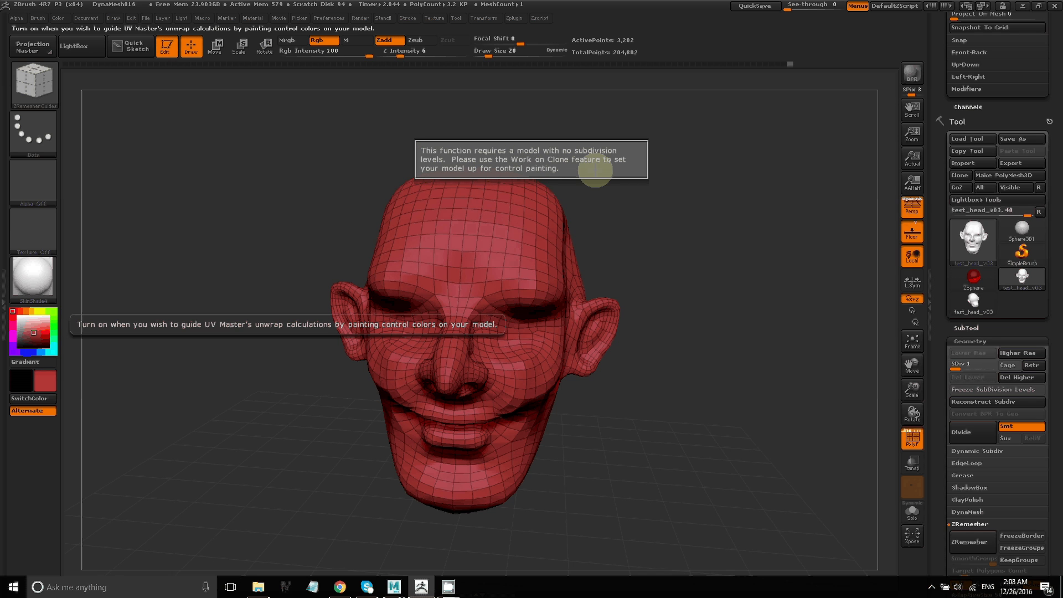
{"action": "mouse_move", "coordinate": [540, 181]}
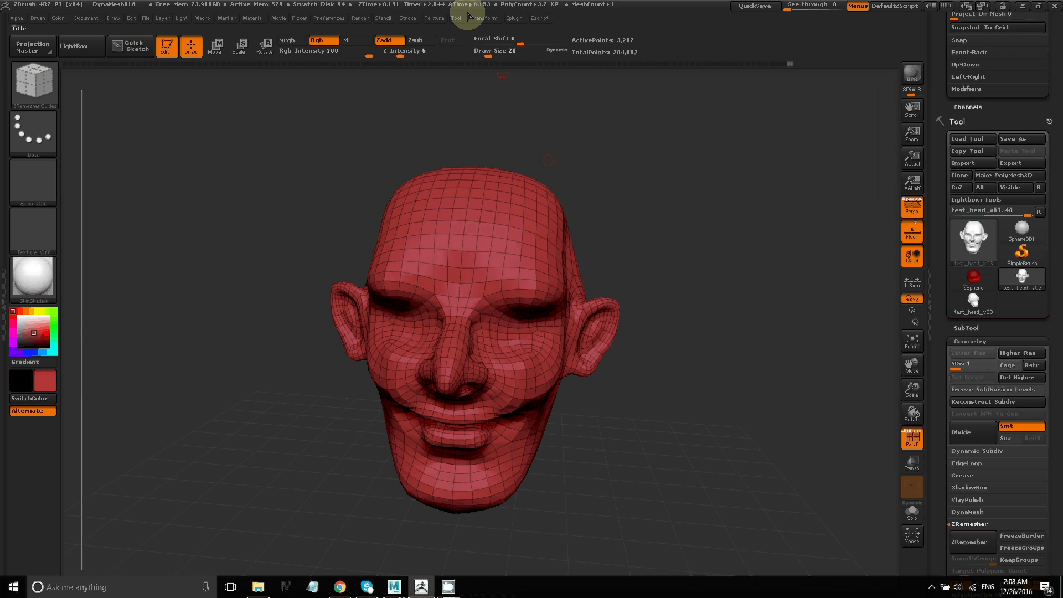
{"action": "left_click", "coordinate": [514, 18]}
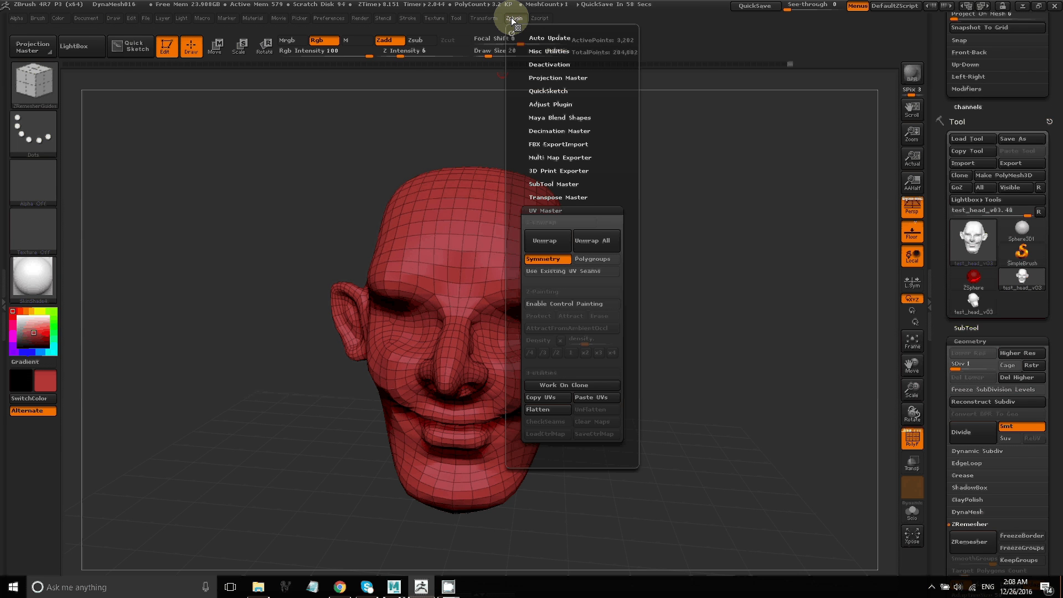
{"action": "mouse_move", "coordinate": [573, 384]}
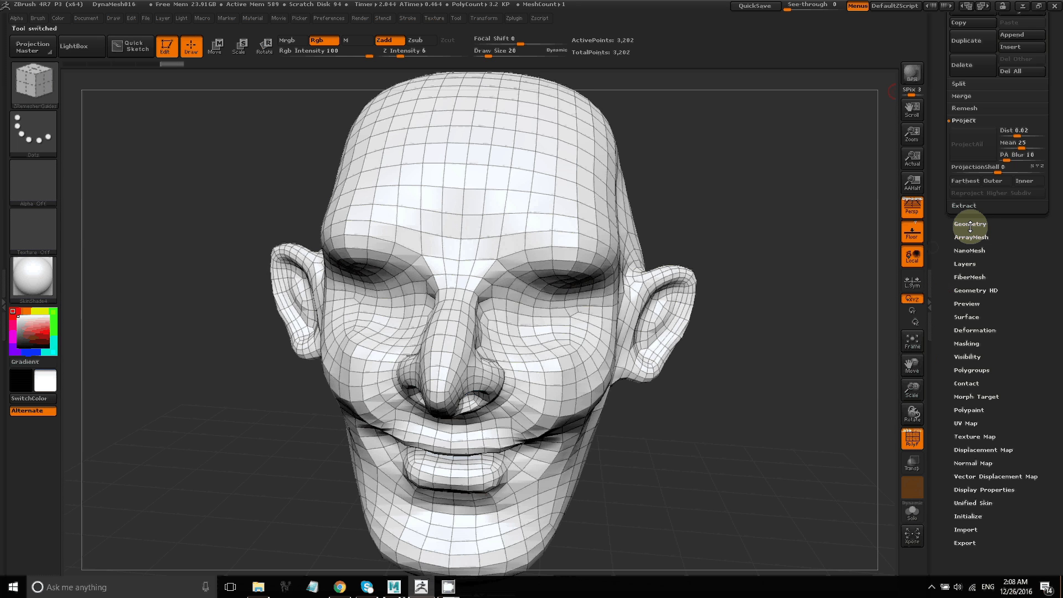
Confirm symmetry is active and enable UV Master control painting on the cloned head.
{"action": "left_click", "coordinate": [970, 224]}
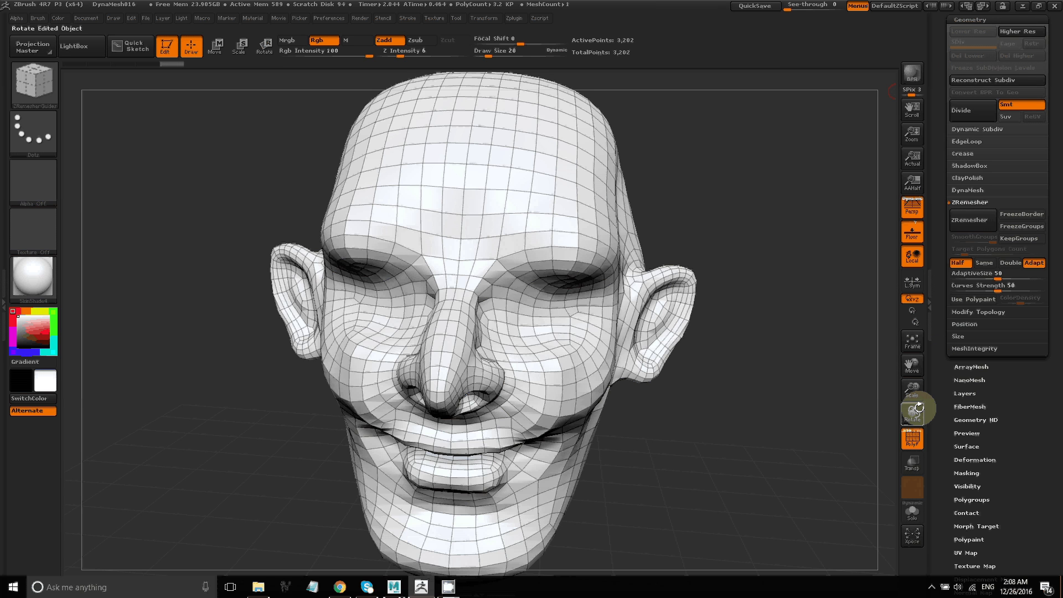
{"action": "mouse_move", "coordinate": [912, 389]}
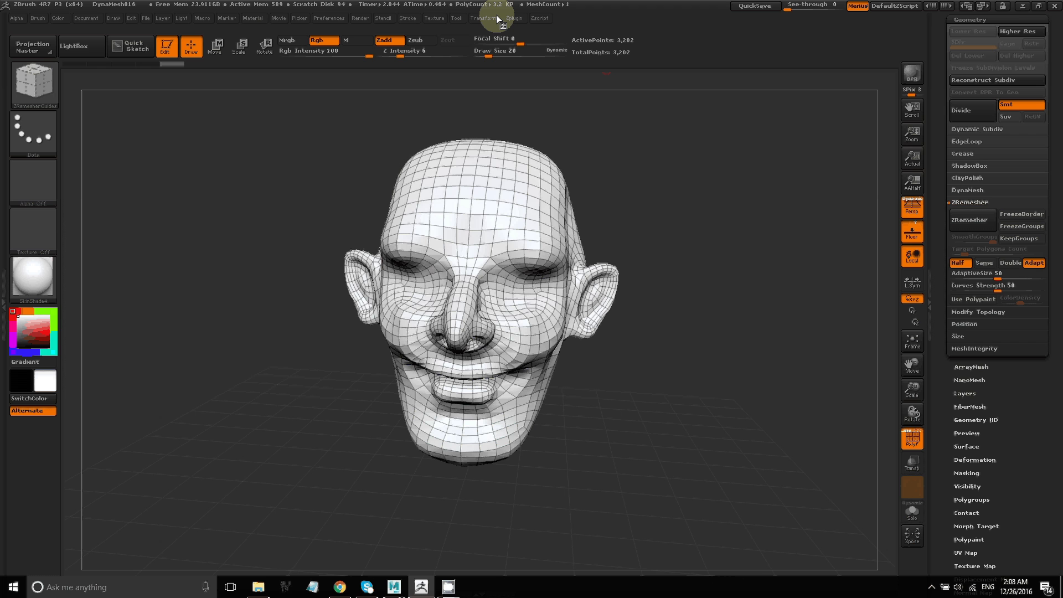
{"action": "left_click", "coordinate": [483, 18]}
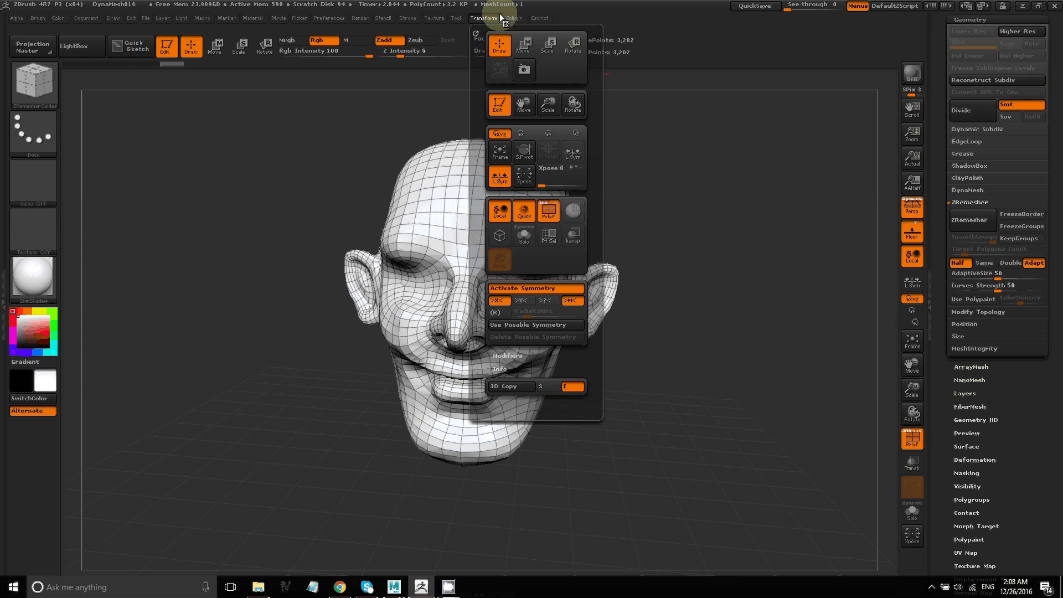
{"action": "left_click", "coordinate": [515, 18]}
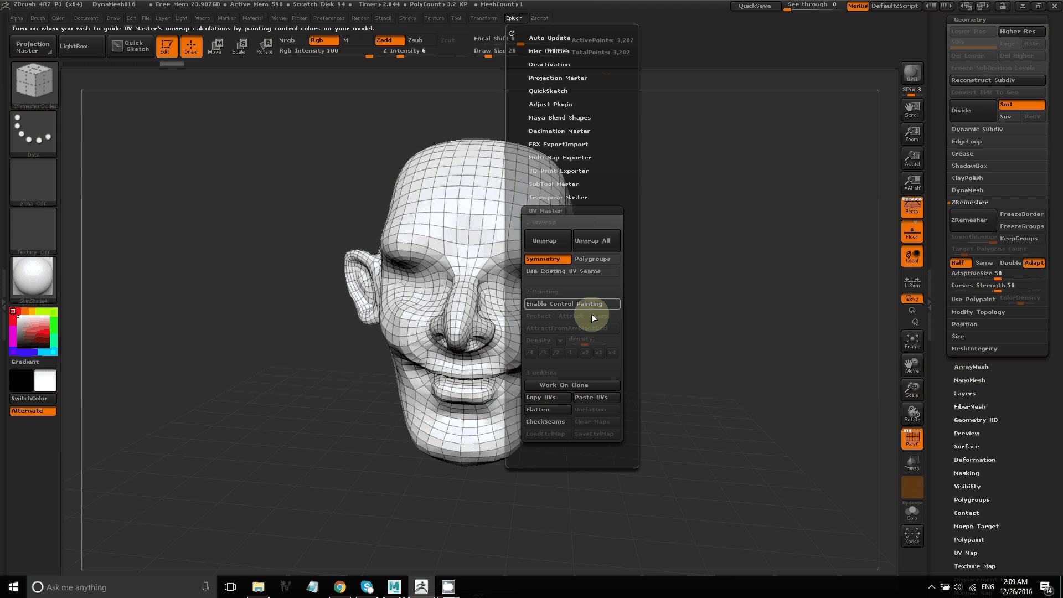
{"action": "mouse_move", "coordinate": [572, 307]}
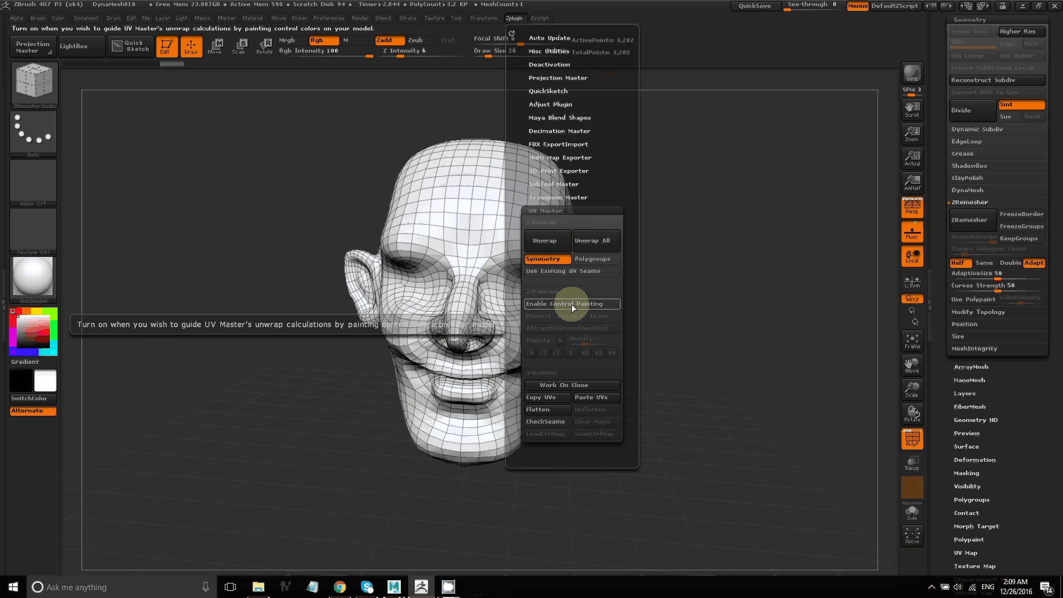
{"action": "left_click", "coordinate": [572, 304]}
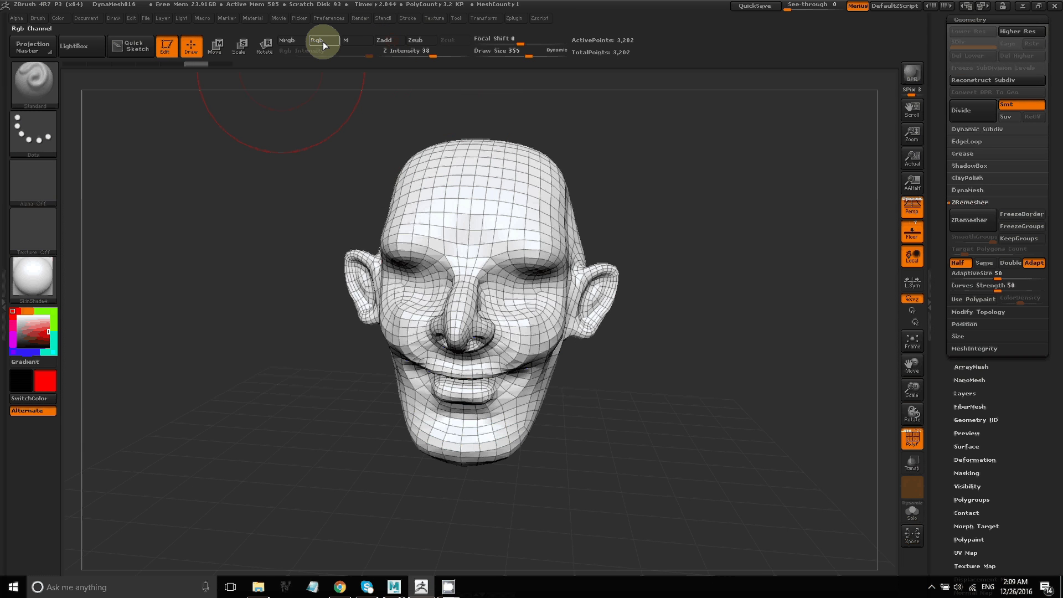
Paint red Attract colour over the face centre and across the cheek and side.
{"action": "left_click", "coordinate": [322, 40]}
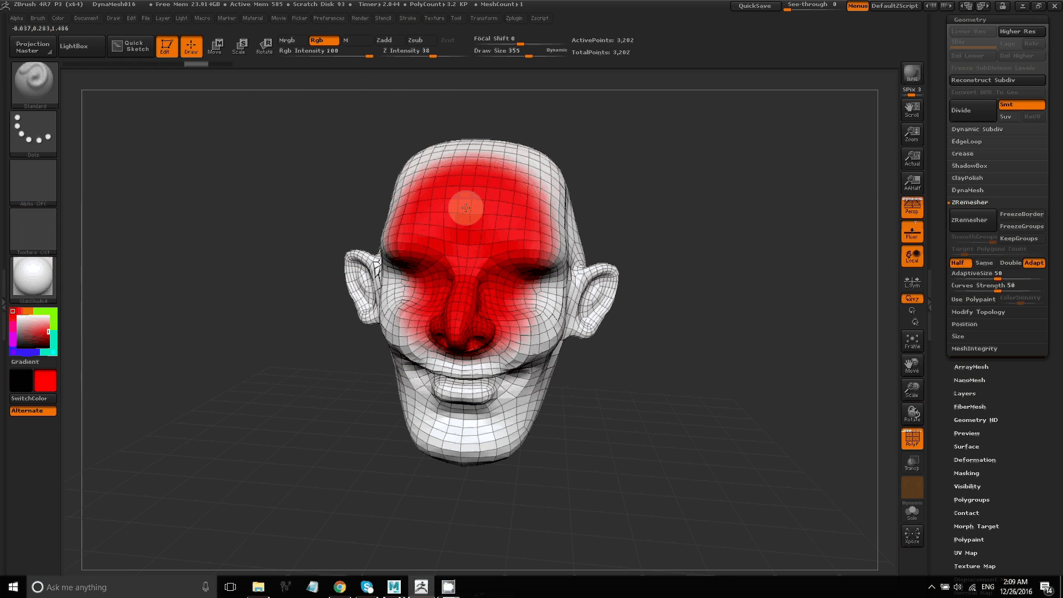
{"action": "left_click_drag", "start_coordinate": [465, 208], "coordinate": [447, 237]}
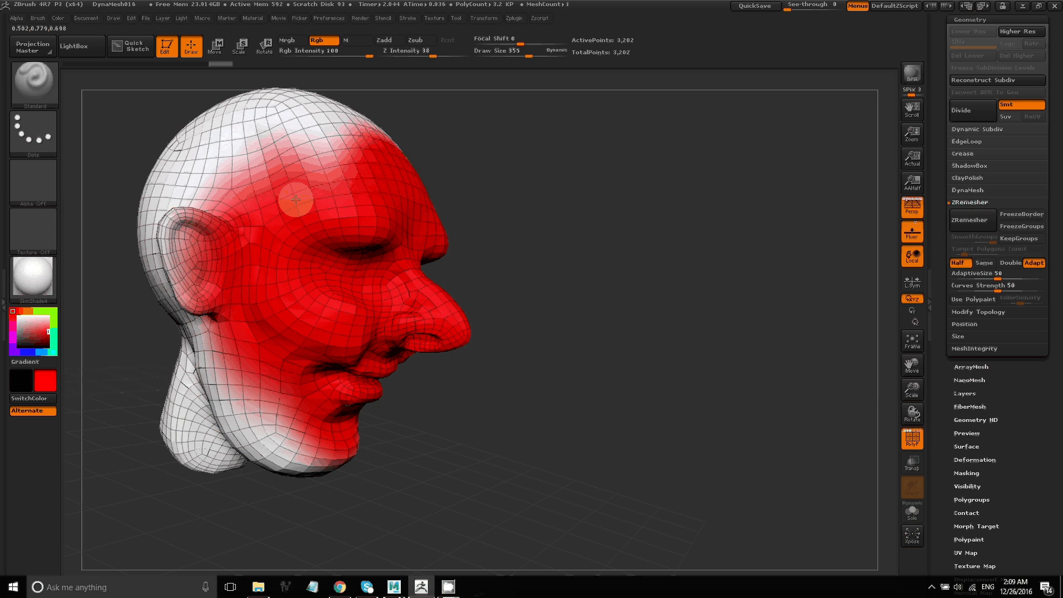
{"action": "left_click_drag", "start_coordinate": [295, 199], "coordinate": [238, 257]}
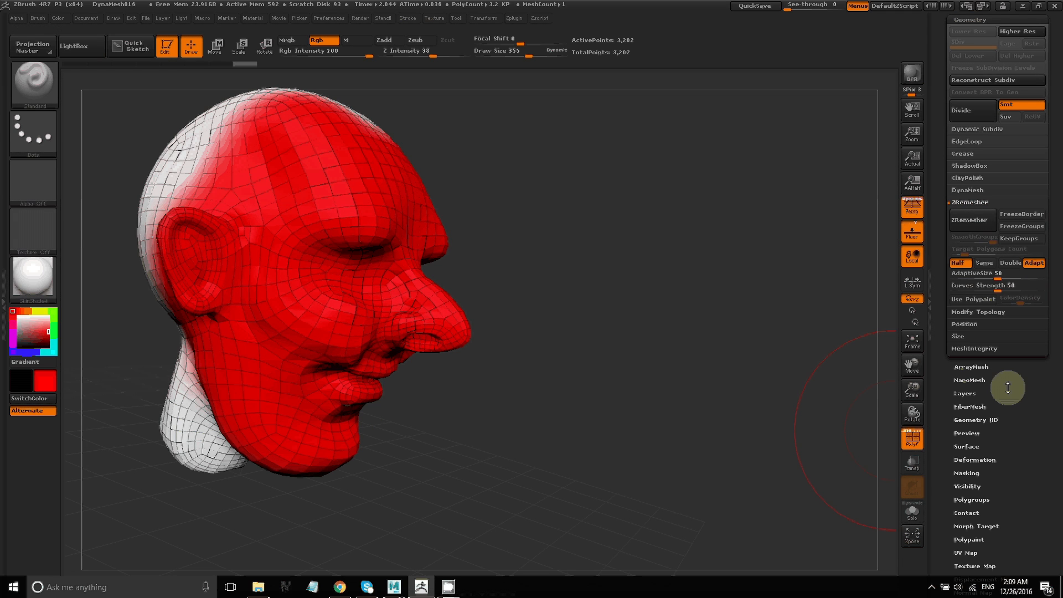
{"action": "left_click", "coordinate": [912, 413]}
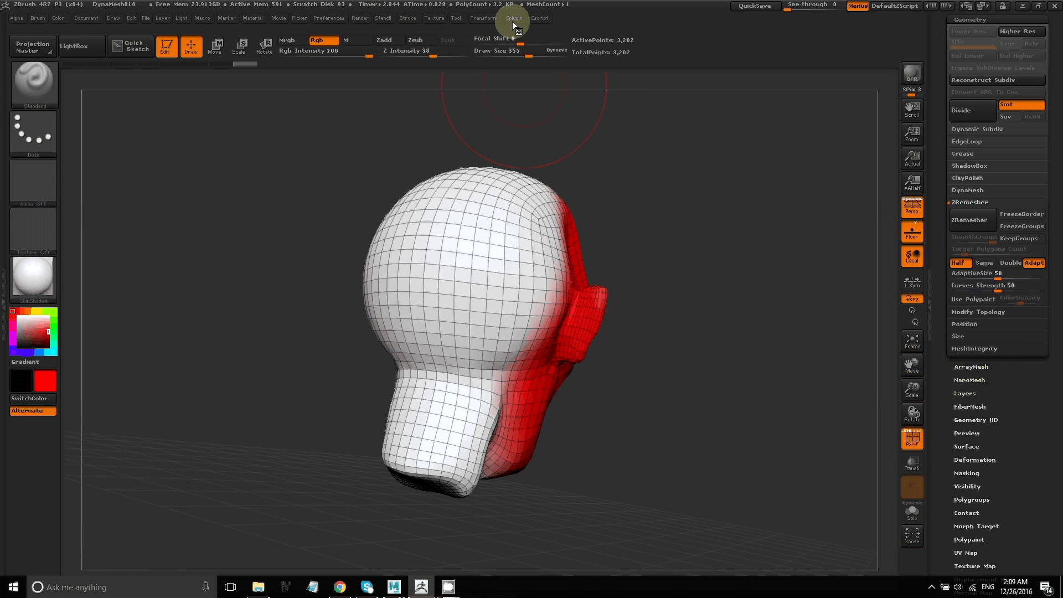
Paint a blue Protect stripe from chin up to the crown, then switch to Erase.
{"action": "left_click", "coordinate": [515, 18]}
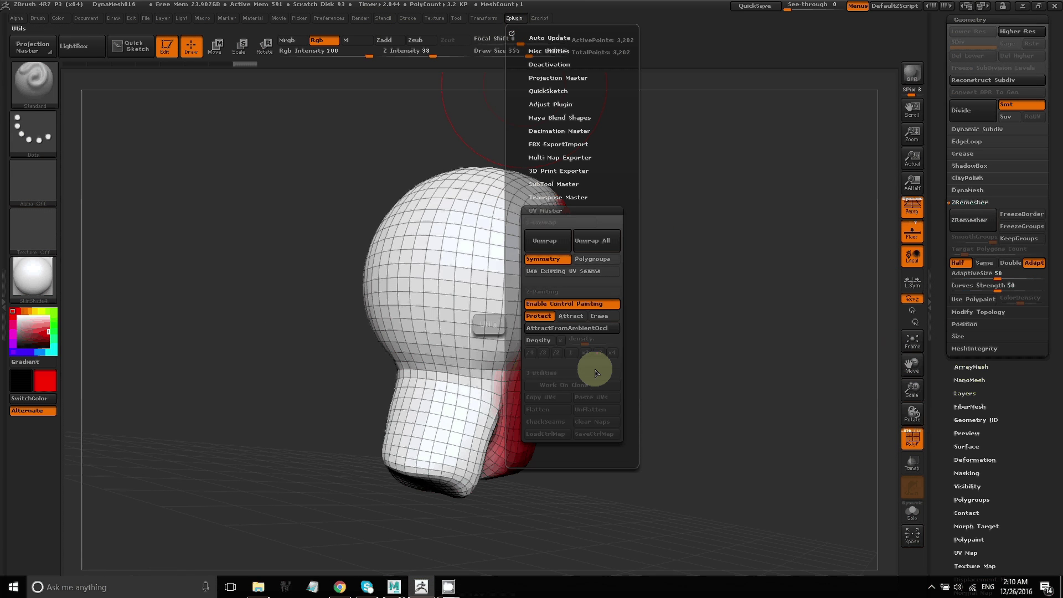
{"action": "mouse_move", "coordinate": [540, 316]}
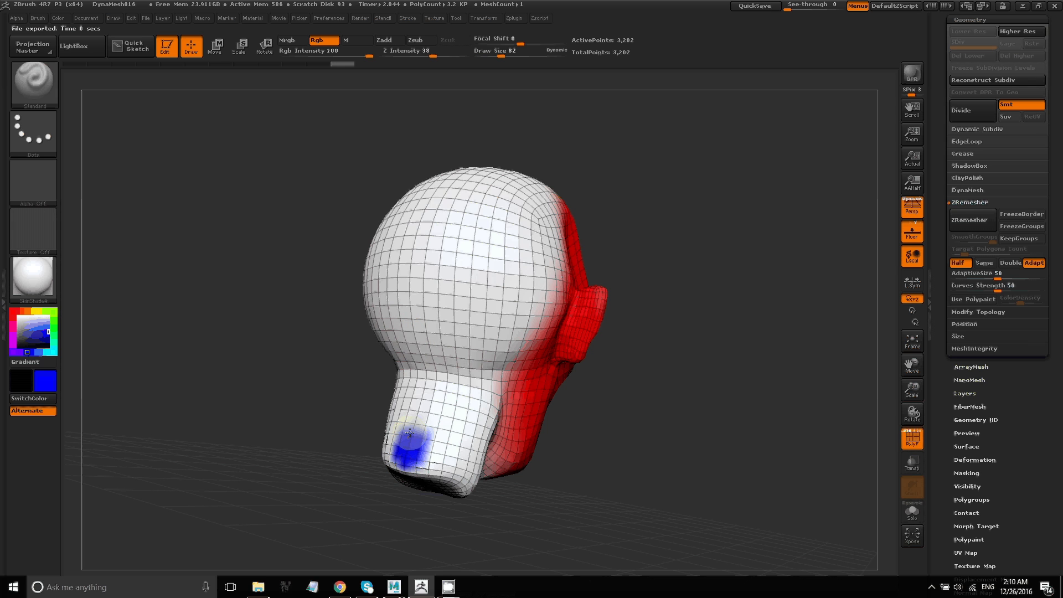
{"action": "left_click_drag", "start_coordinate": [407, 434], "coordinate": [420, 254]}
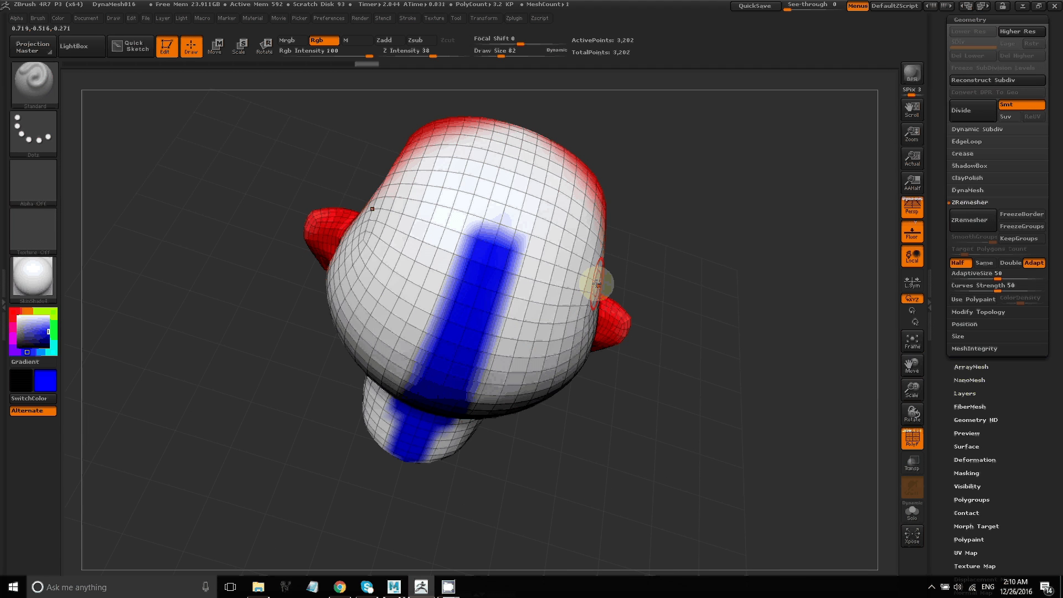
{"action": "left_click_drag", "start_coordinate": [595, 281], "coordinate": [516, 143]}
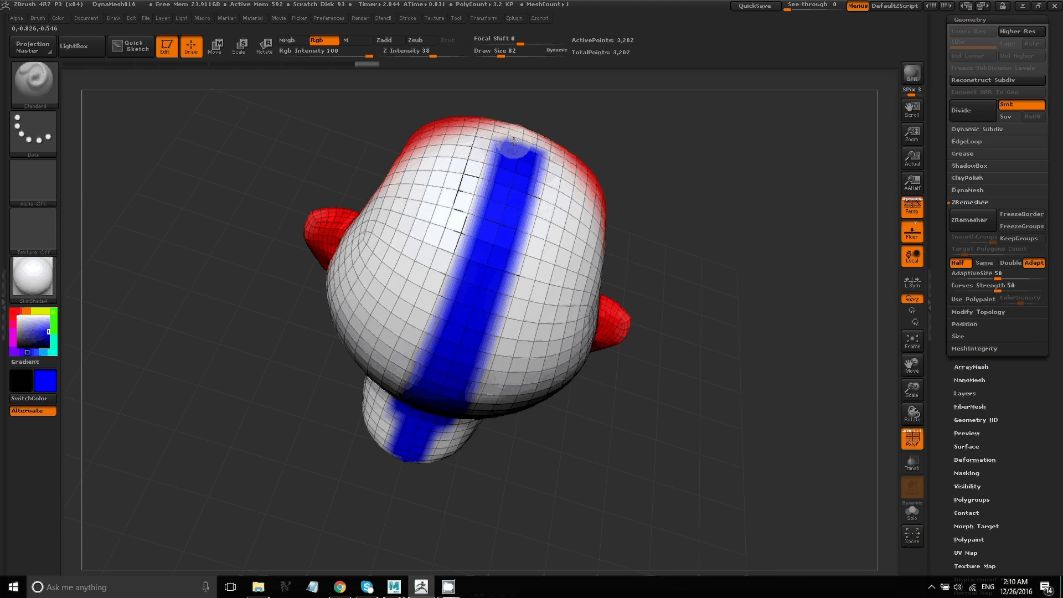
{"action": "mouse_move", "coordinate": [921, 448]}
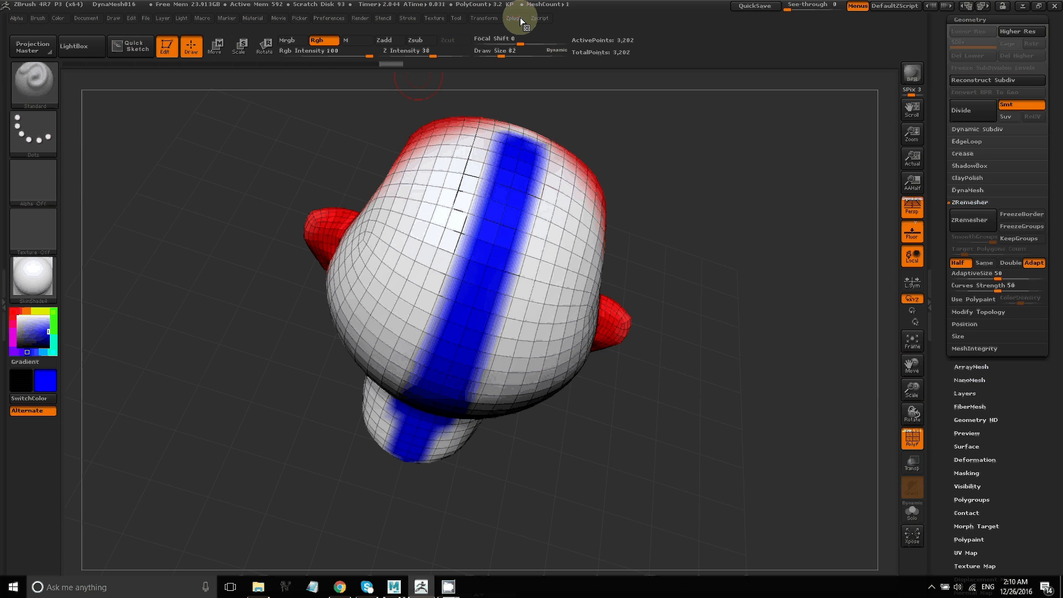
{"action": "left_click", "coordinate": [513, 19]}
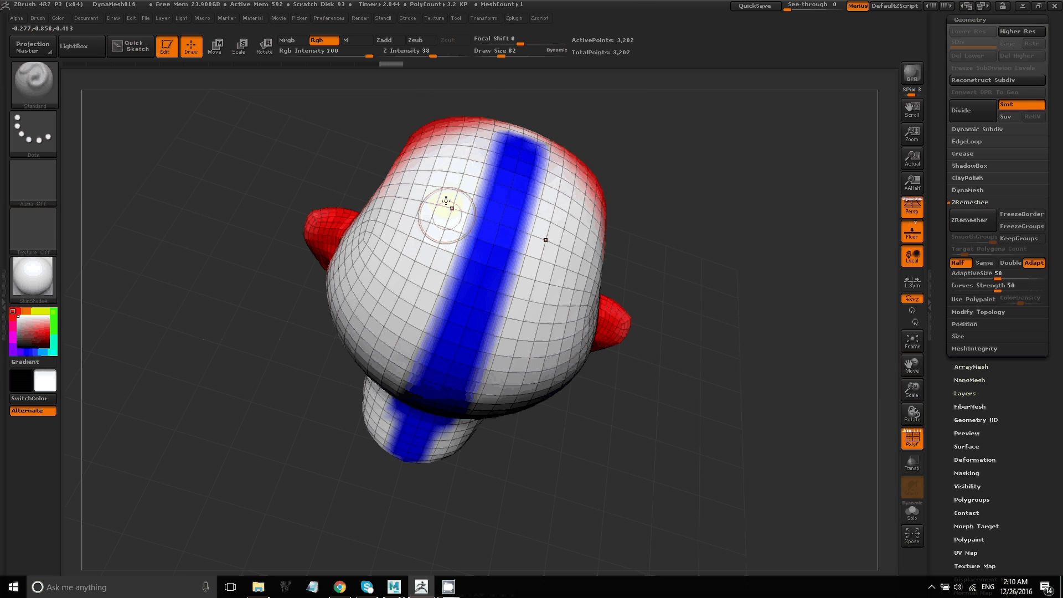
Stroke red Attract paint over the detailed head's face.
{"action": "left_click_drag", "start_coordinate": [444, 217], "coordinate": [508, 261]}
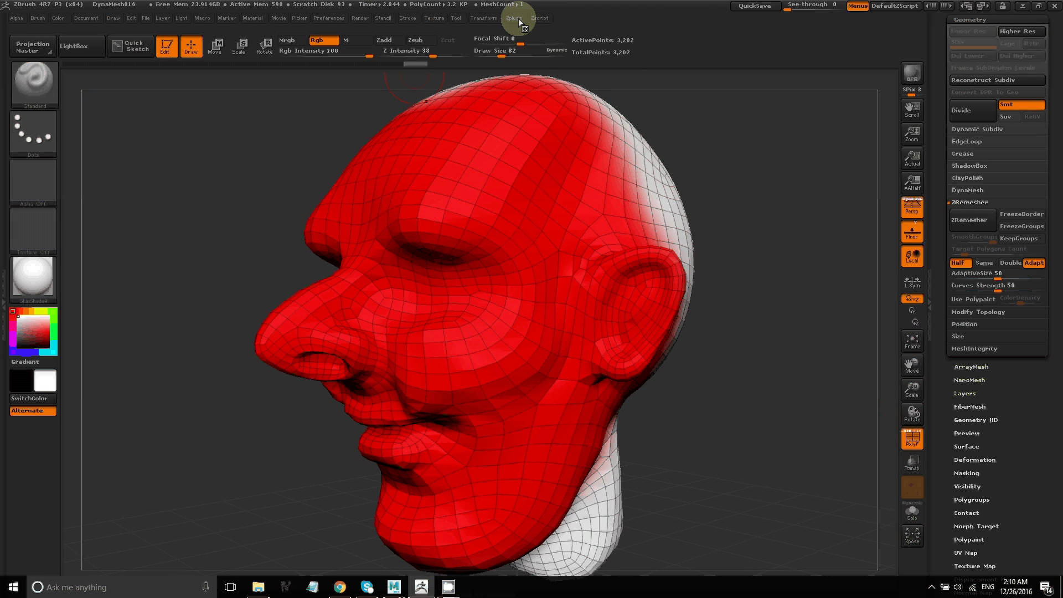
Run UV Master Unwrap on the detailed head to produce a single UV island.
{"action": "left_click", "coordinate": [513, 18]}
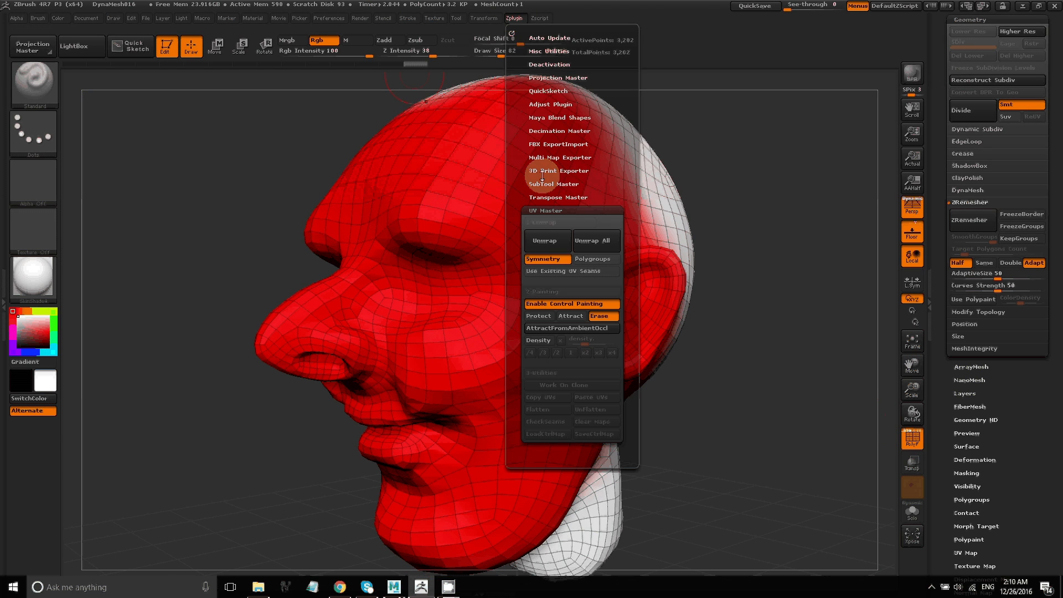
{"action": "mouse_move", "coordinate": [587, 303]}
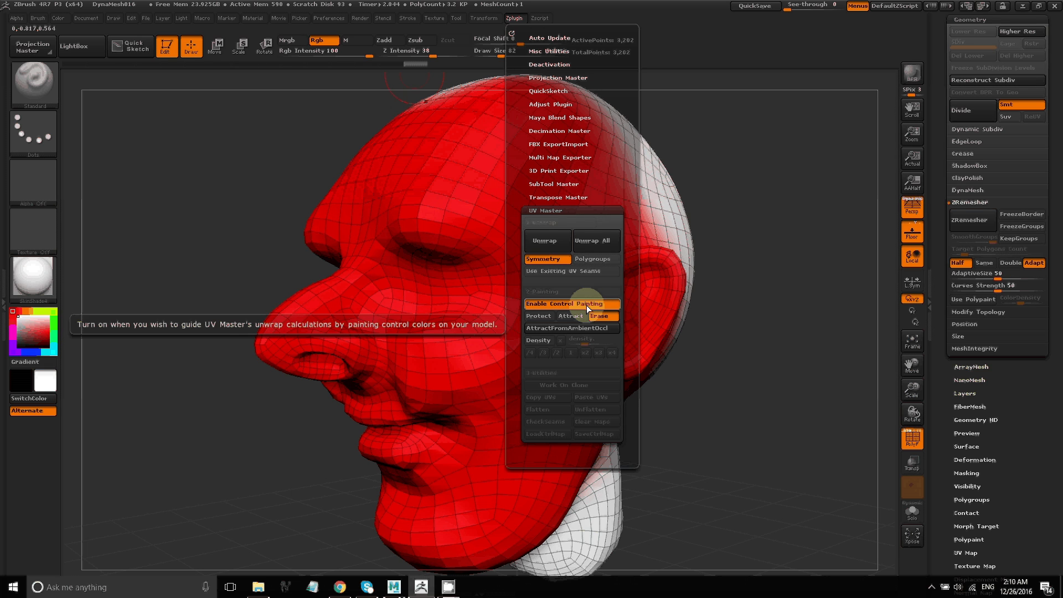
{"action": "mouse_move", "coordinate": [560, 242]}
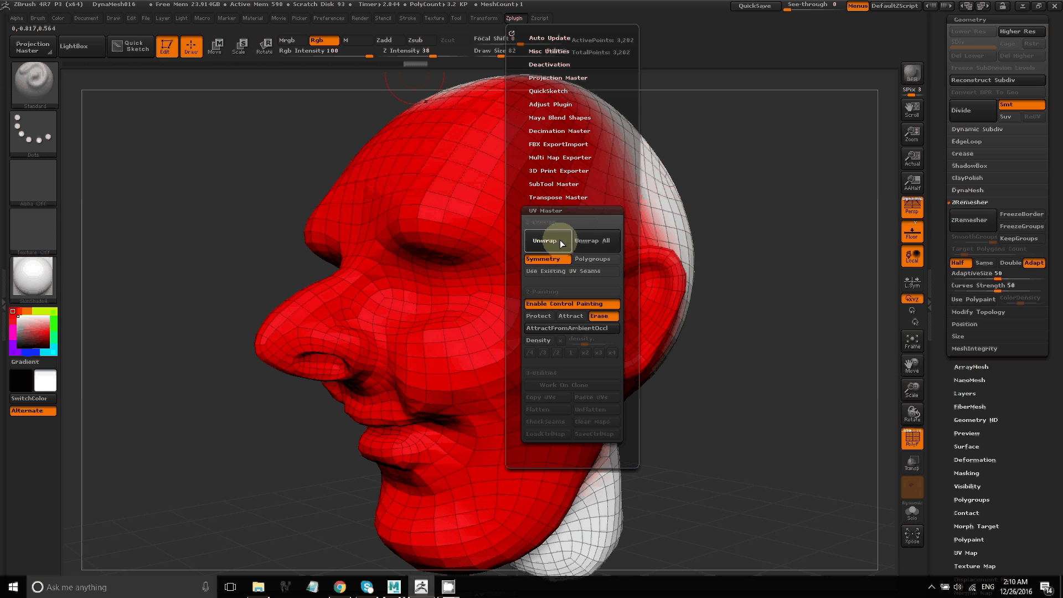
{"action": "left_click", "coordinate": [548, 241]}
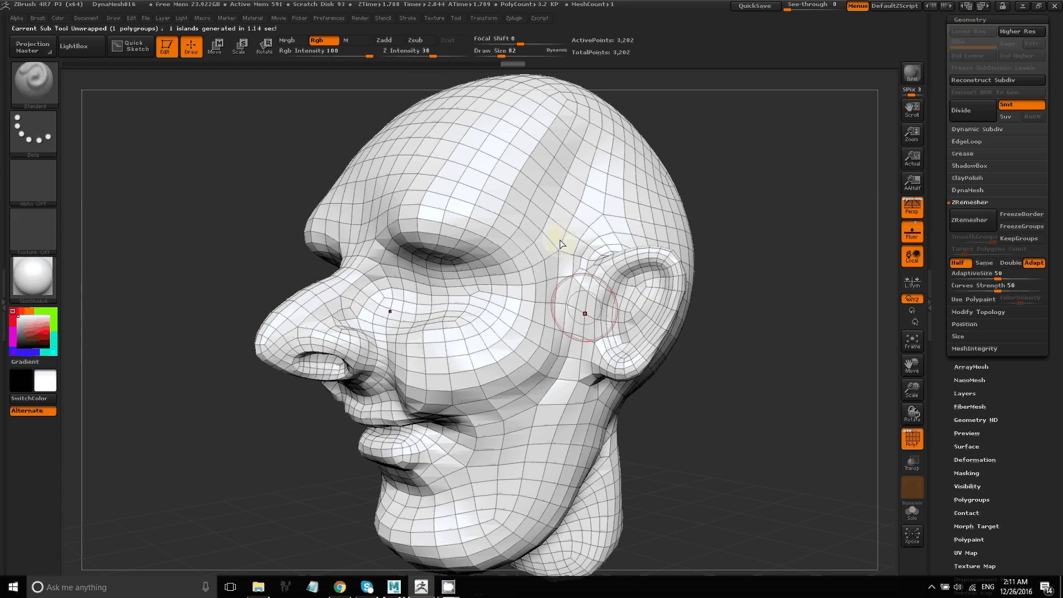
Copy the unwrapped head's UV layout with UV Master Copy UVs.
{"action": "left_click", "coordinate": [512, 18]}
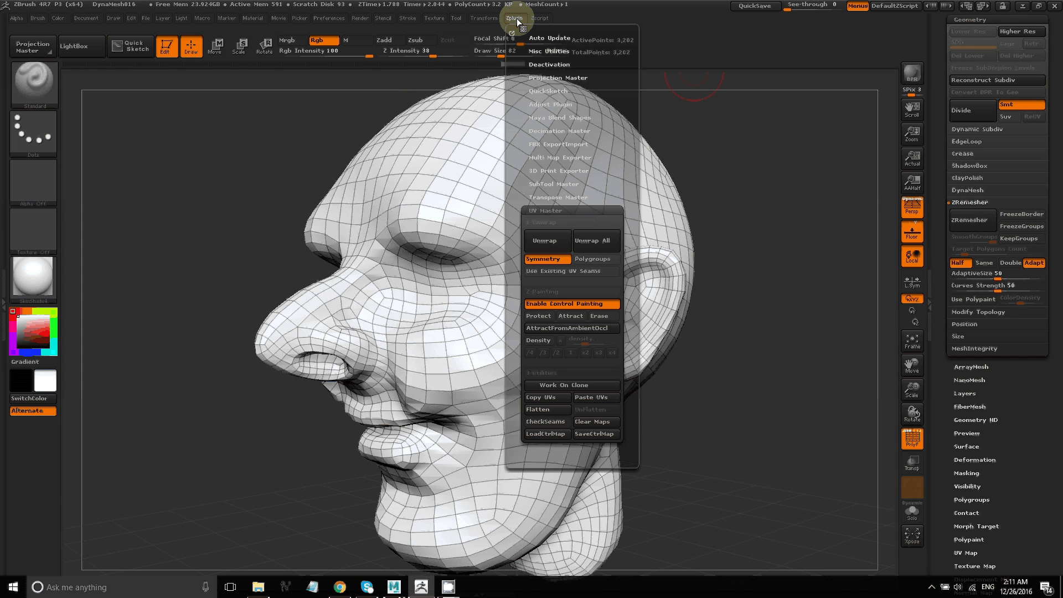
{"action": "mouse_move", "coordinate": [549, 397]}
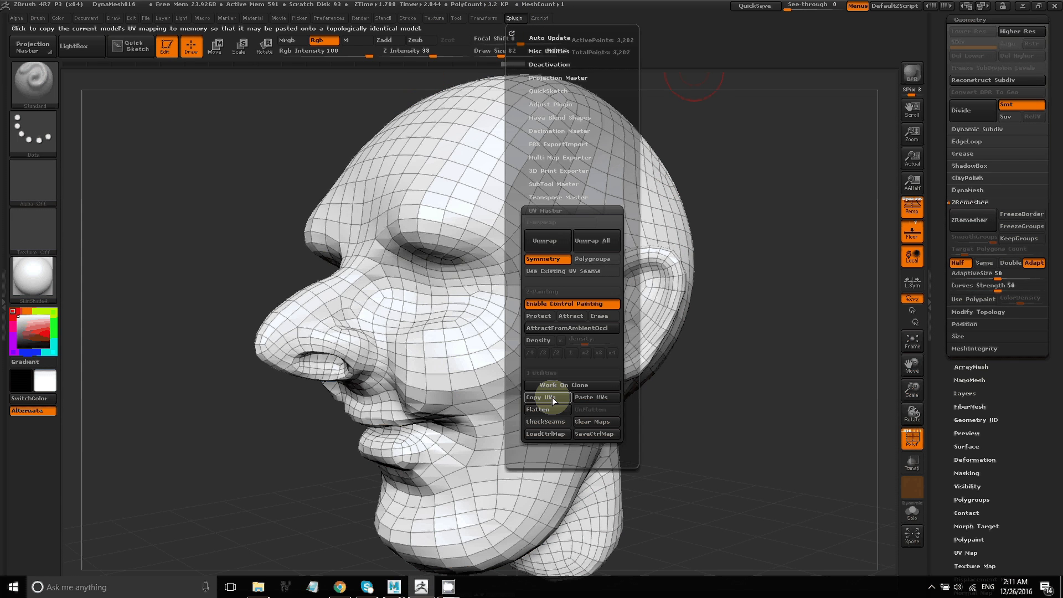
{"action": "left_click", "coordinate": [547, 397]}
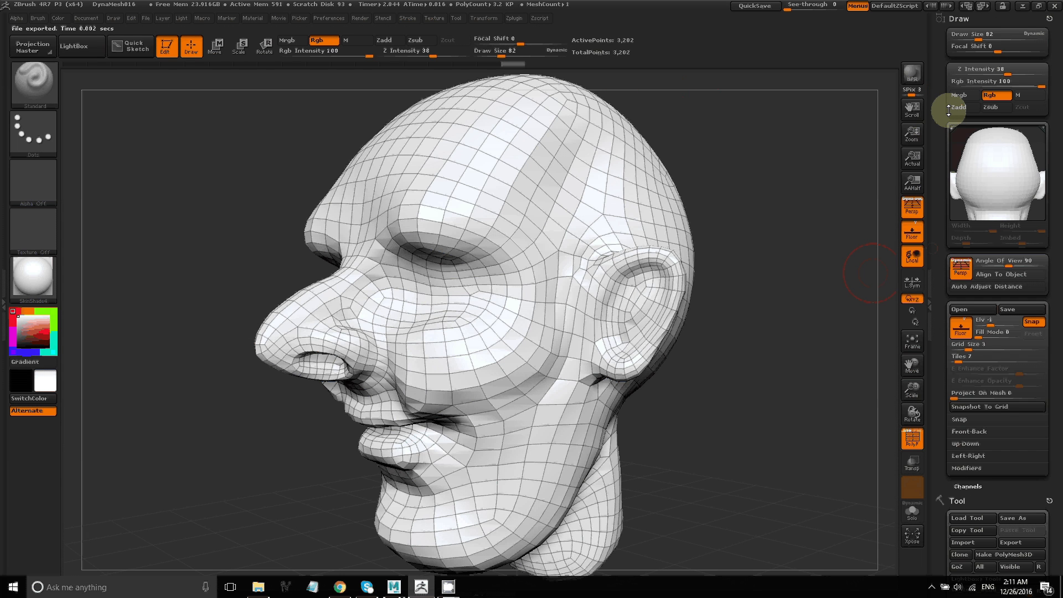
Switch to the subdivided test_head_v03 and drop it to its lowest subdivision level.
{"action": "scroll", "scroll_direction": "down", "scroll_amount": 3}
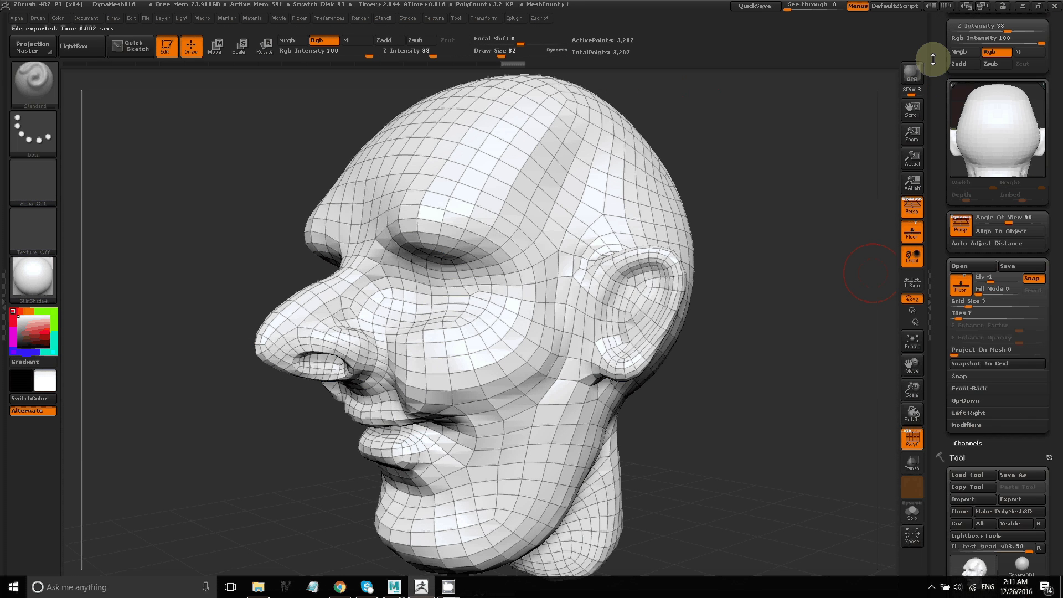
{"action": "left_click", "coordinate": [971, 340]}
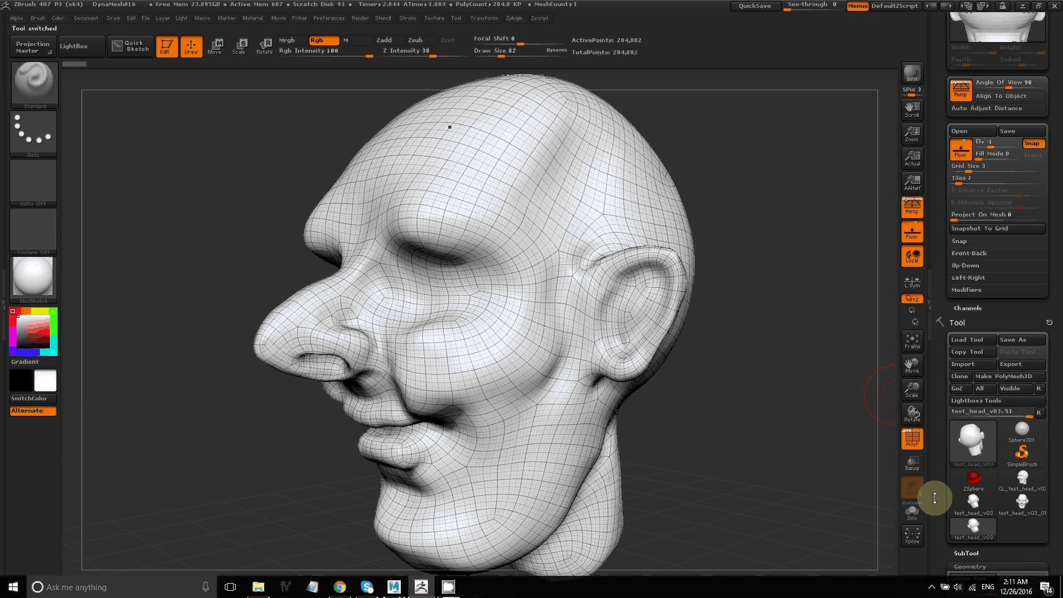
{"action": "scroll", "scroll_direction": "down", "scroll_amount": 3}
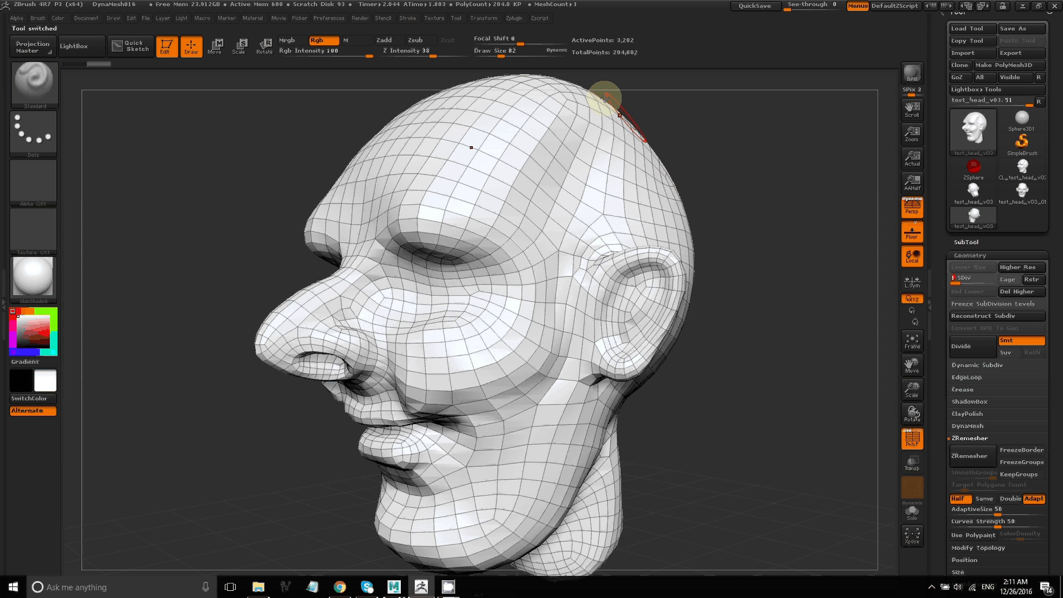
{"action": "left_click", "coordinate": [213, 46]}
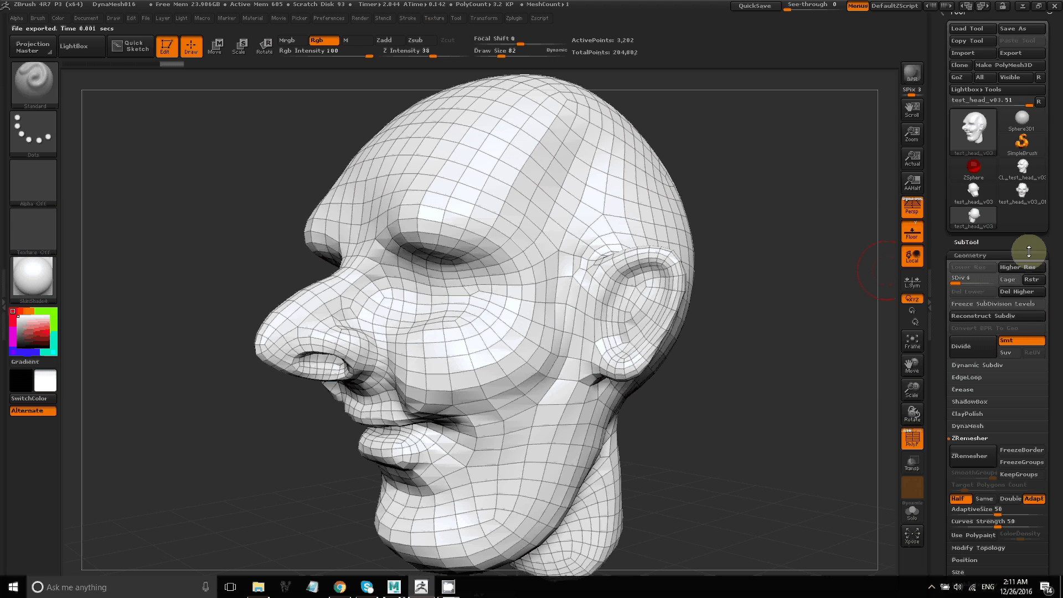
{"action": "mouse_move", "coordinate": [937, 101]}
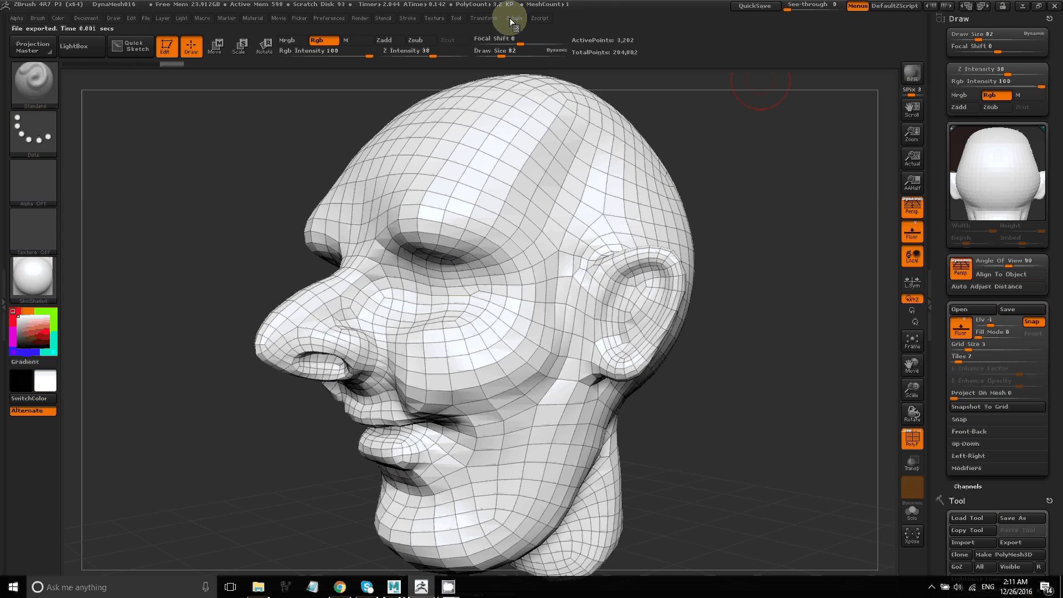
Start sending the head to 3ds Max via GoZ and reset the linked 3ds Max install in Preferences.
{"action": "left_click", "coordinate": [512, 19]}
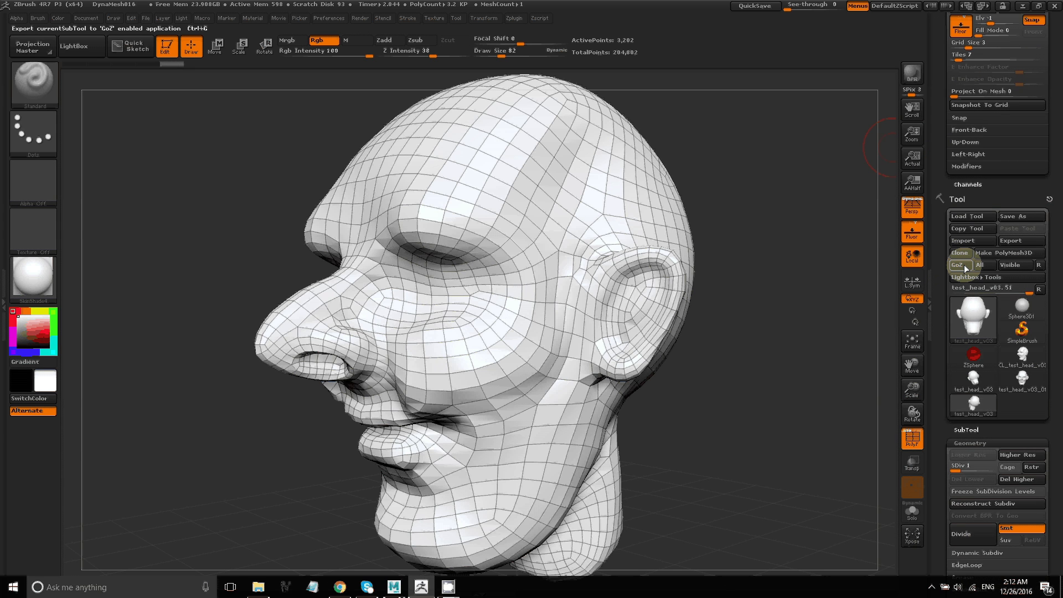
{"action": "left_click", "coordinate": [957, 265]}
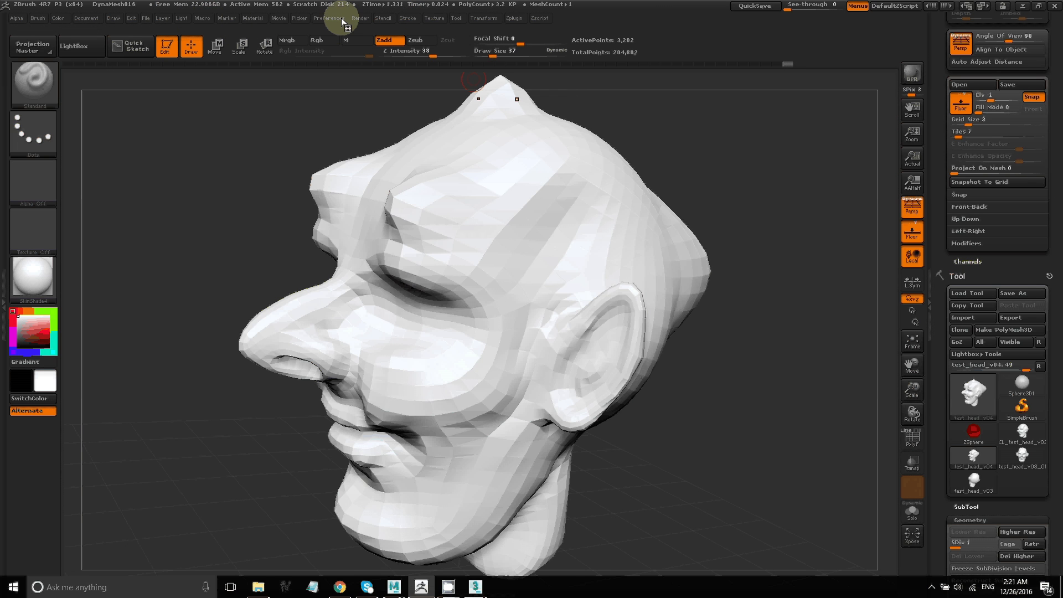
{"action": "left_click", "coordinate": [326, 18]}
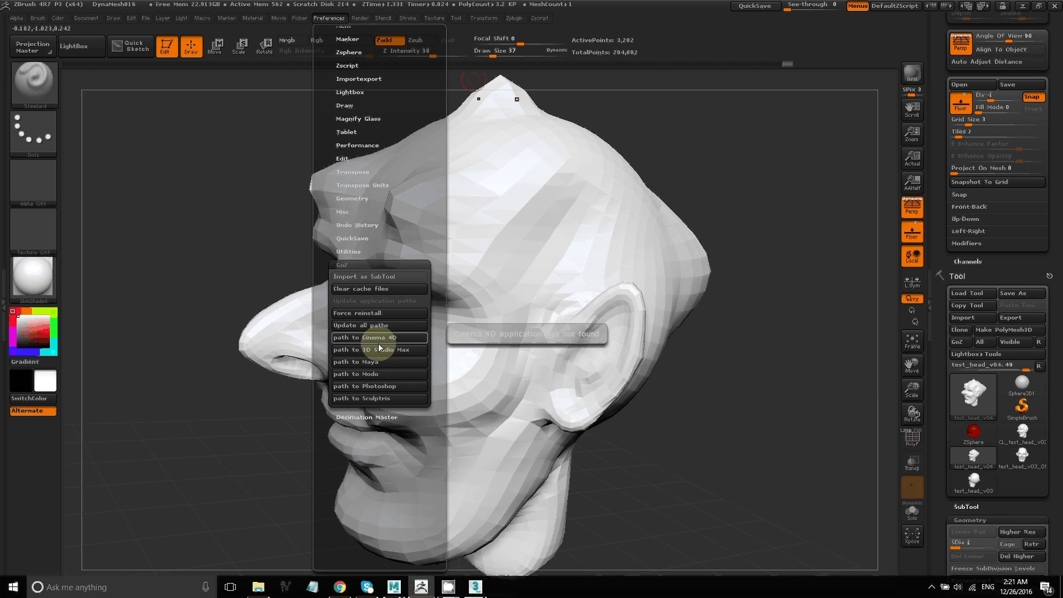
{"action": "mouse_move", "coordinate": [382, 313]}
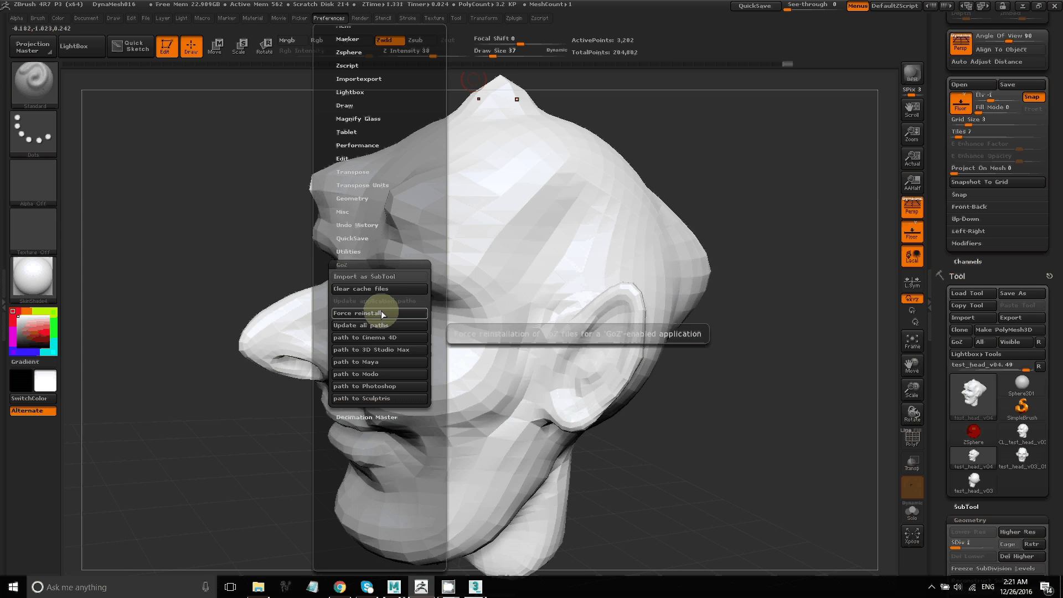
{"action": "mouse_move", "coordinate": [390, 352]}
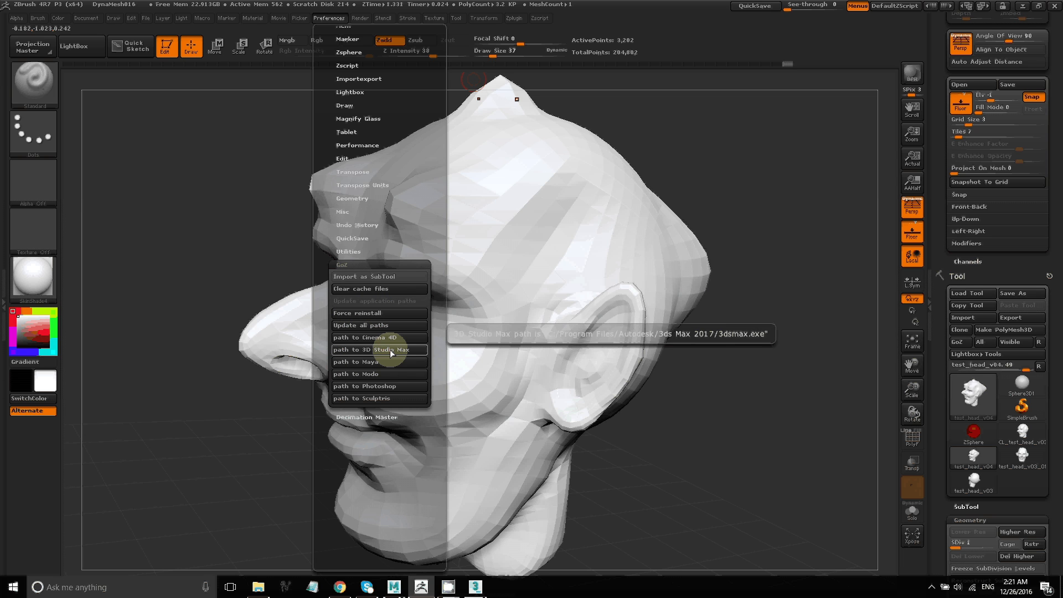
{"action": "left_click", "coordinate": [379, 350]}
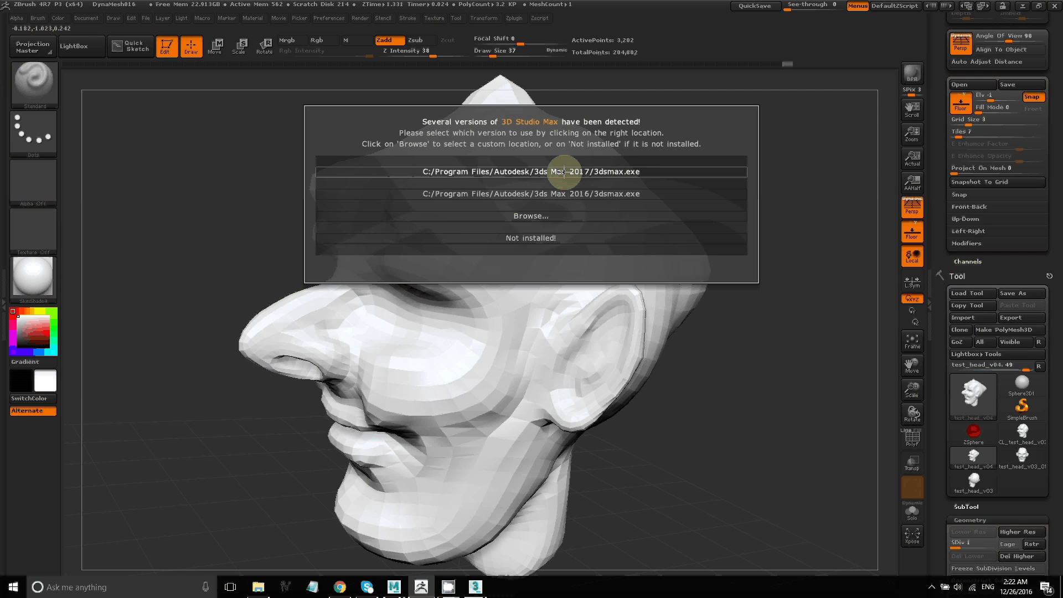
{"action": "mouse_move", "coordinate": [558, 214]}
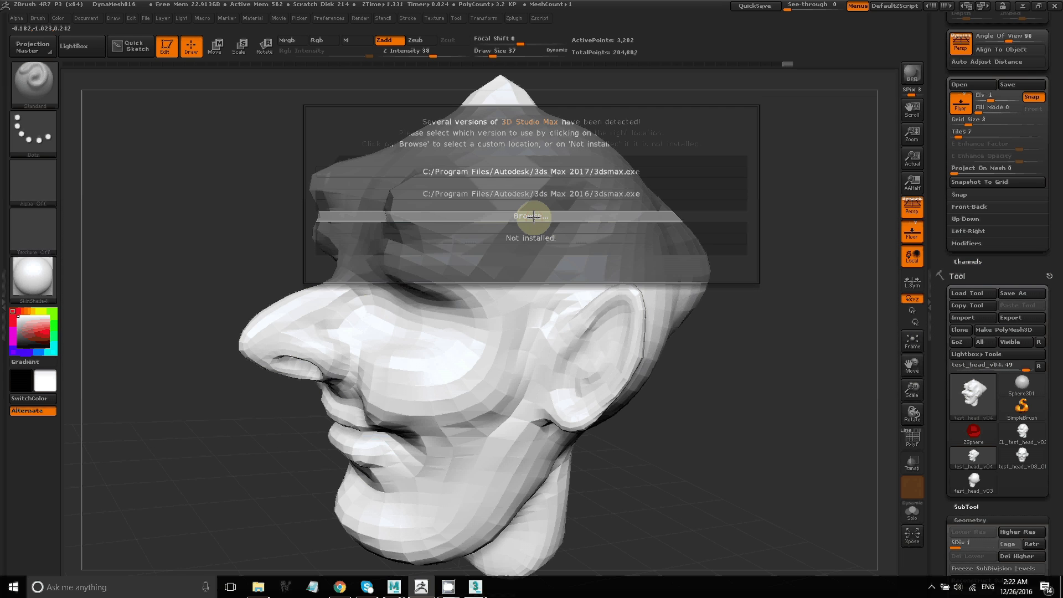
Browse for a custom 3ds Max location, then cancel the file browser.
{"action": "left_click", "coordinate": [532, 217]}
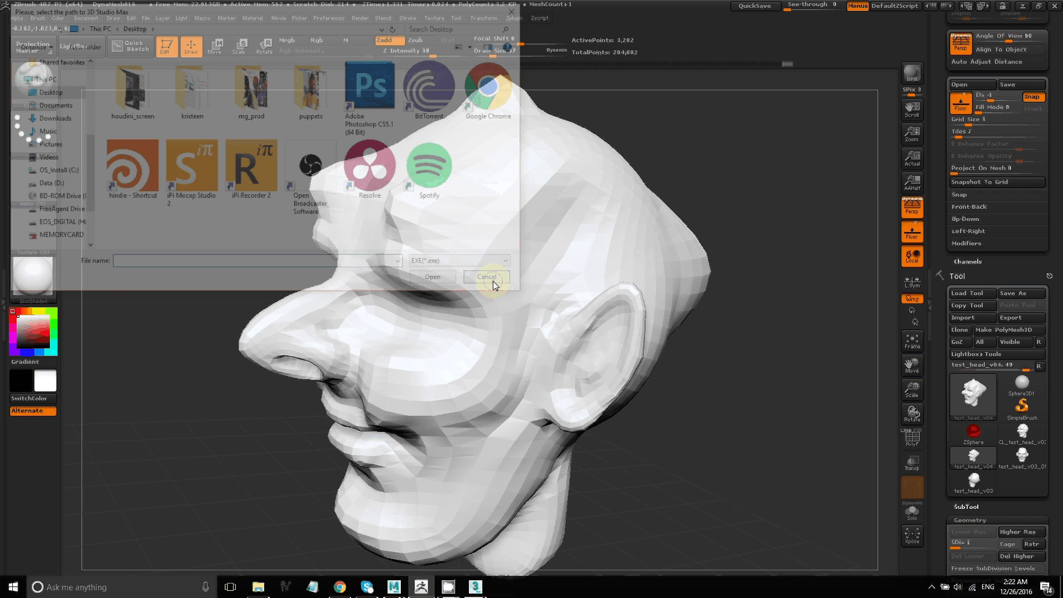
{"action": "left_click", "coordinate": [487, 276]}
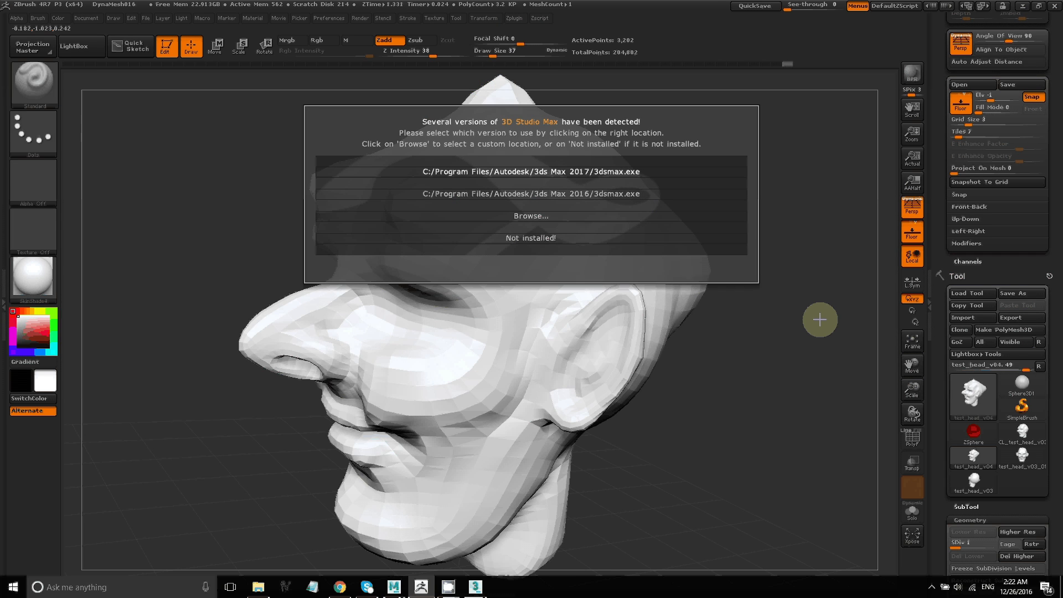
{"action": "mouse_move", "coordinate": [866, 264]}
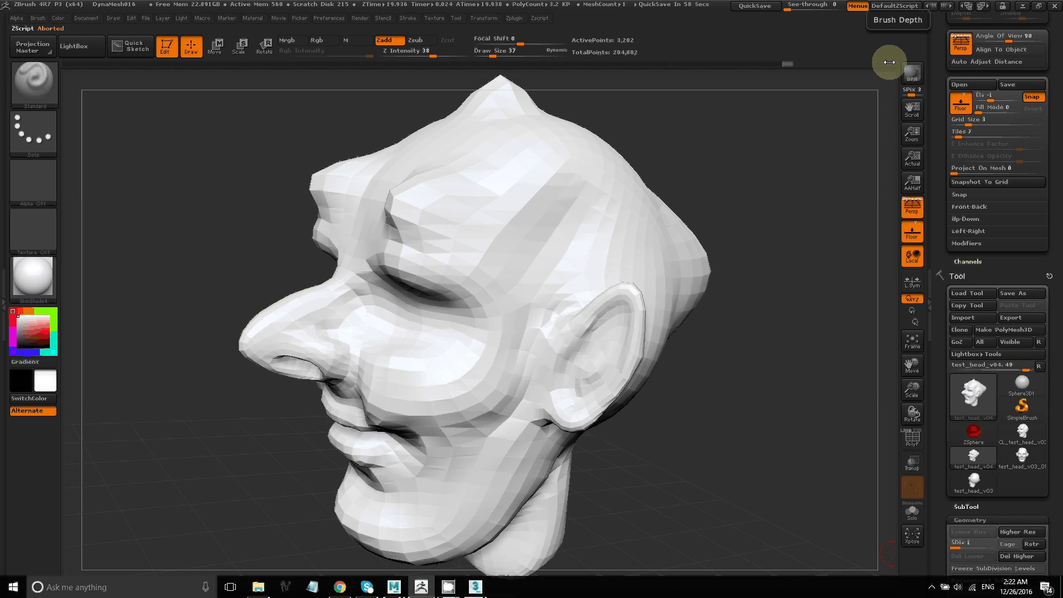
{"action": "left_click", "coordinate": [477, 587]}
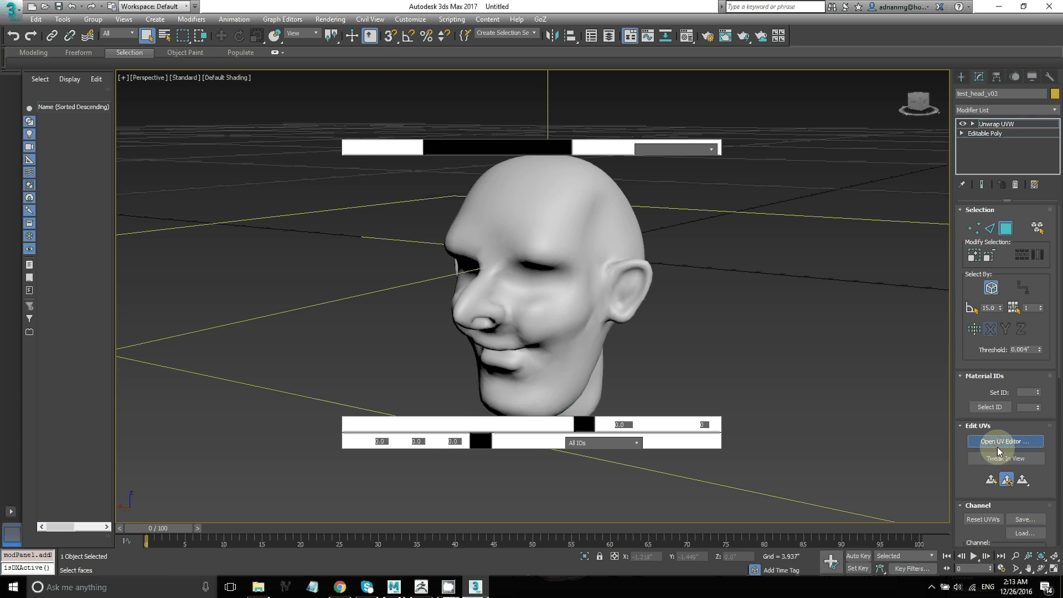
{"action": "left_click", "coordinate": [1005, 441]}
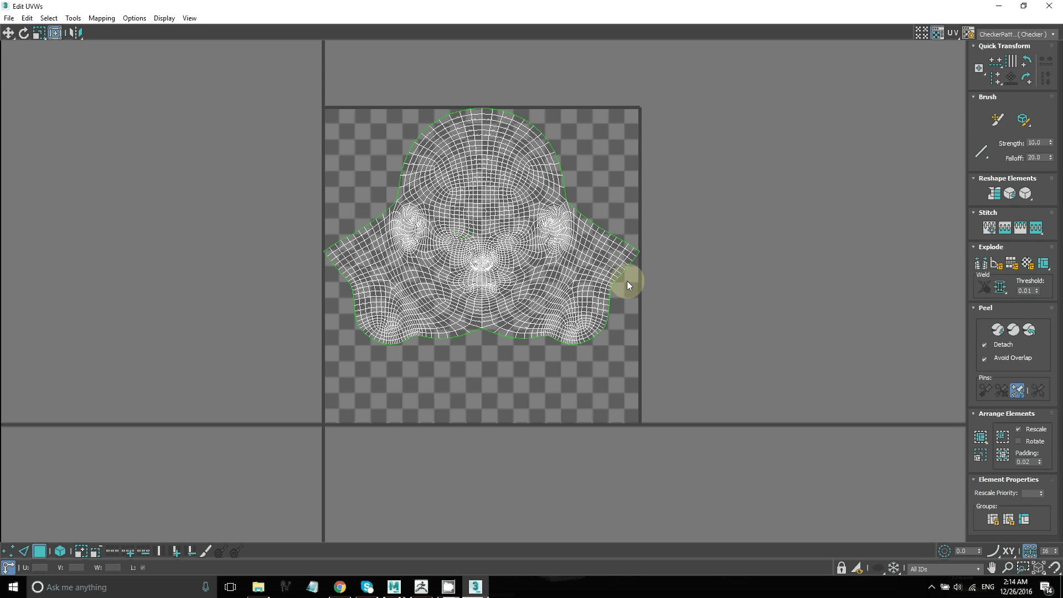
{"action": "mouse_move", "coordinate": [972, 129]}
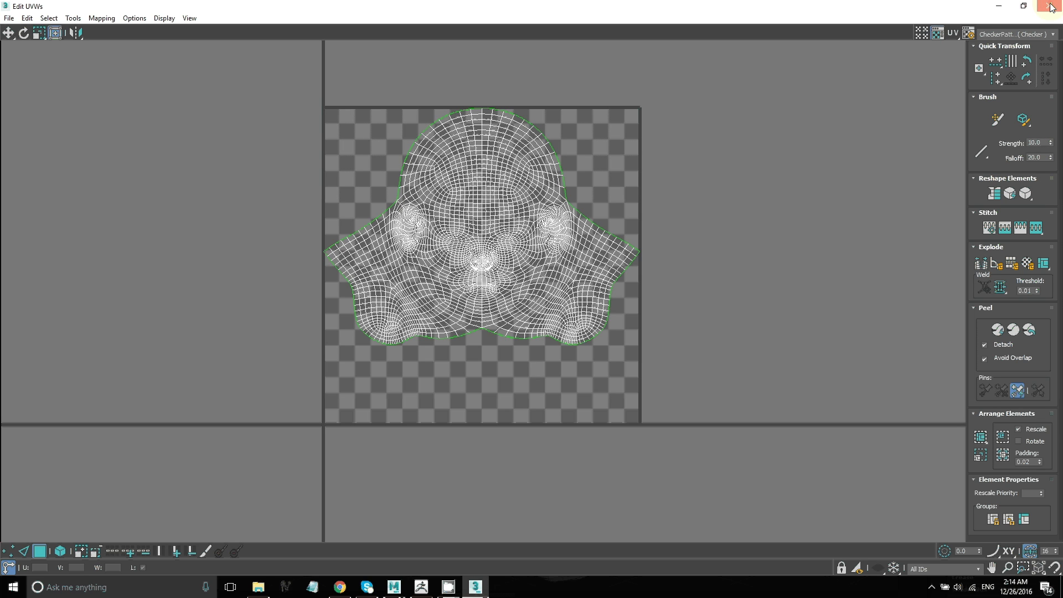
{"action": "left_click", "coordinate": [1052, 7]}
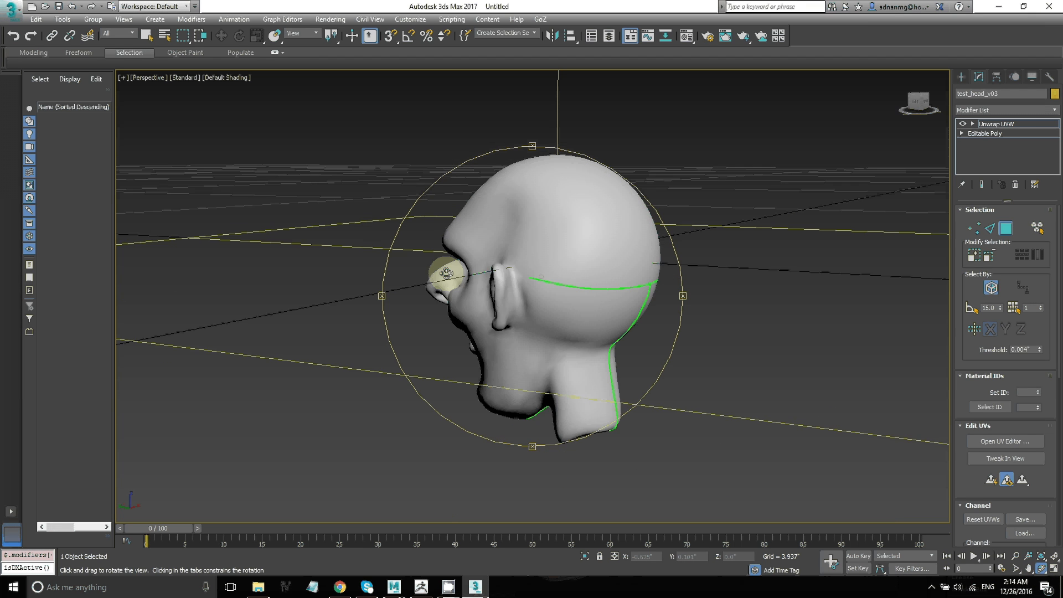
{"action": "left_click_drag", "start_coordinate": [448, 272], "coordinate": [574, 307]}
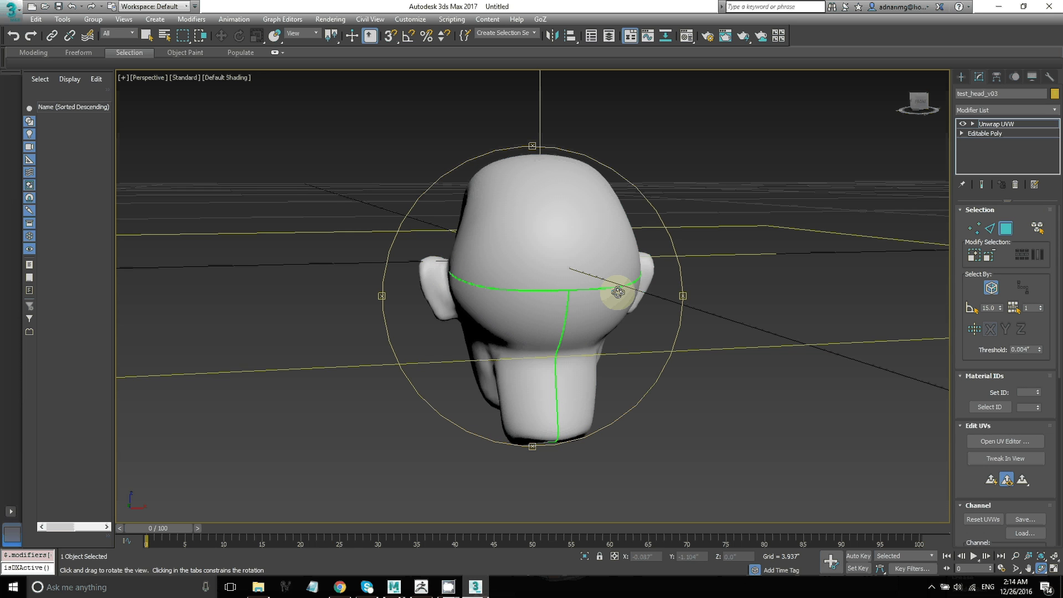
{"action": "left_click_drag", "start_coordinate": [614, 295], "coordinate": [623, 374]}
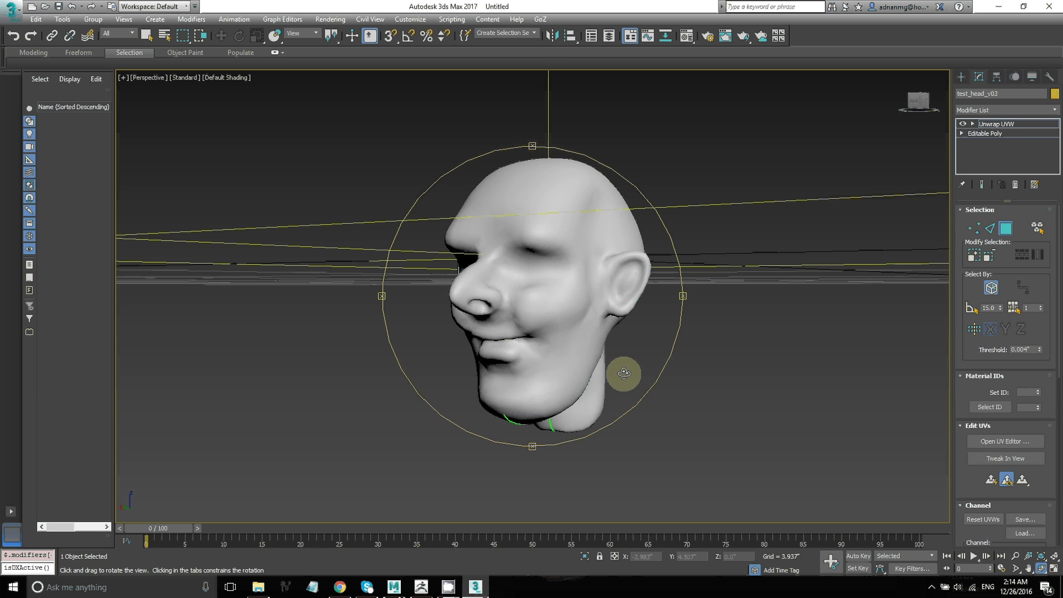
{"action": "left_click_drag", "start_coordinate": [622, 373], "coordinate": [725, 328]}
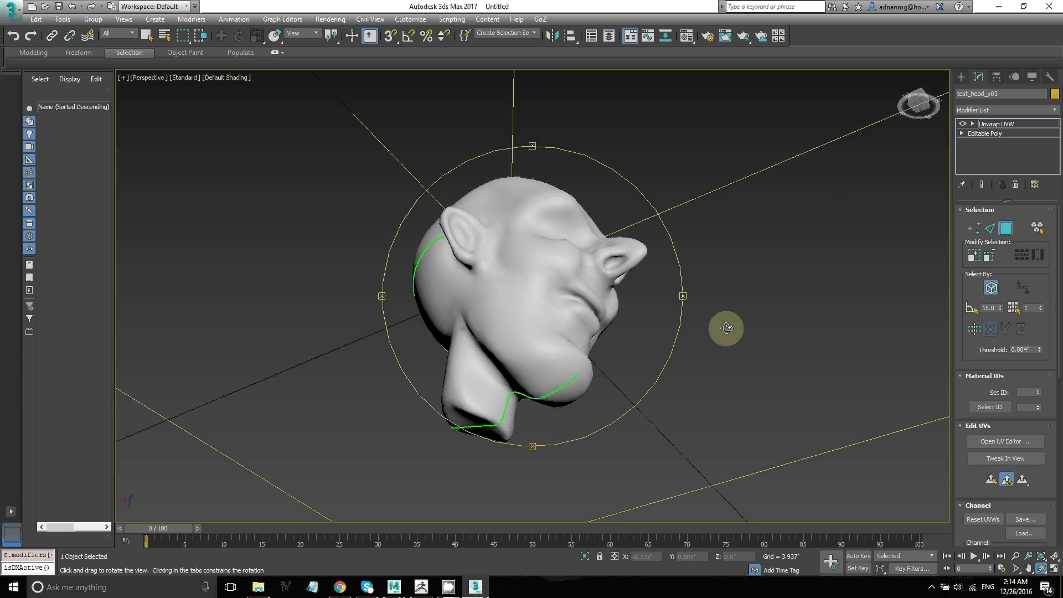
{"action": "left_click_drag", "start_coordinate": [725, 328], "coordinate": [704, 364]}
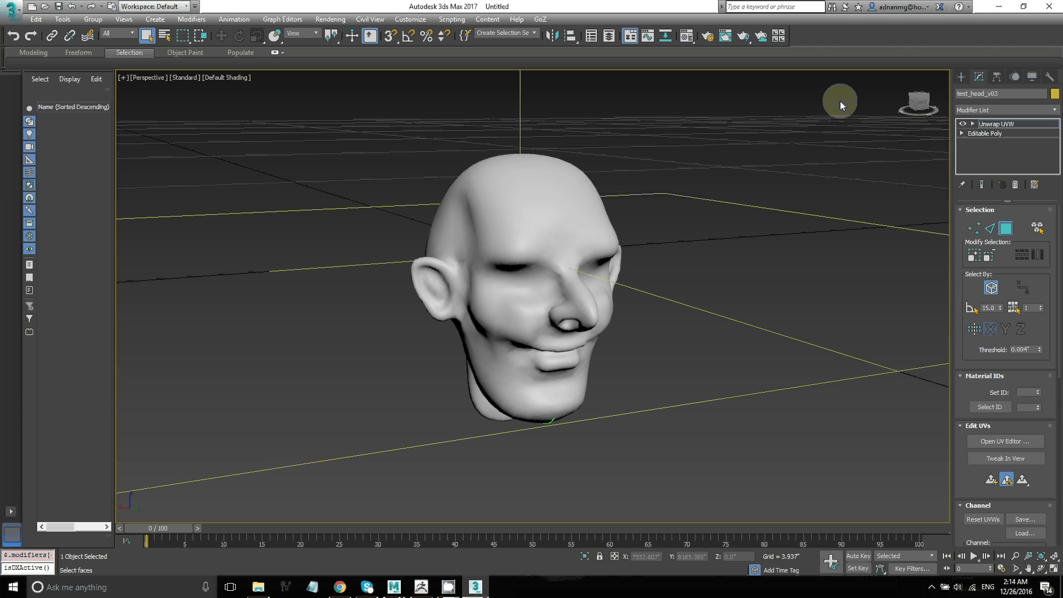
{"action": "mouse_move", "coordinate": [1000, 6]}
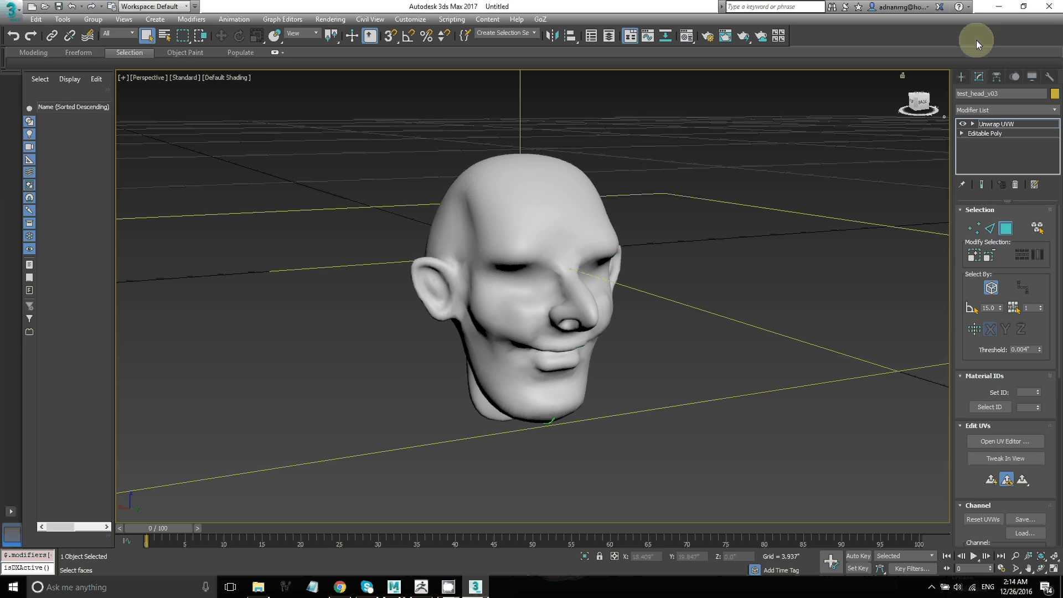
{"action": "left_click", "coordinate": [996, 123]}
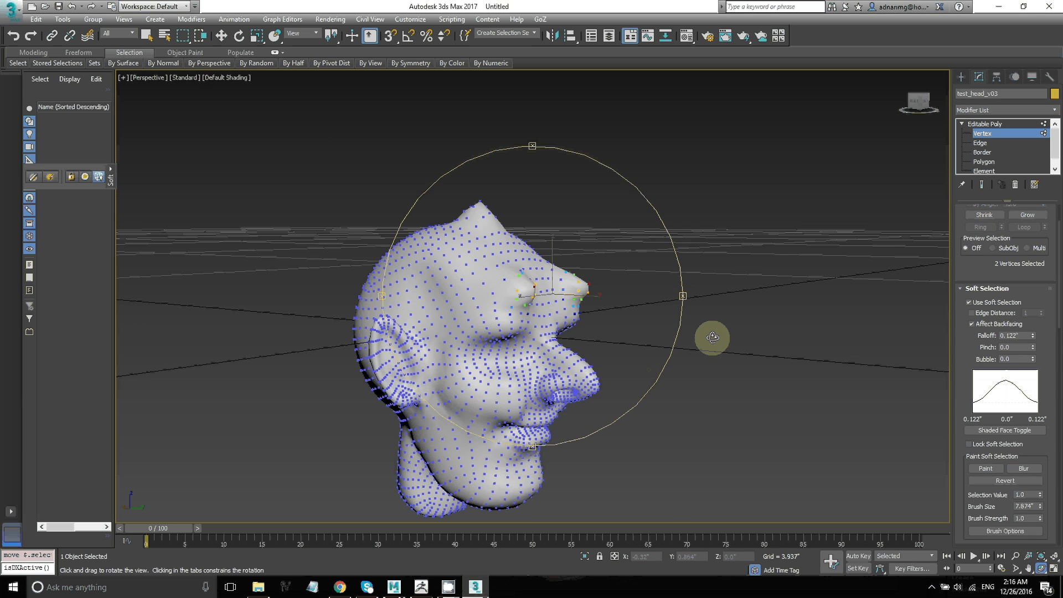
Pull the back of the skull outward with soft selection to form a raised crown bump.
{"action": "left_click_drag", "start_coordinate": [712, 338], "coordinate": [440, 272]}
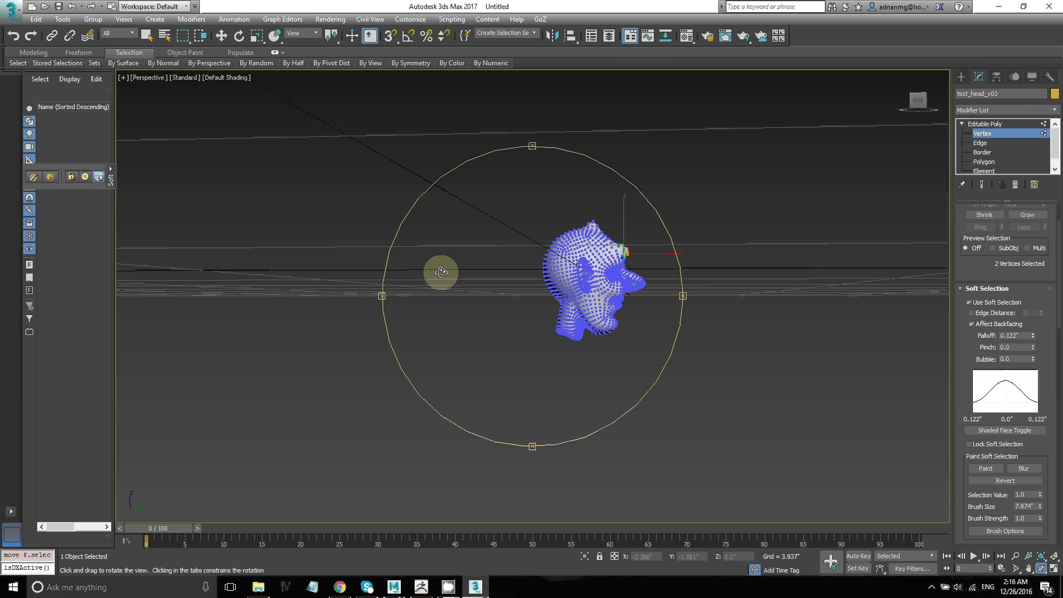
{"action": "left_click_drag", "start_coordinate": [440, 272], "coordinate": [576, 288]}
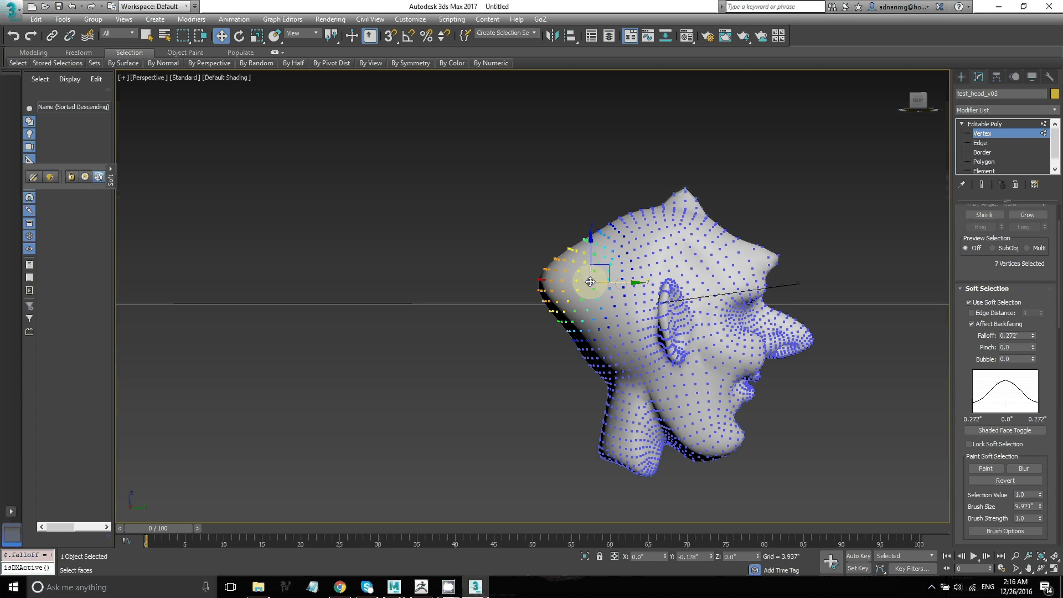
{"action": "left_click_drag", "start_coordinate": [590, 282], "coordinate": [542, 284]}
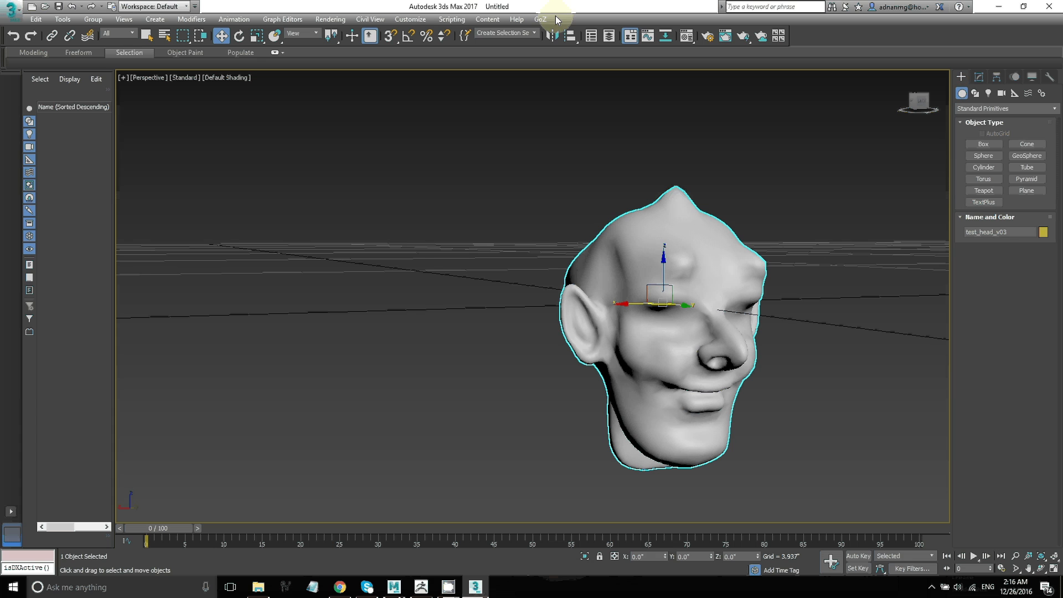
Send the edited head back with GoZ > Edit in ZBrush.
{"action": "left_click", "coordinate": [539, 19]}
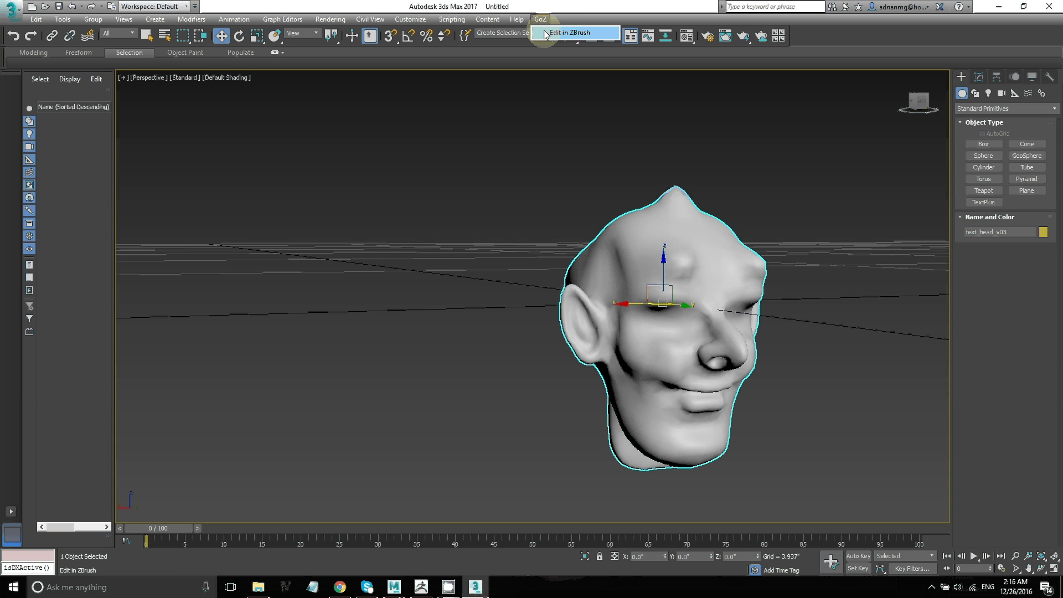
{"action": "left_click", "coordinate": [572, 32]}
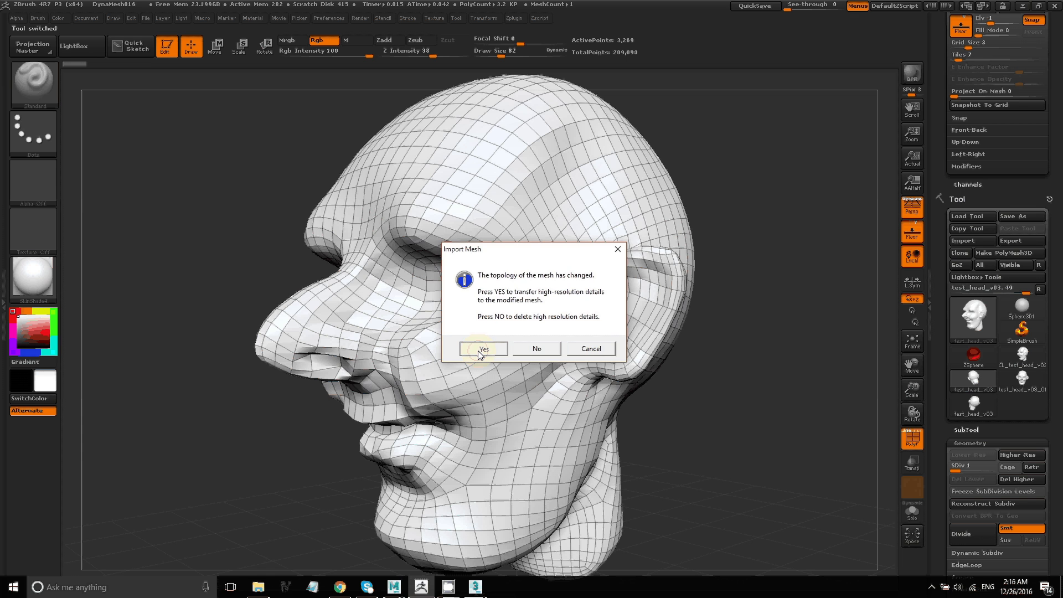
Answer Yes to transfer high-resolution details onto the modified mesh.
{"action": "left_click", "coordinate": [485, 348]}
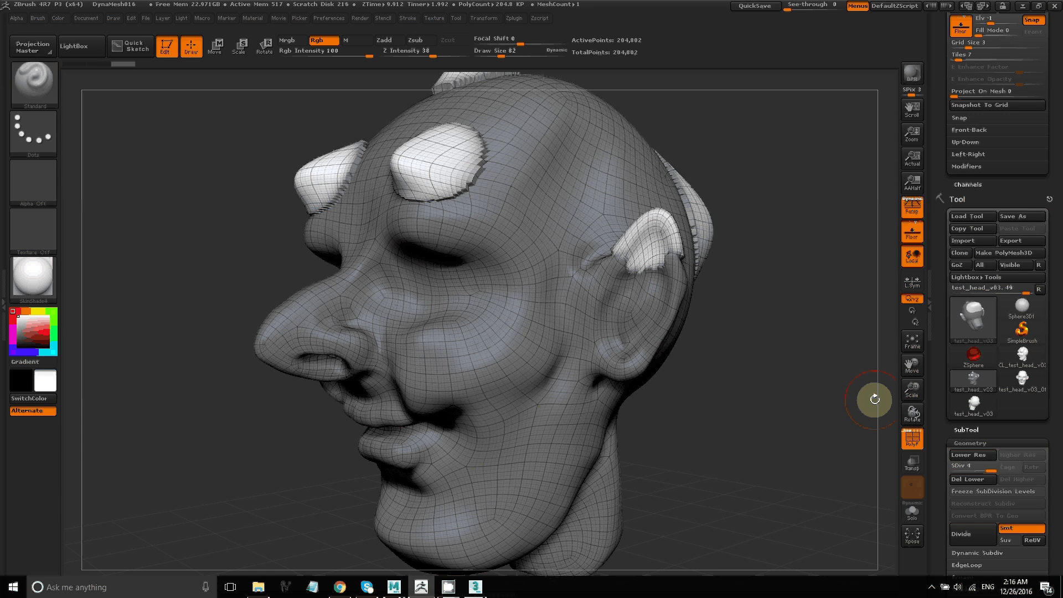
{"action": "mouse_move", "coordinate": [911, 388]}
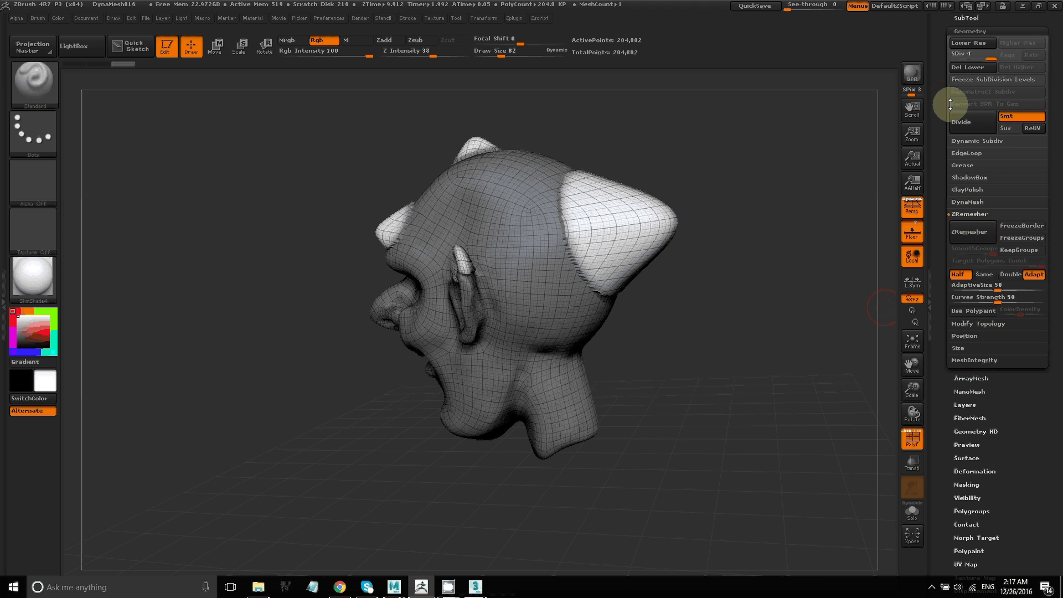
At SDiv 1, smooth the stretched skull bump with Shift-Smooth, then settle back on the lowest level.
{"action": "left_click", "coordinate": [972, 43]}
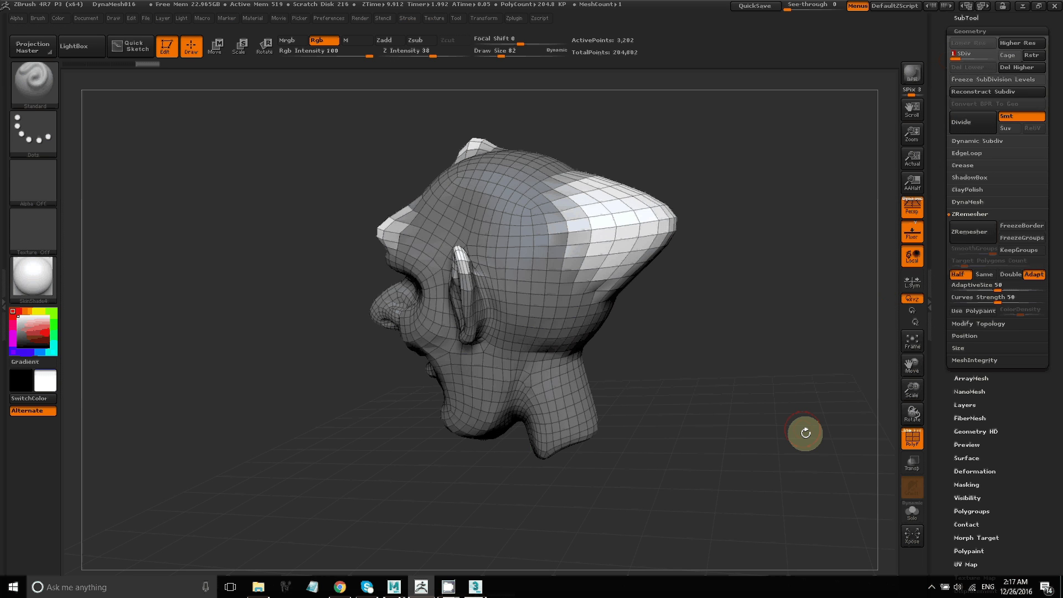
{"action": "left_click_drag", "start_coordinate": [805, 433], "coordinate": [933, 437]}
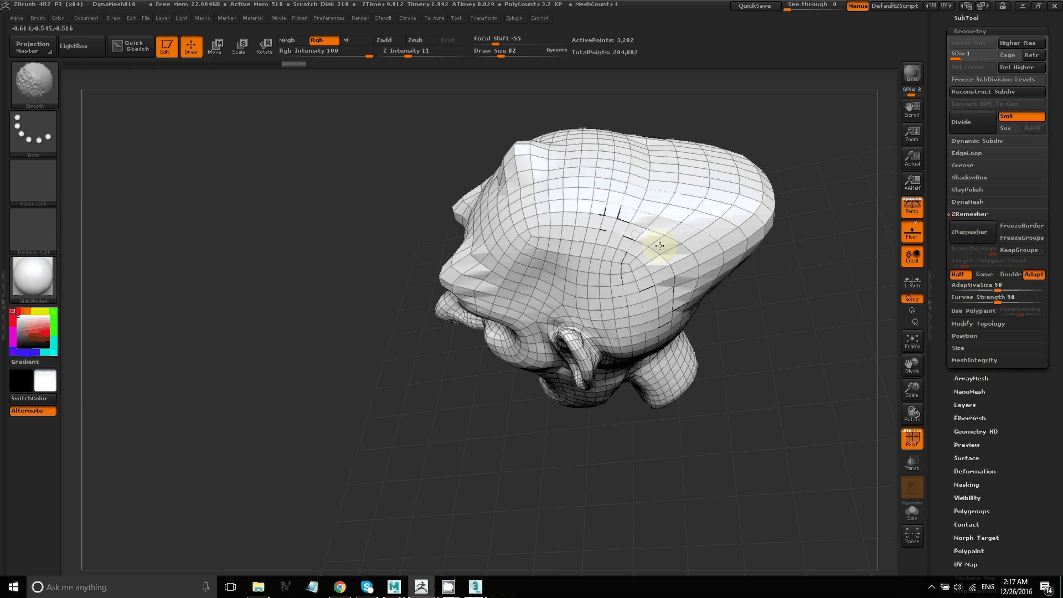
{"action": "left_click", "coordinate": [912, 414]}
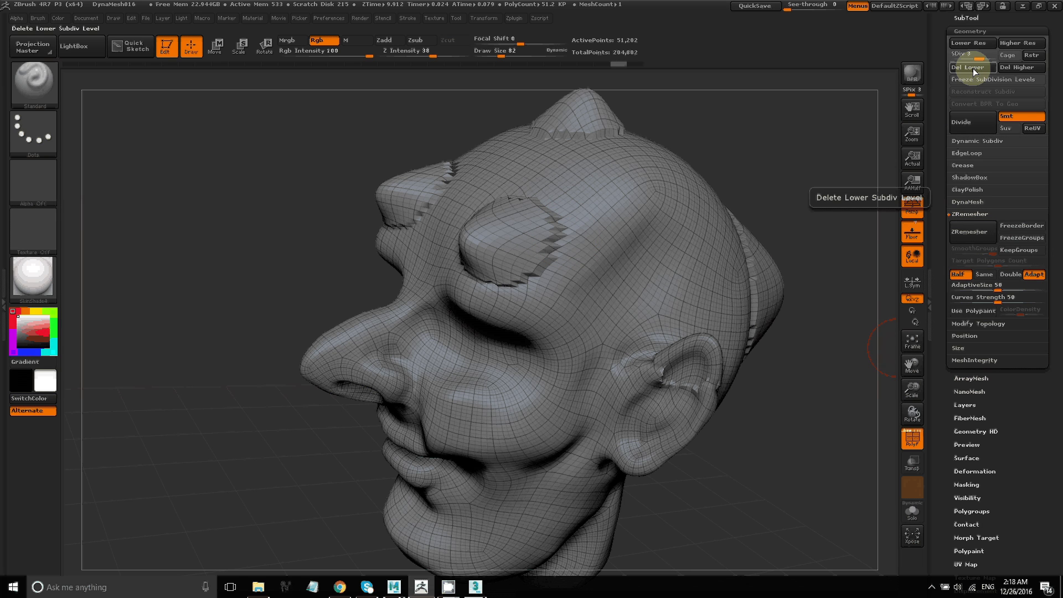
{"action": "left_click", "coordinate": [972, 67]}
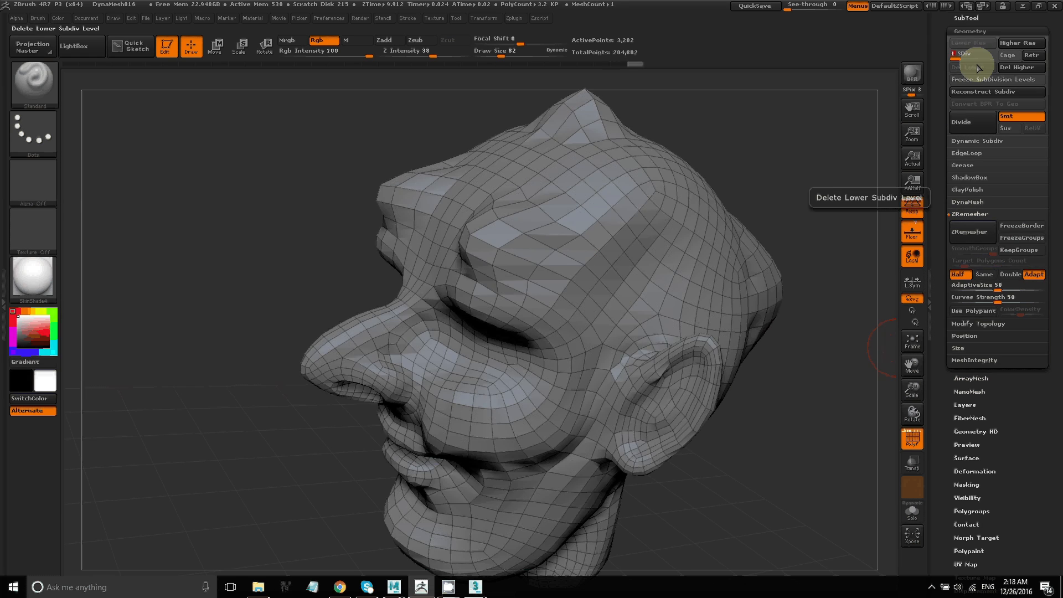